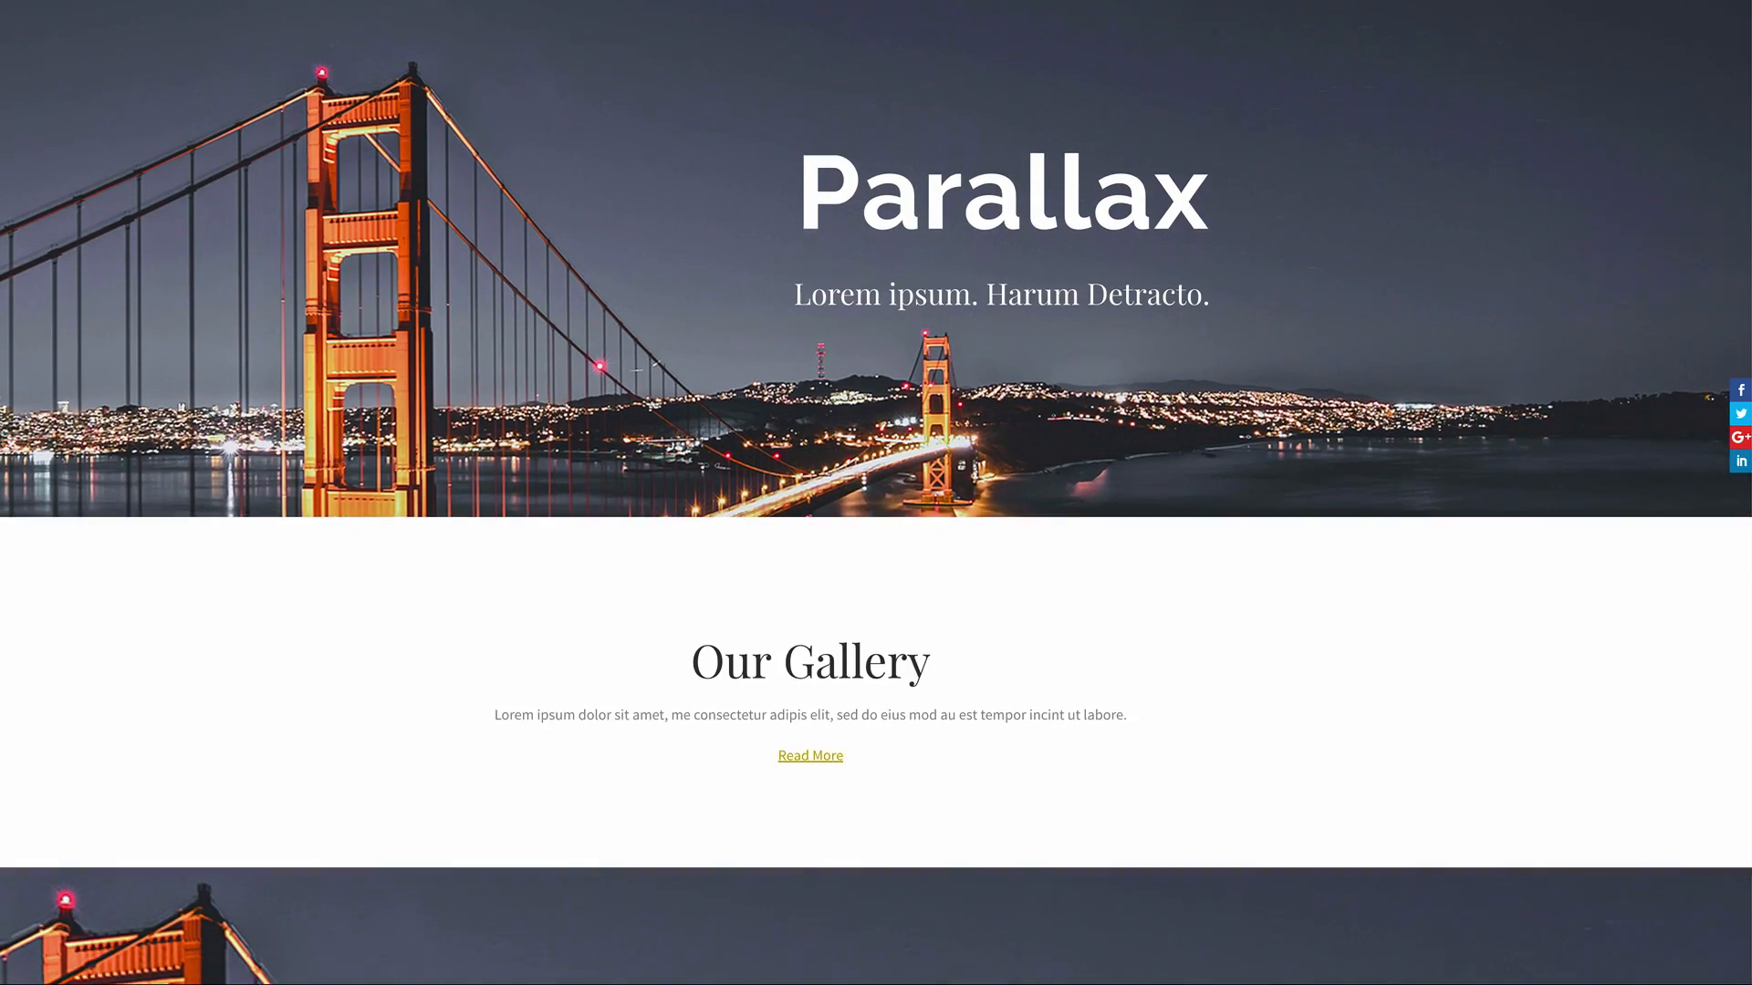
Insert a Social Media Follow module into the Our Gallery row, found by searching 'so'.
{"action": "scroll", "scroll_direction": "down", "scroll_amount": 3}
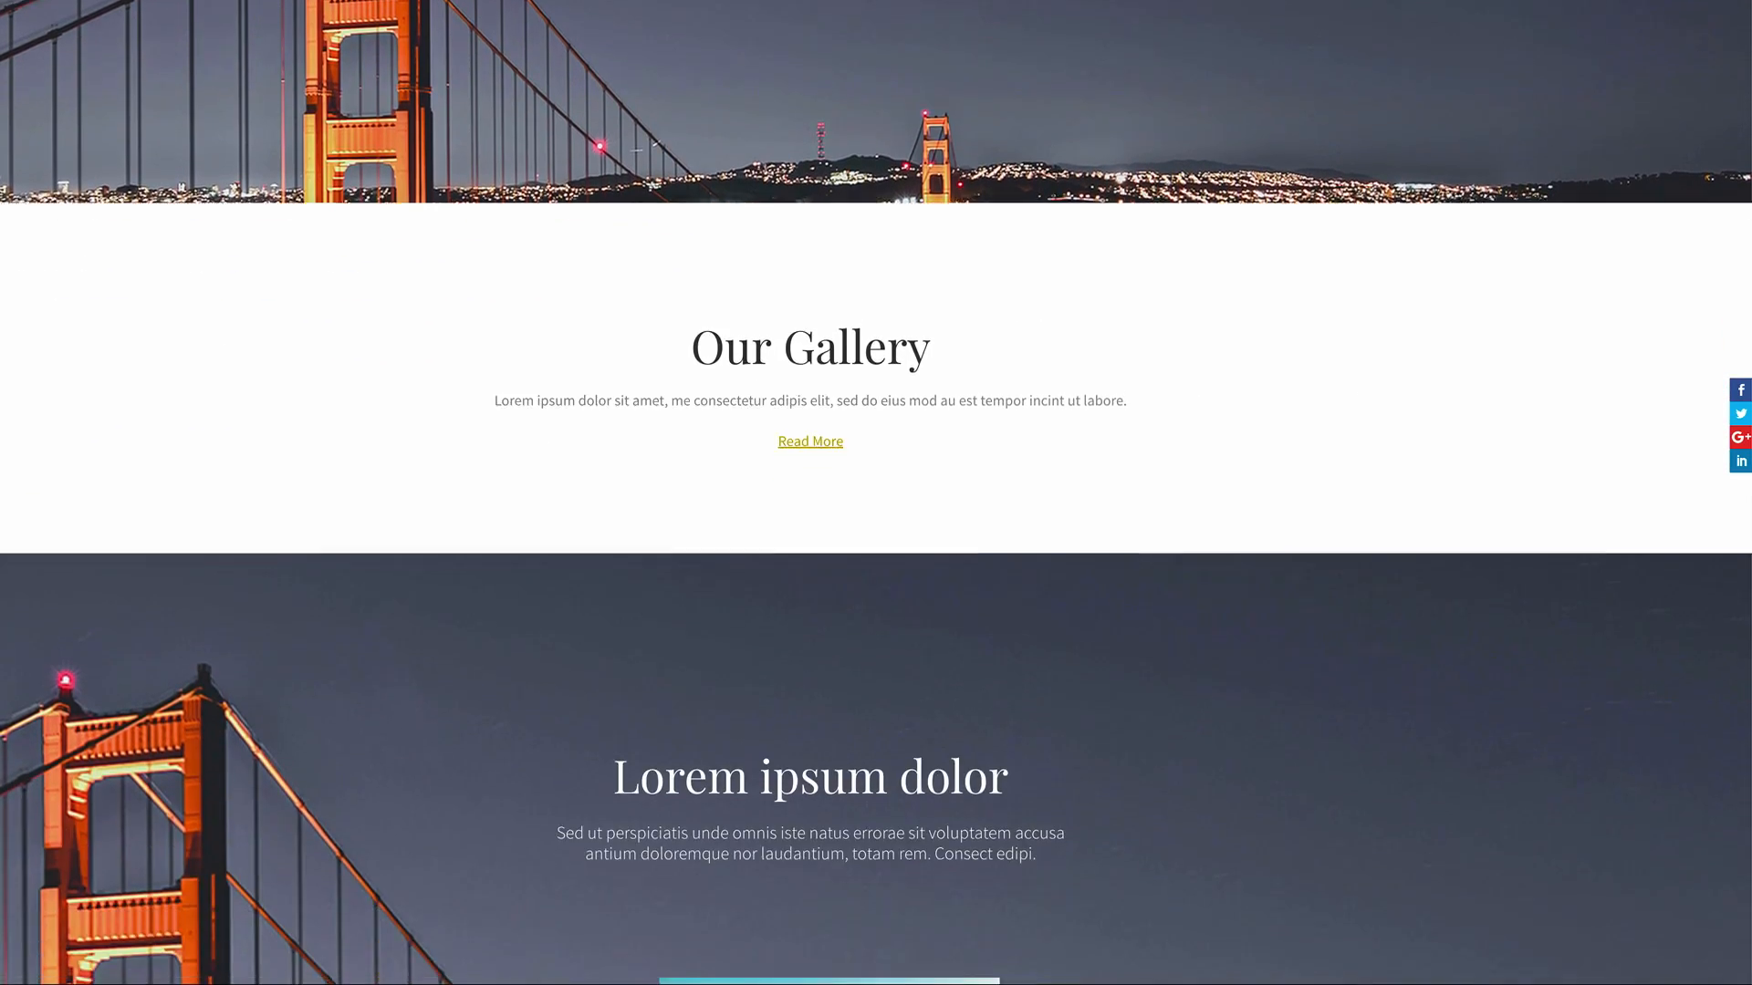
{"action": "scroll", "scroll_direction": "down", "scroll_amount": 3}
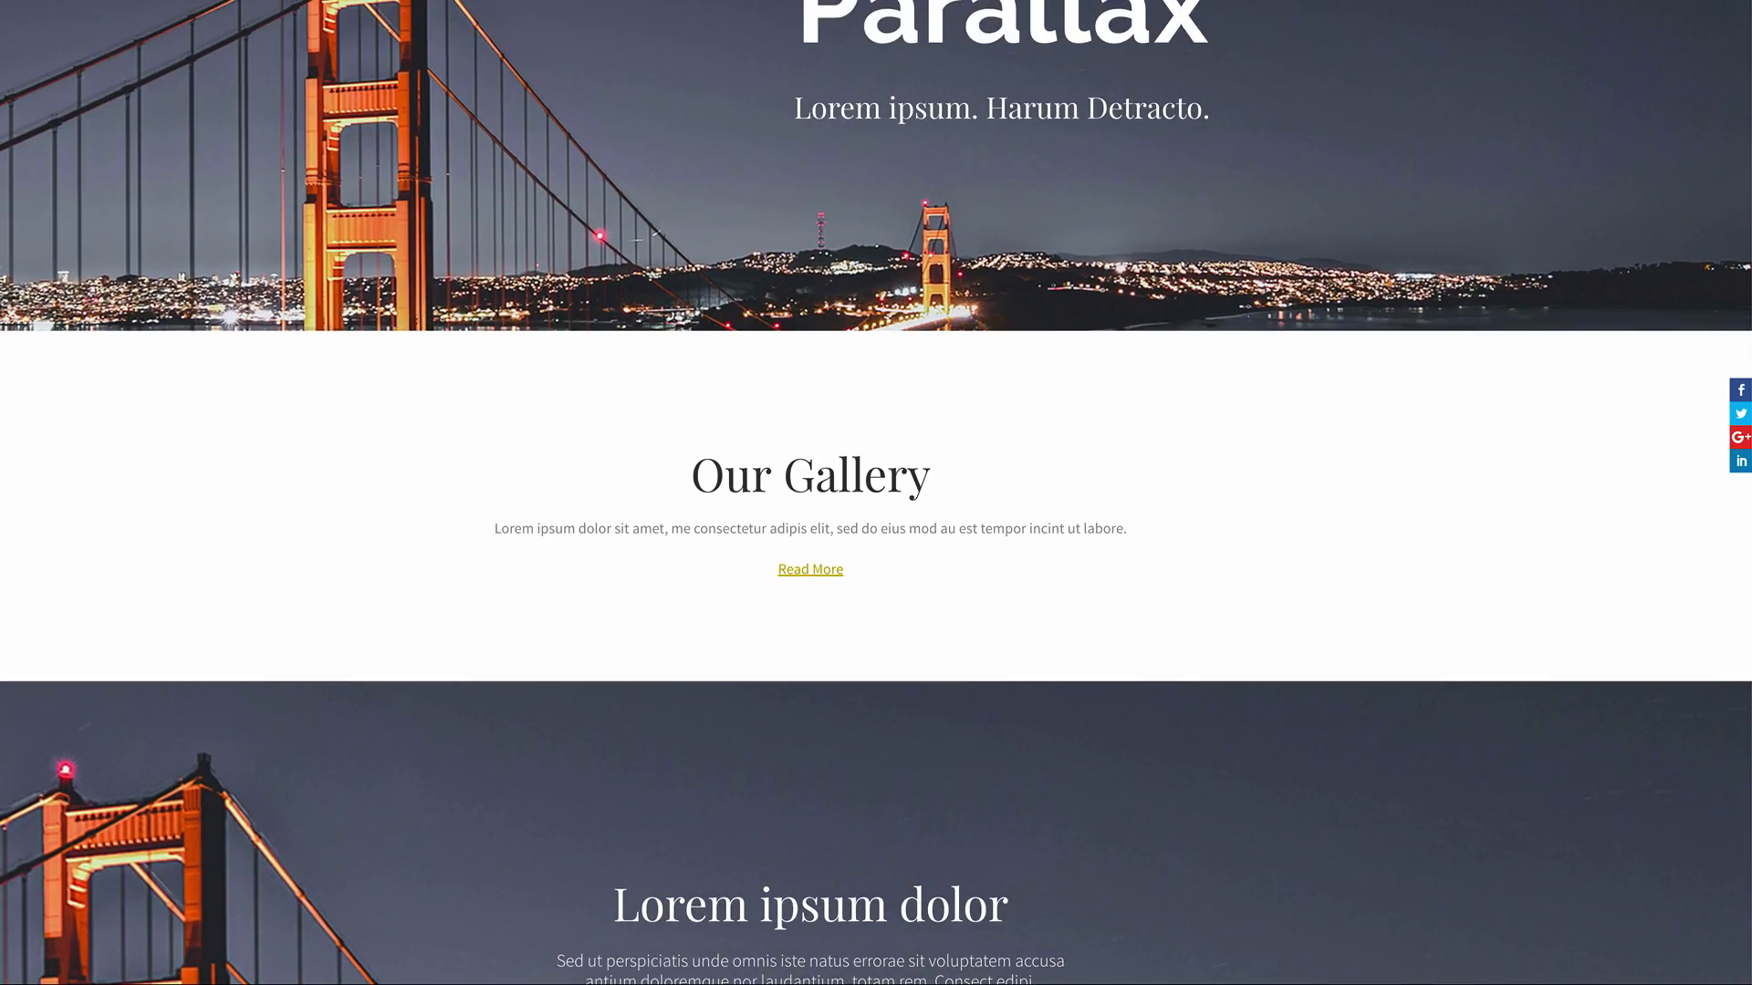
{"action": "scroll", "scroll_direction": "down", "scroll_amount": 3}
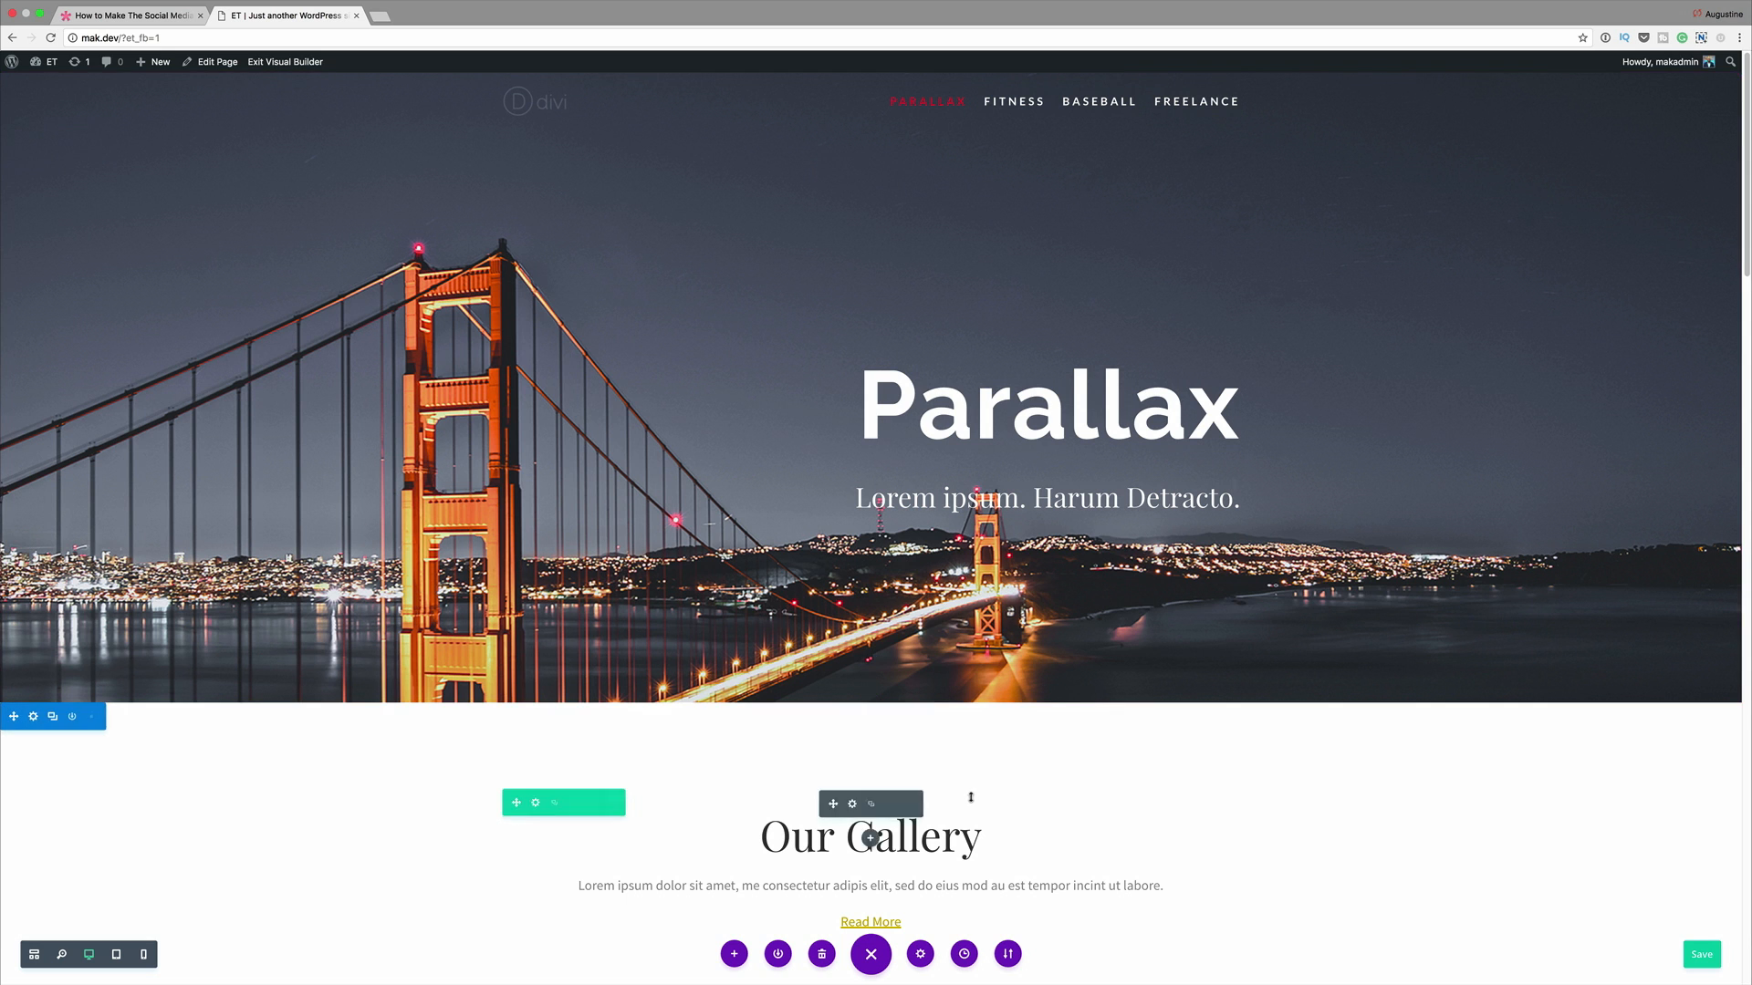
{"action": "scroll", "scroll_direction": "down", "scroll_amount": 3}
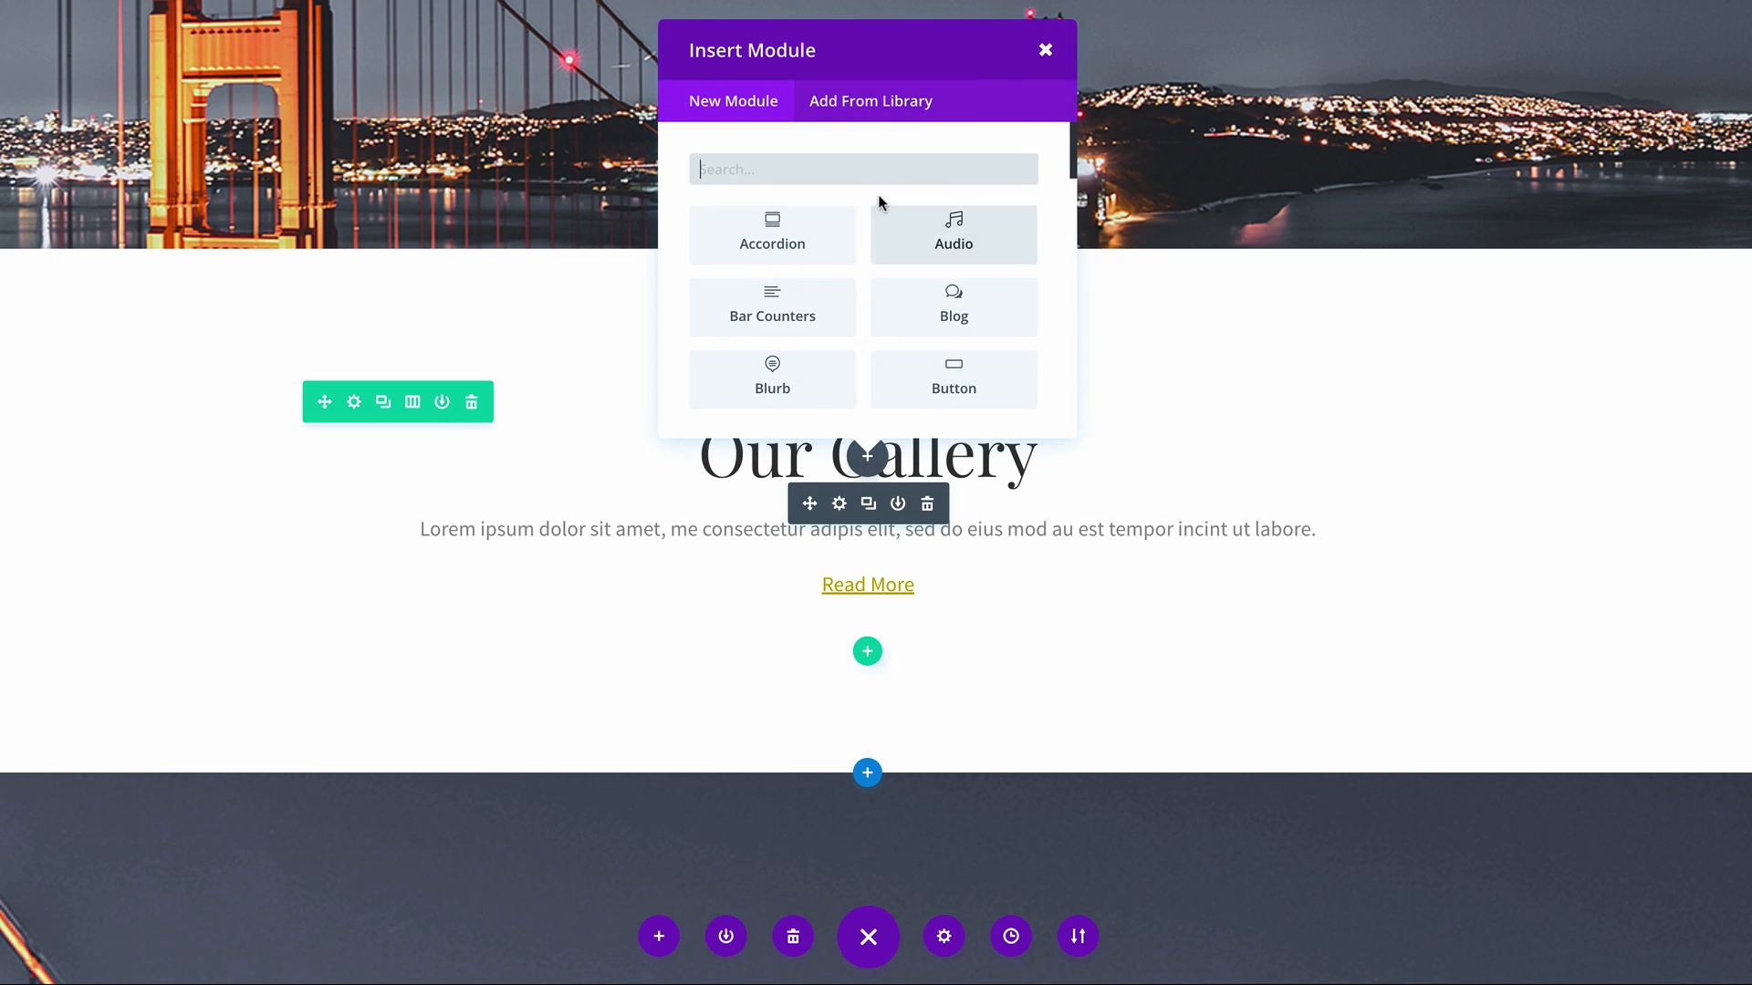
{"action": "type", "text": "soc"}
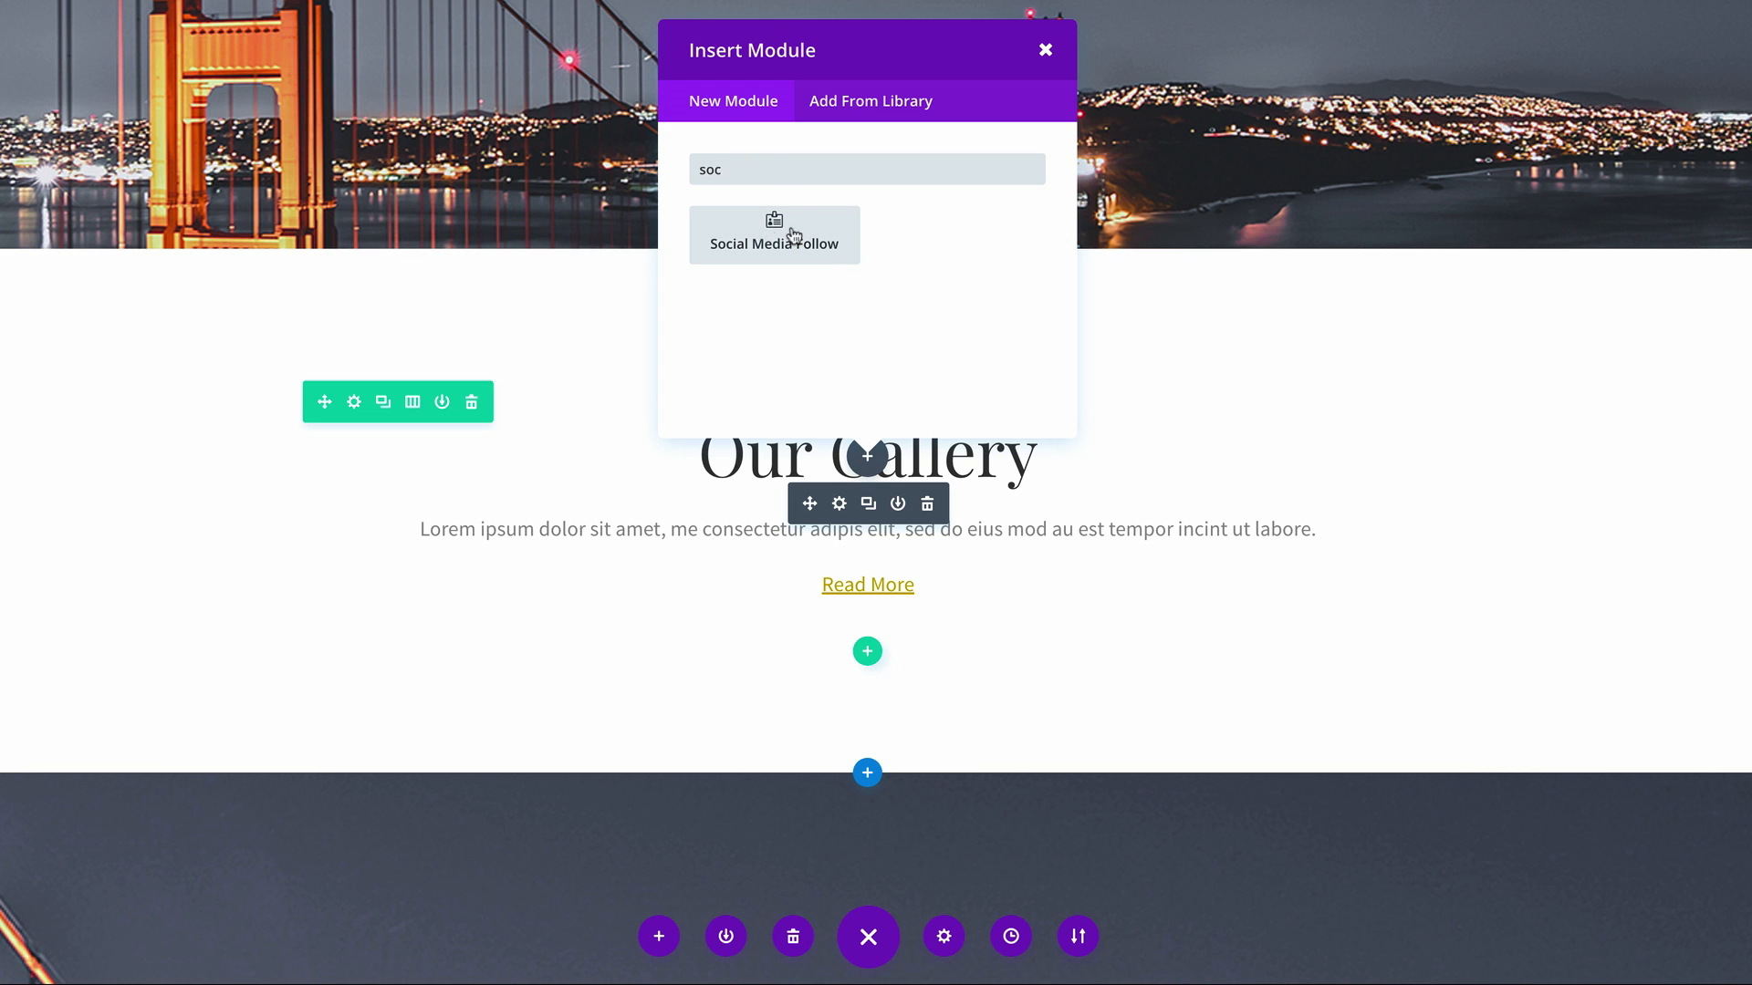
{"action": "left_click", "coordinate": [1044, 49]}
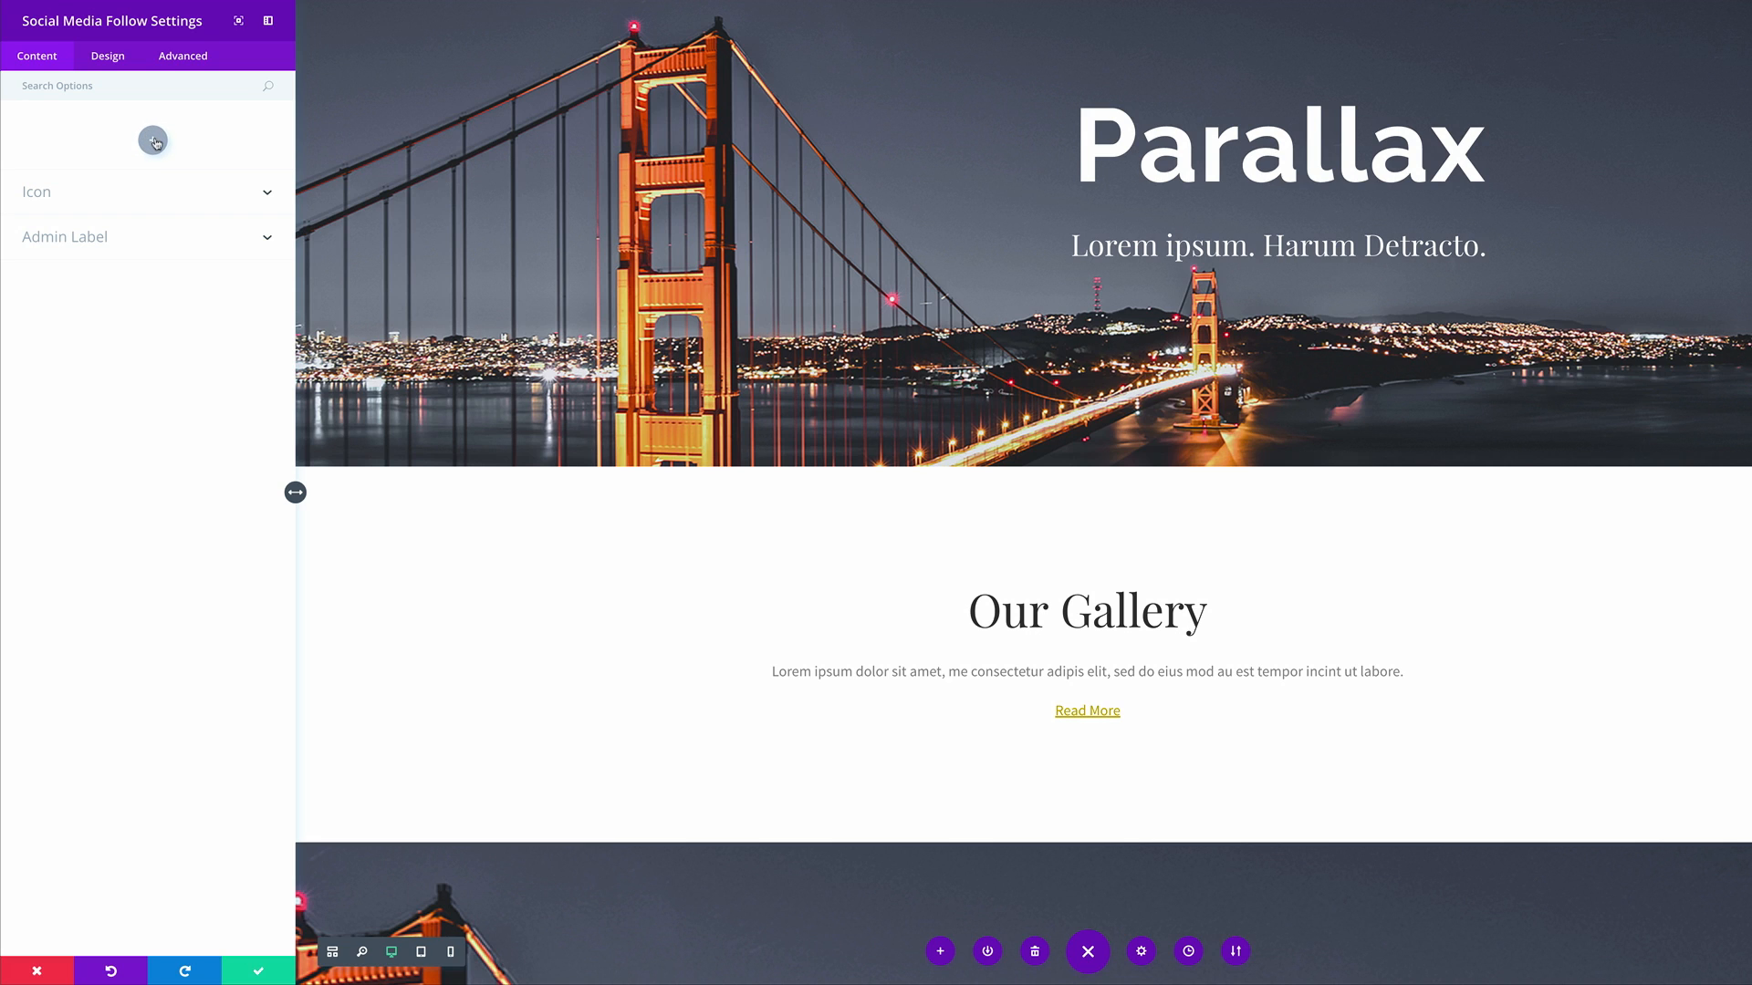
{"action": "mouse_move", "coordinate": [153, 143]}
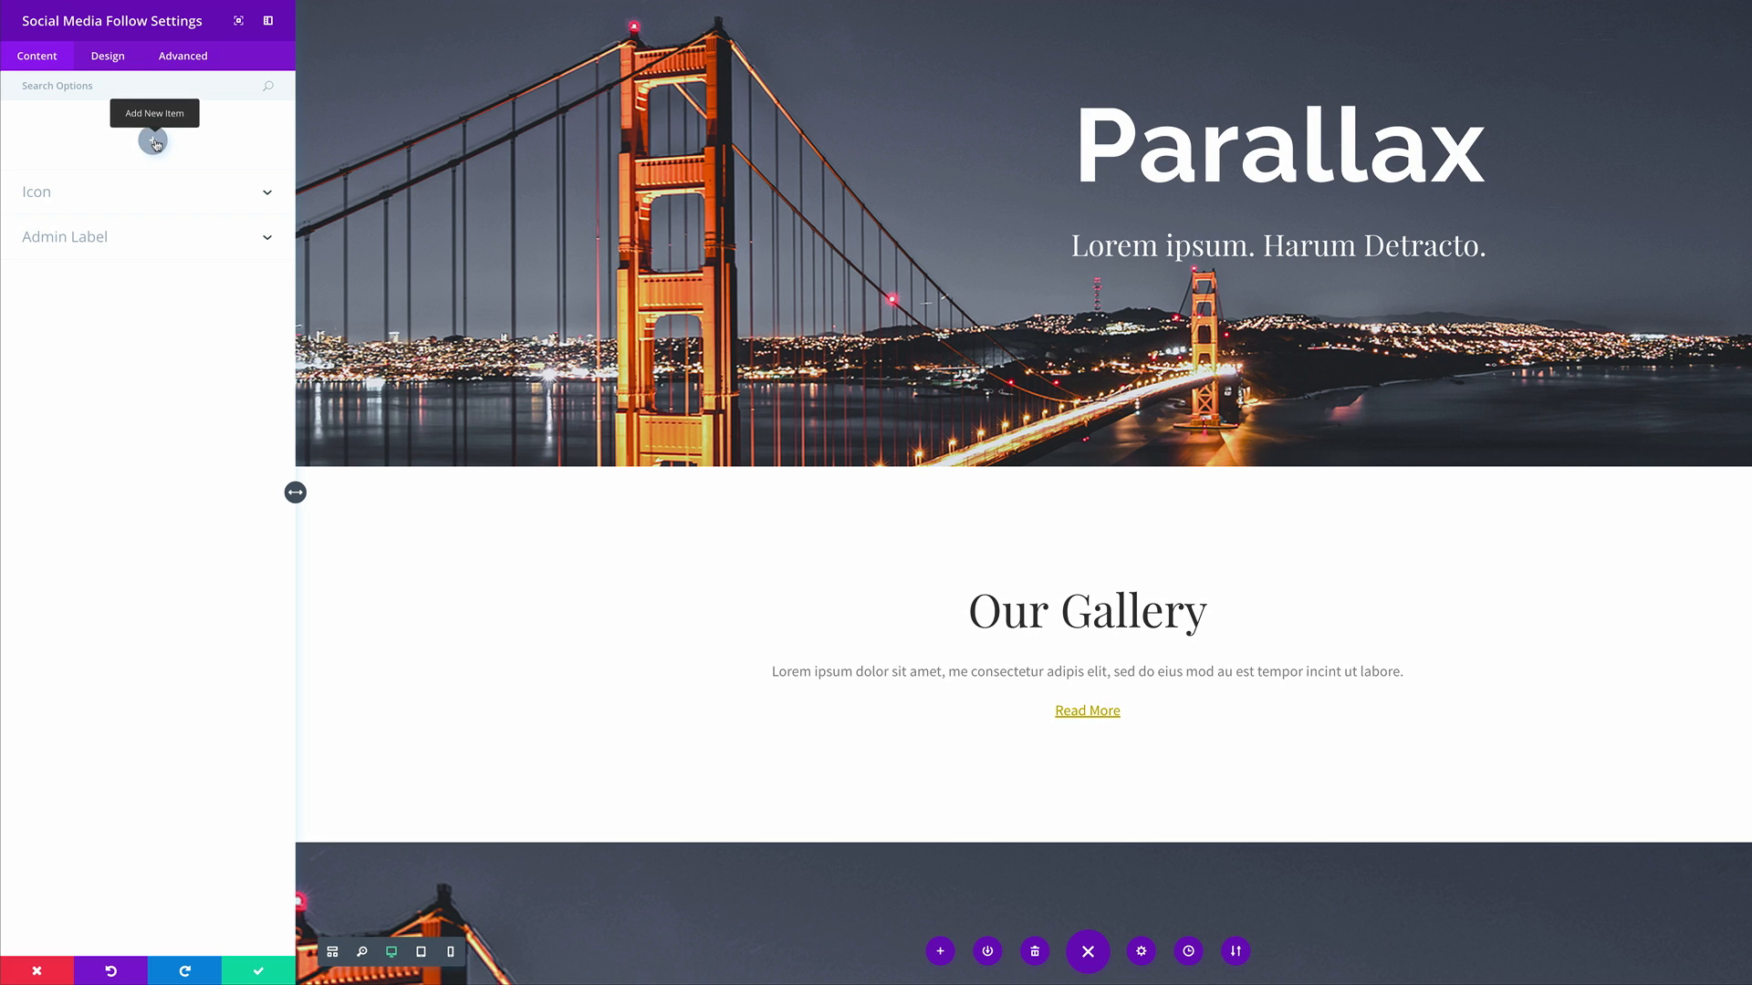
Add a first network set to Facebook with Account URL '#'.
{"action": "left_click", "coordinate": [153, 142]}
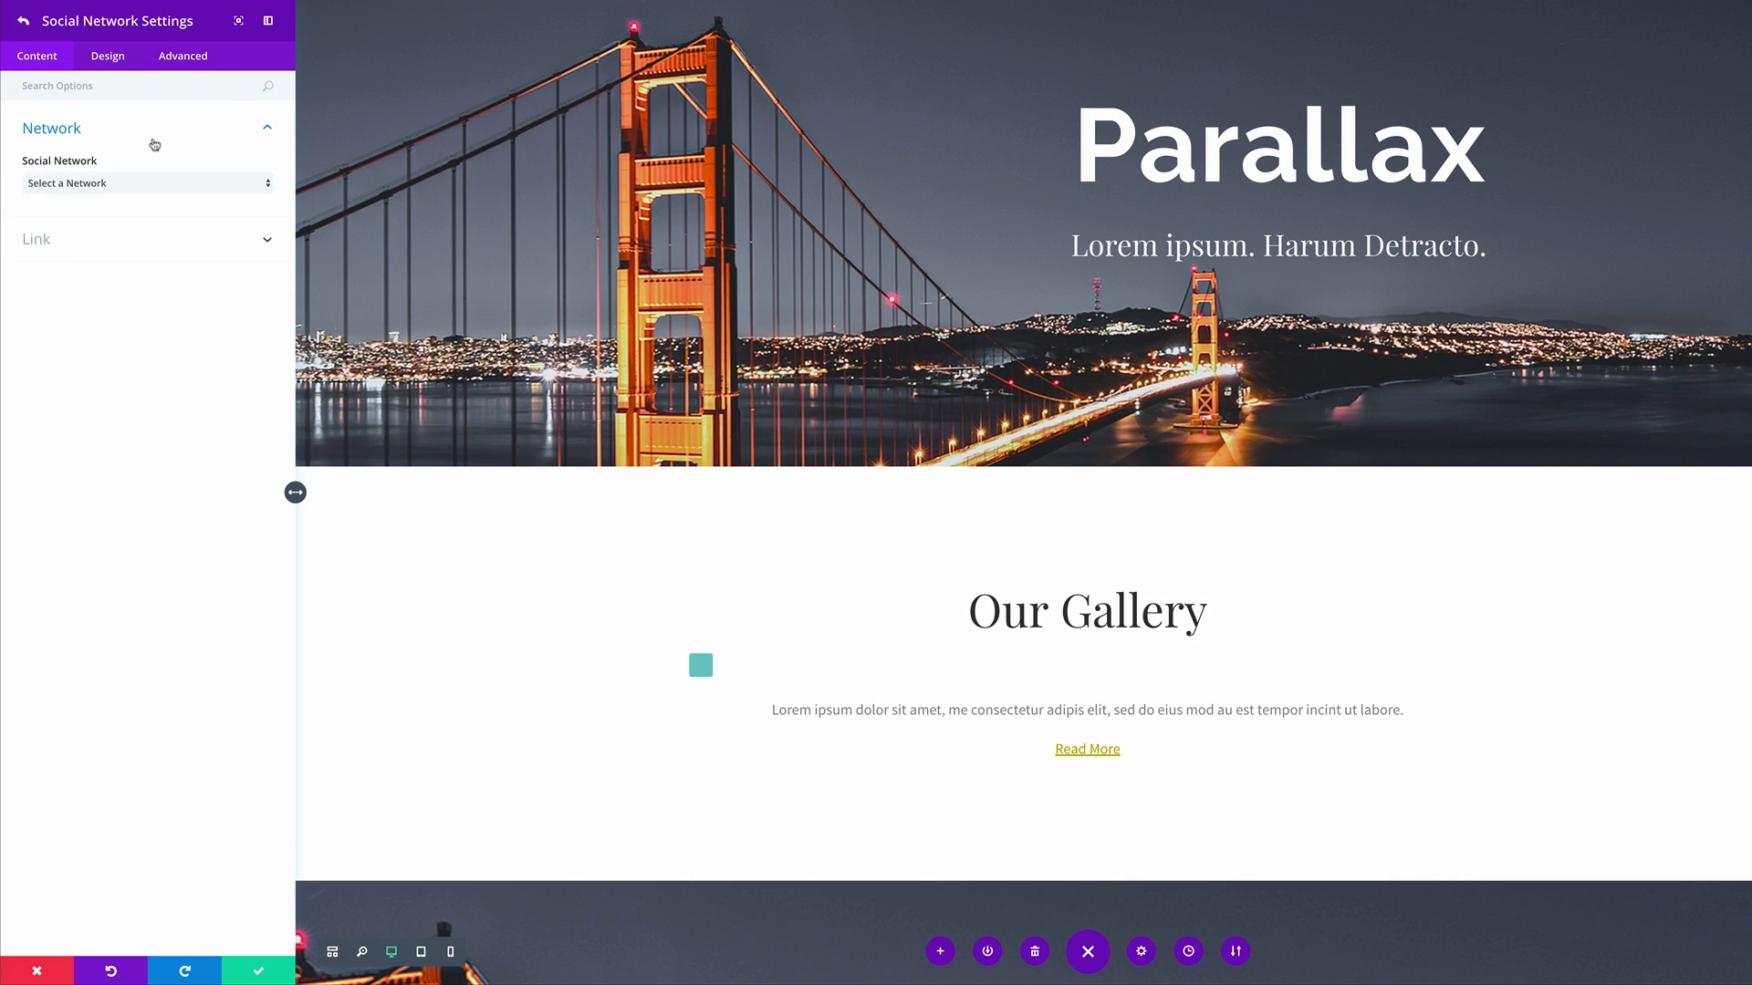
{"action": "left_click", "coordinate": [146, 182]}
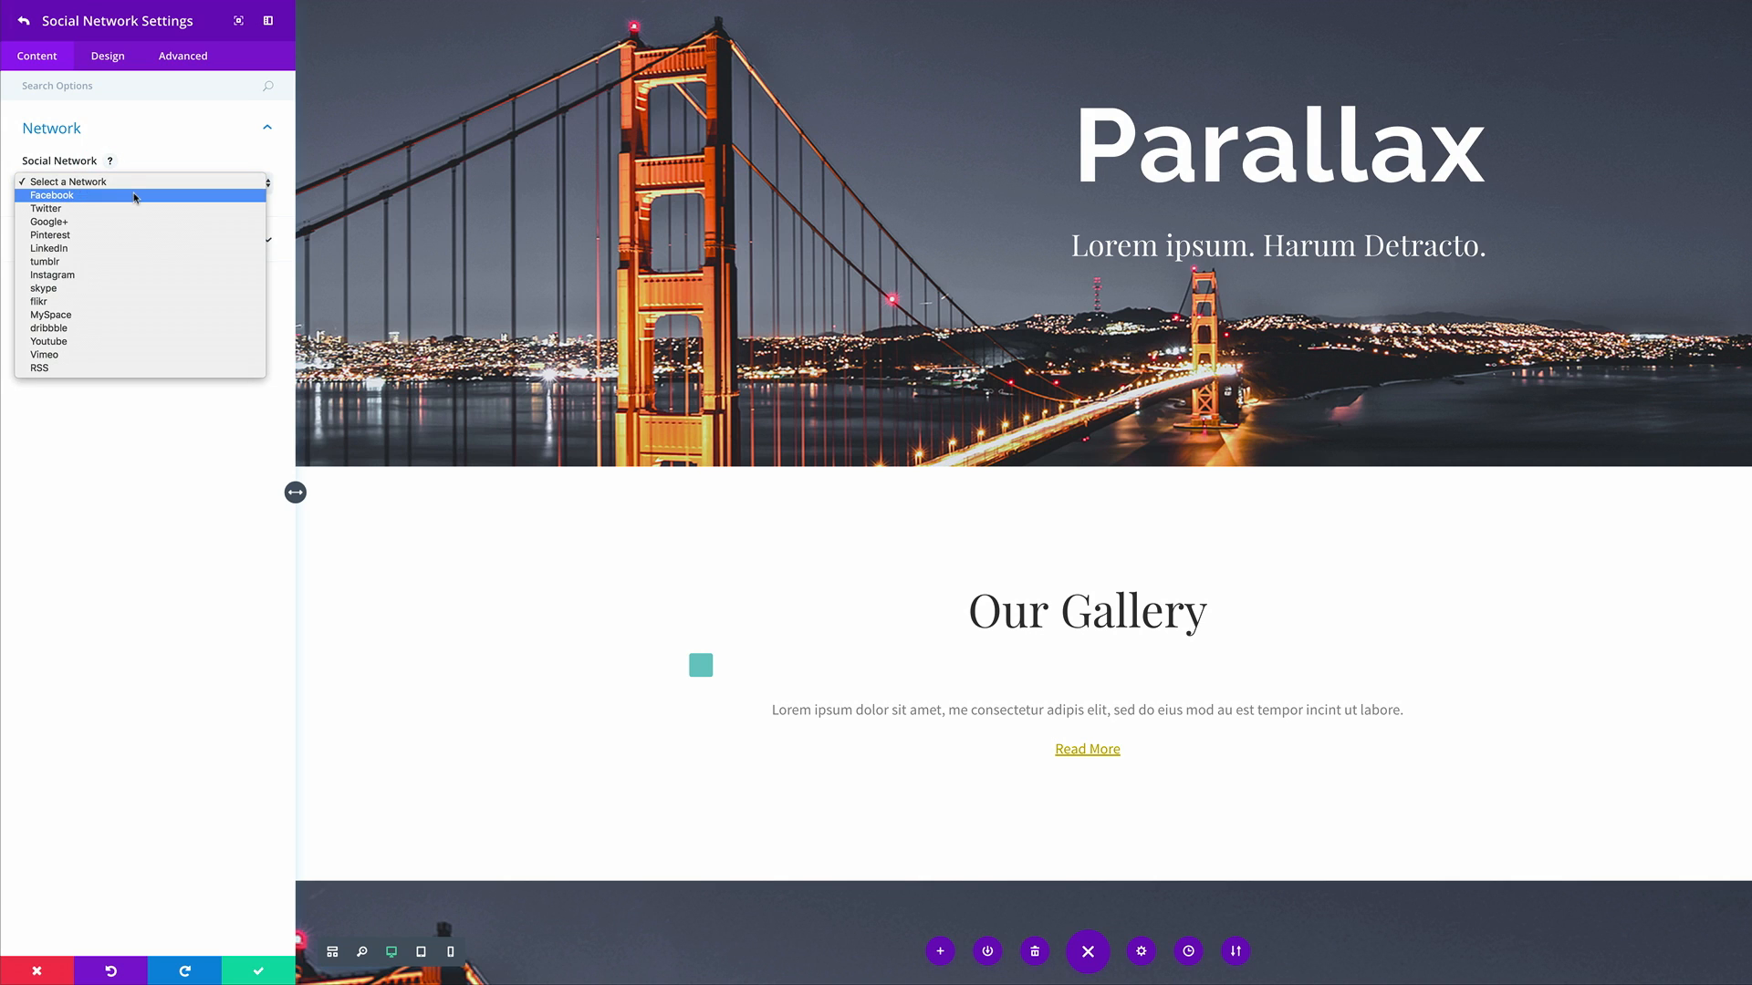
{"action": "left_click", "coordinate": [51, 195]}
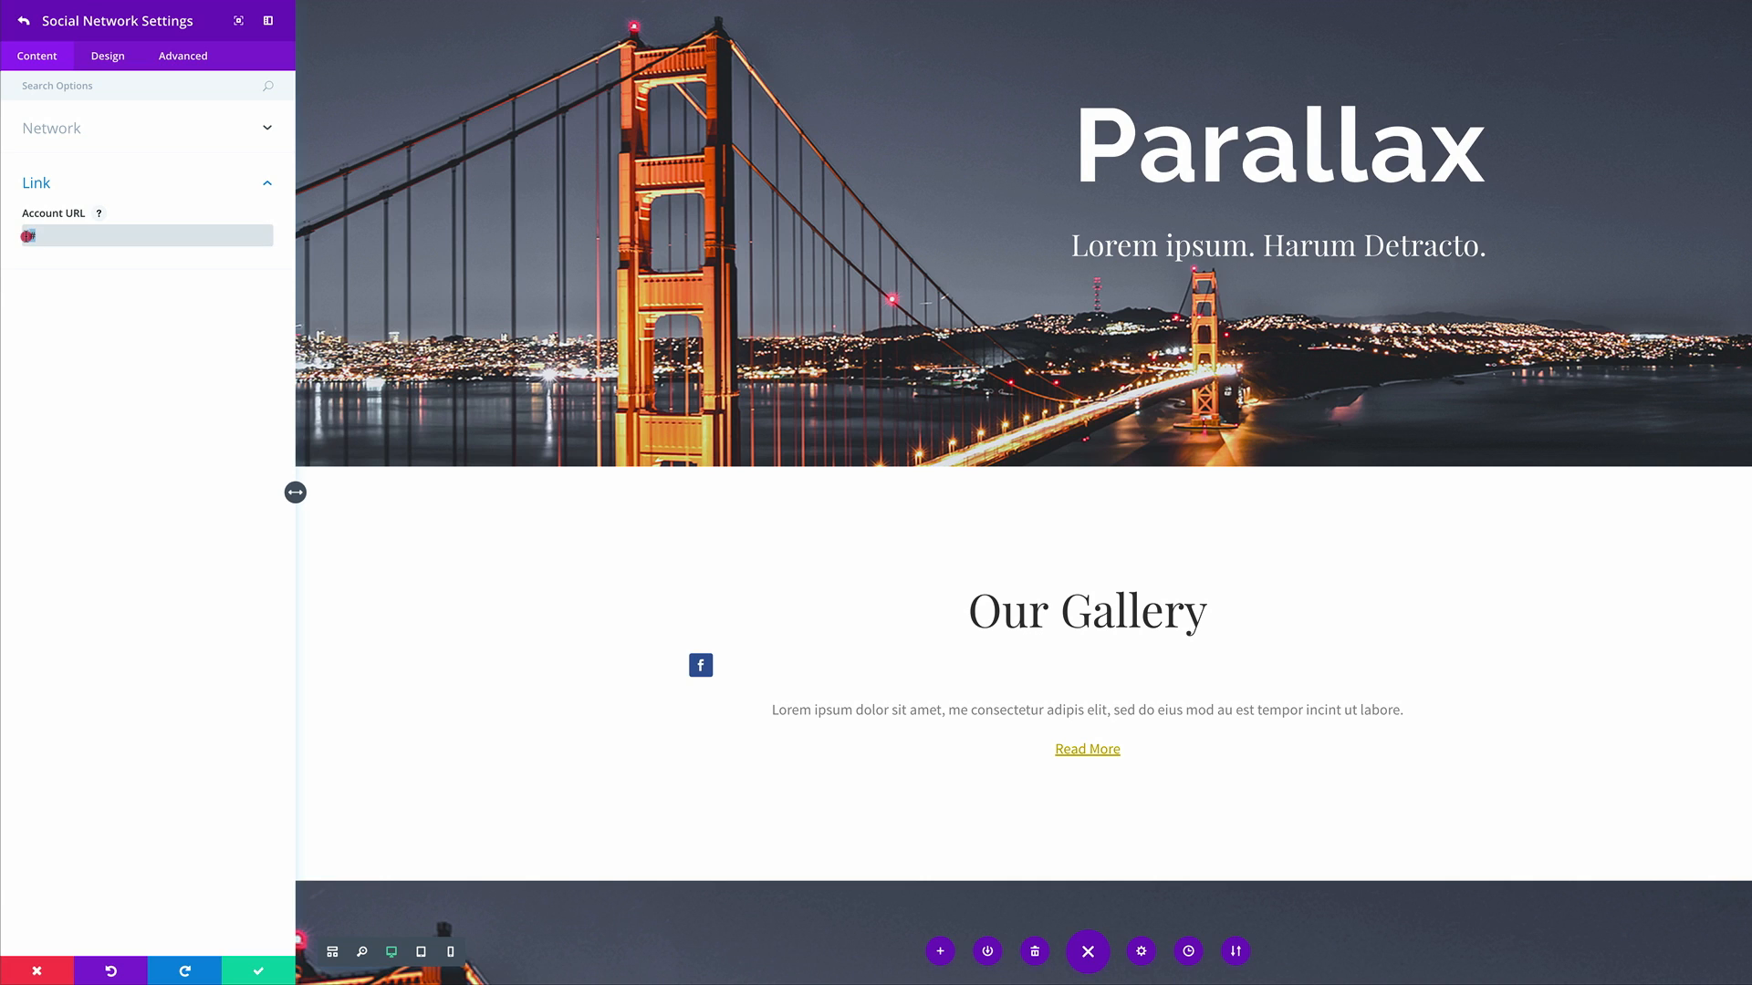
{"action": "left_click", "coordinate": [146, 235]}
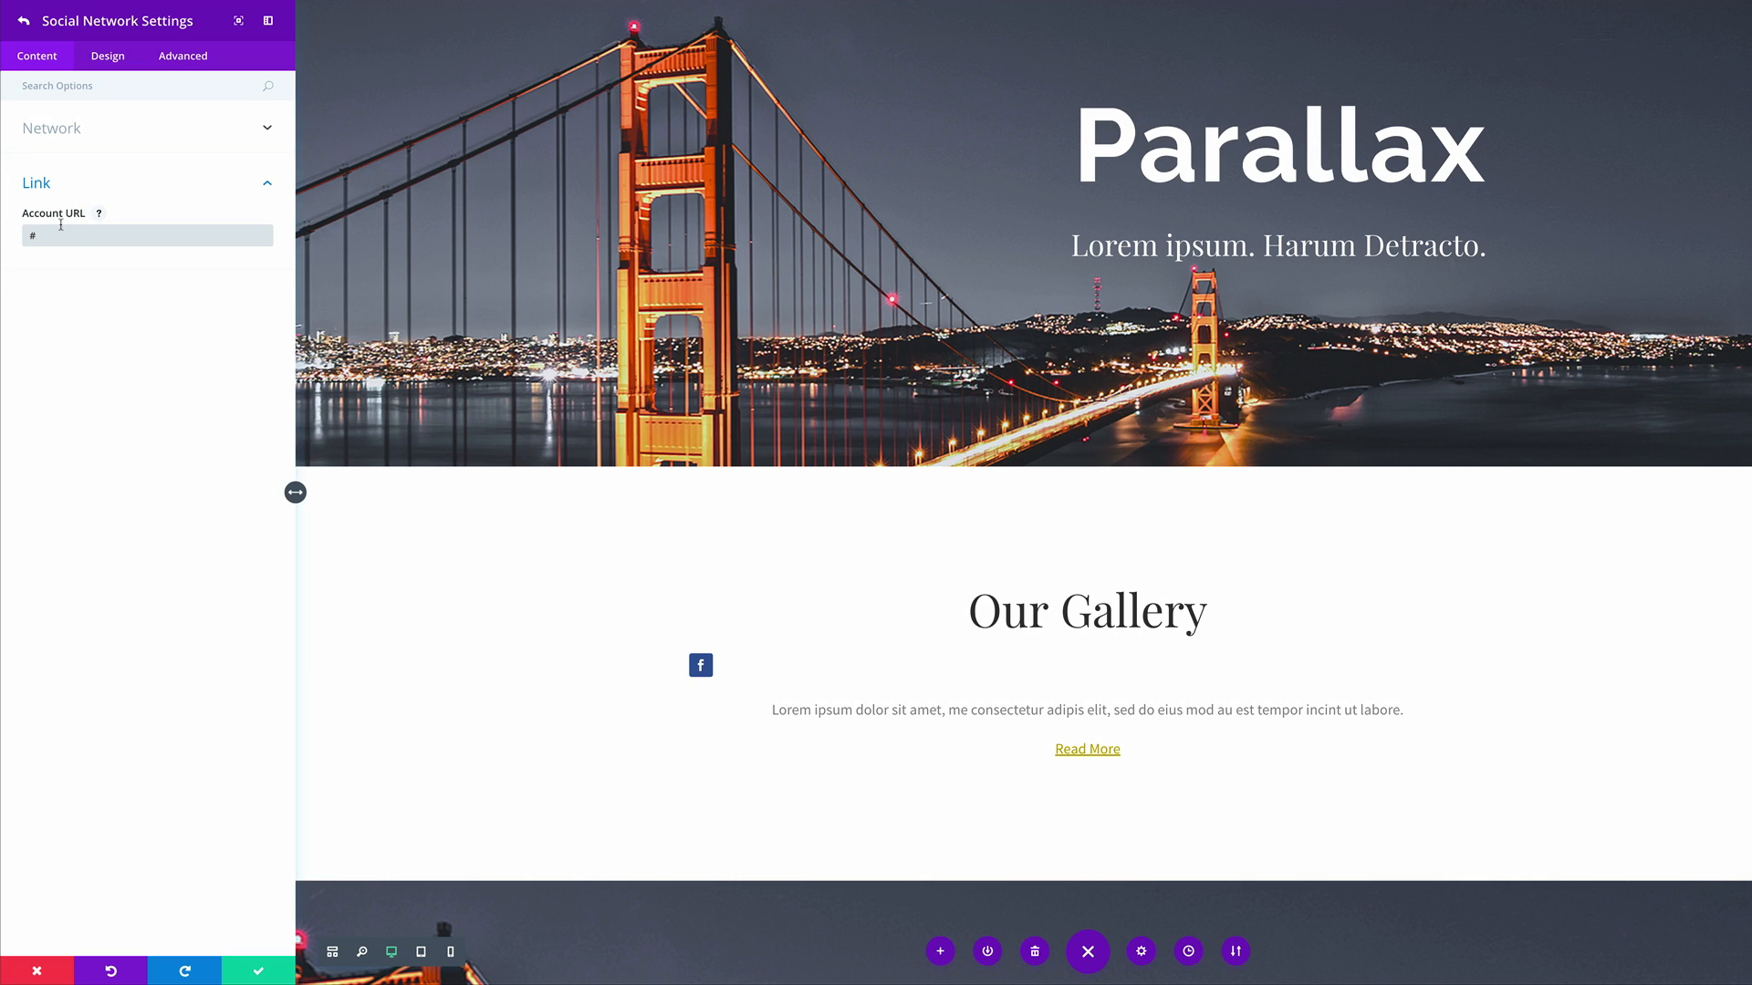
{"action": "mouse_move", "coordinate": [66, 120]}
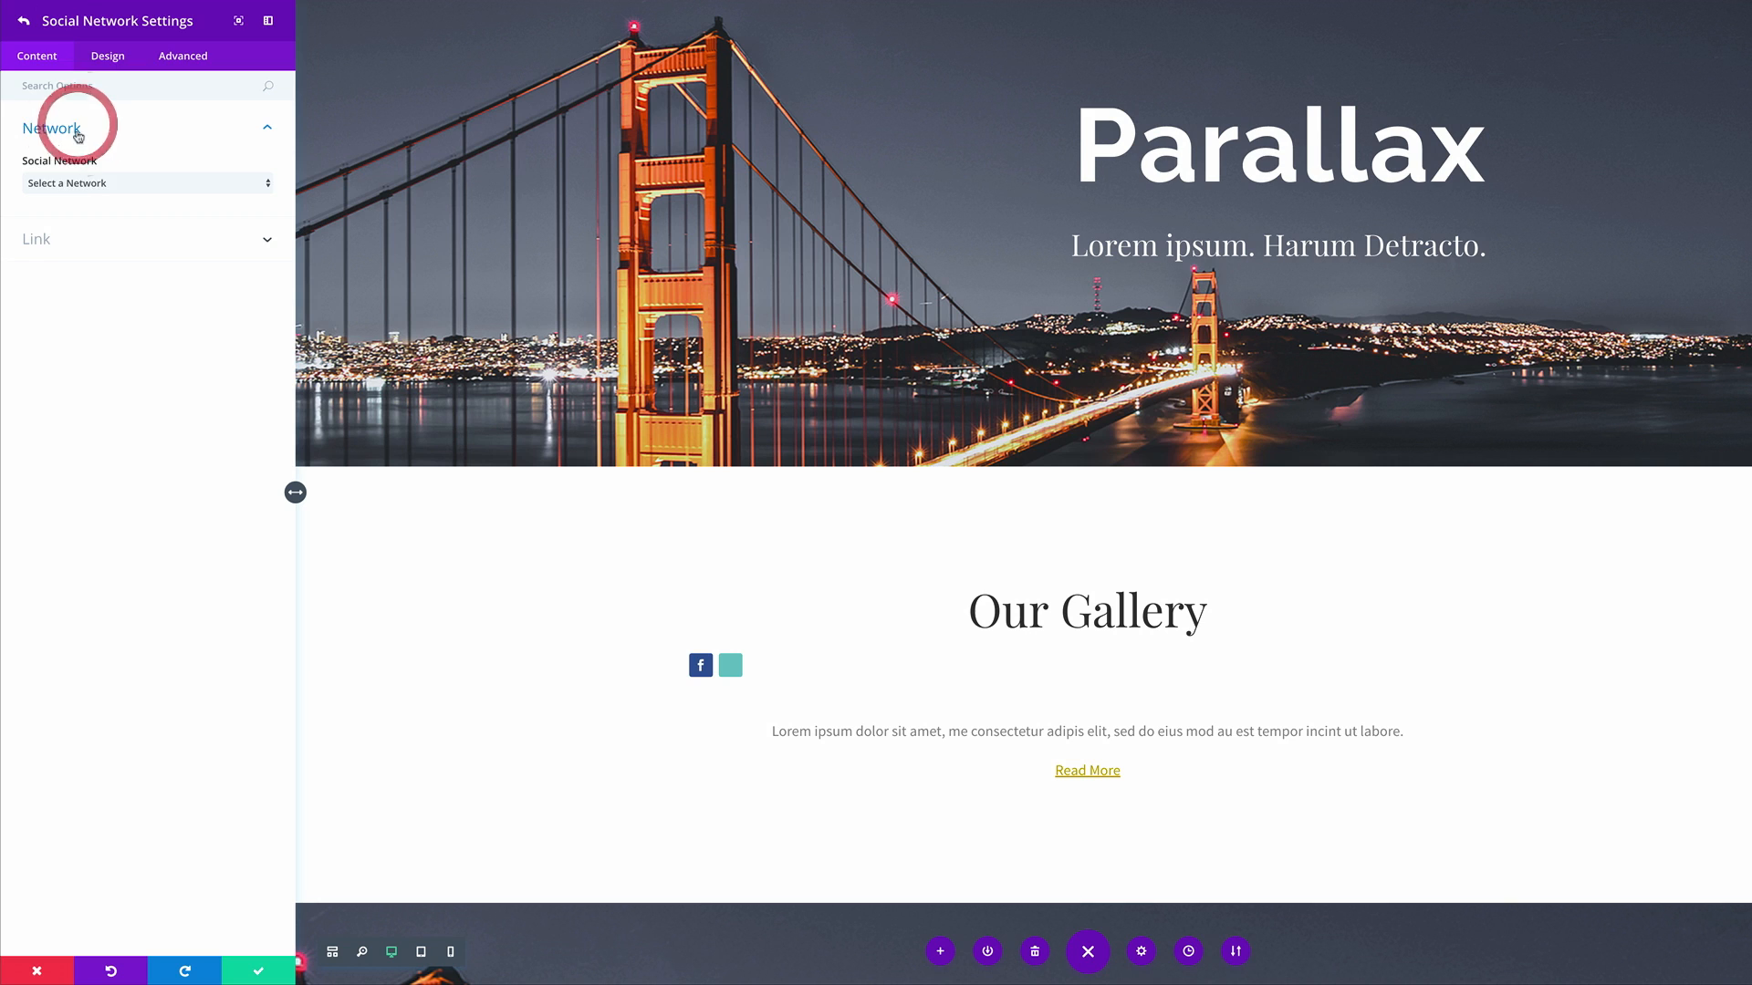
Add further networks set to Google+ and LinkedIn after Twitter.
{"action": "left_click", "coordinate": [146, 183]}
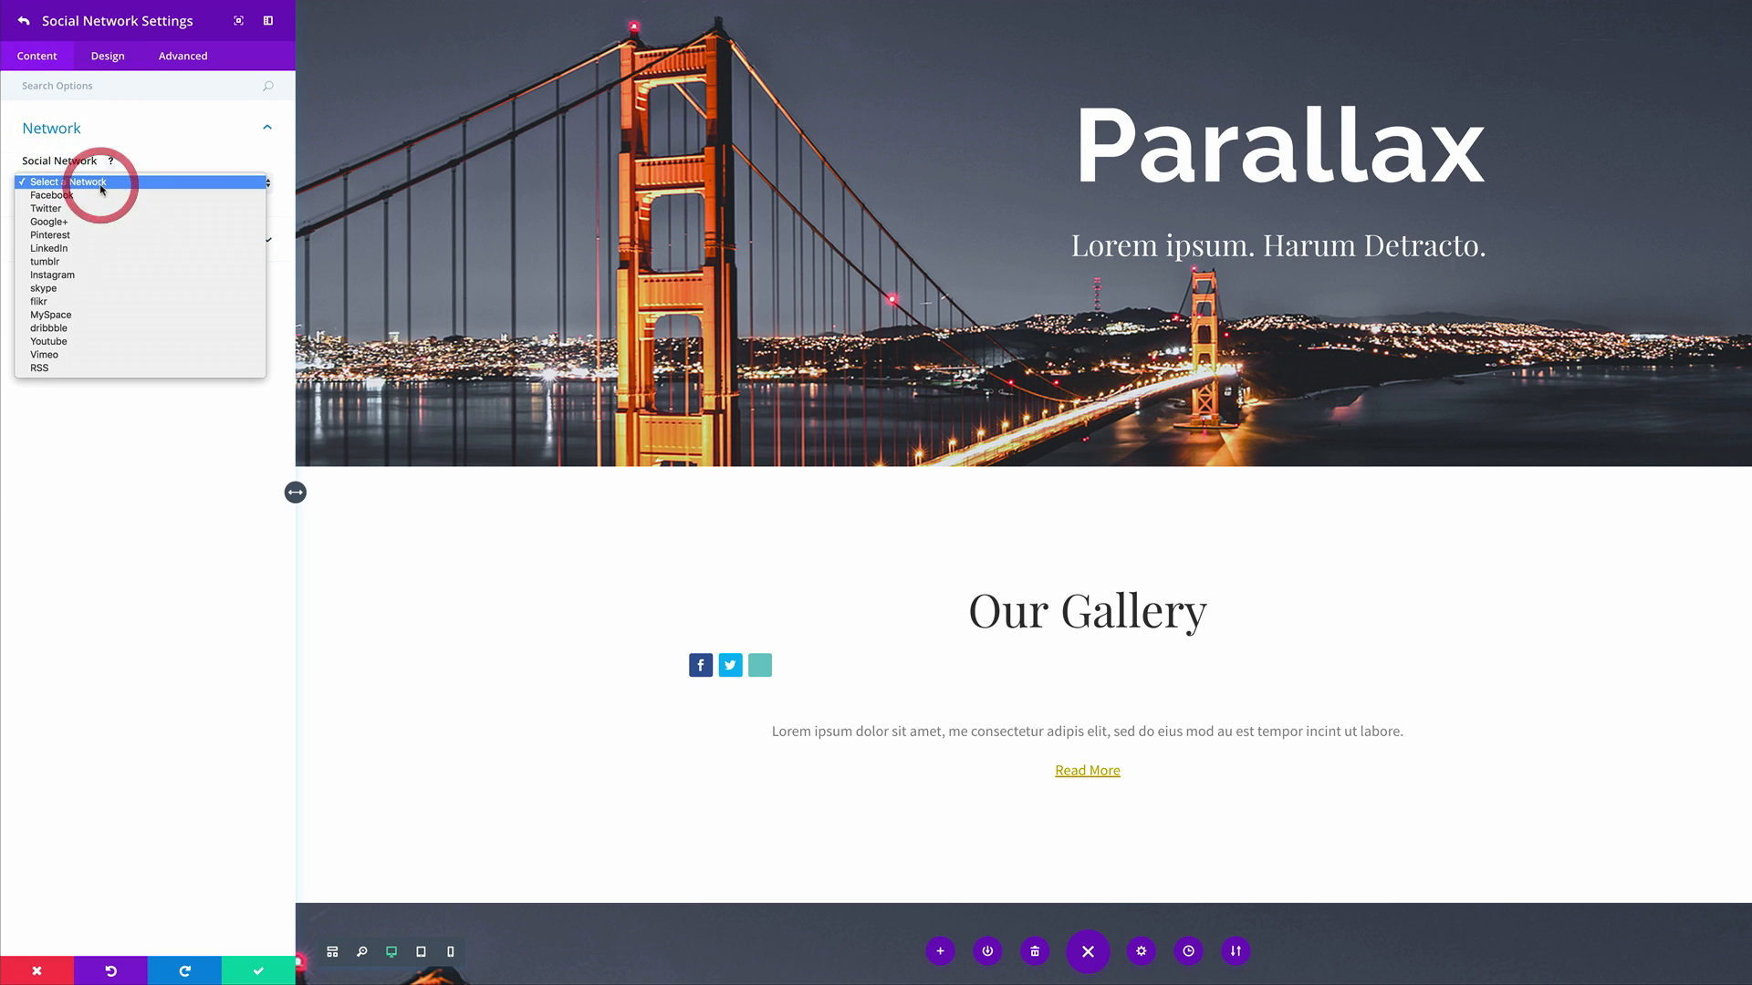
{"action": "left_click", "coordinate": [50, 221]}
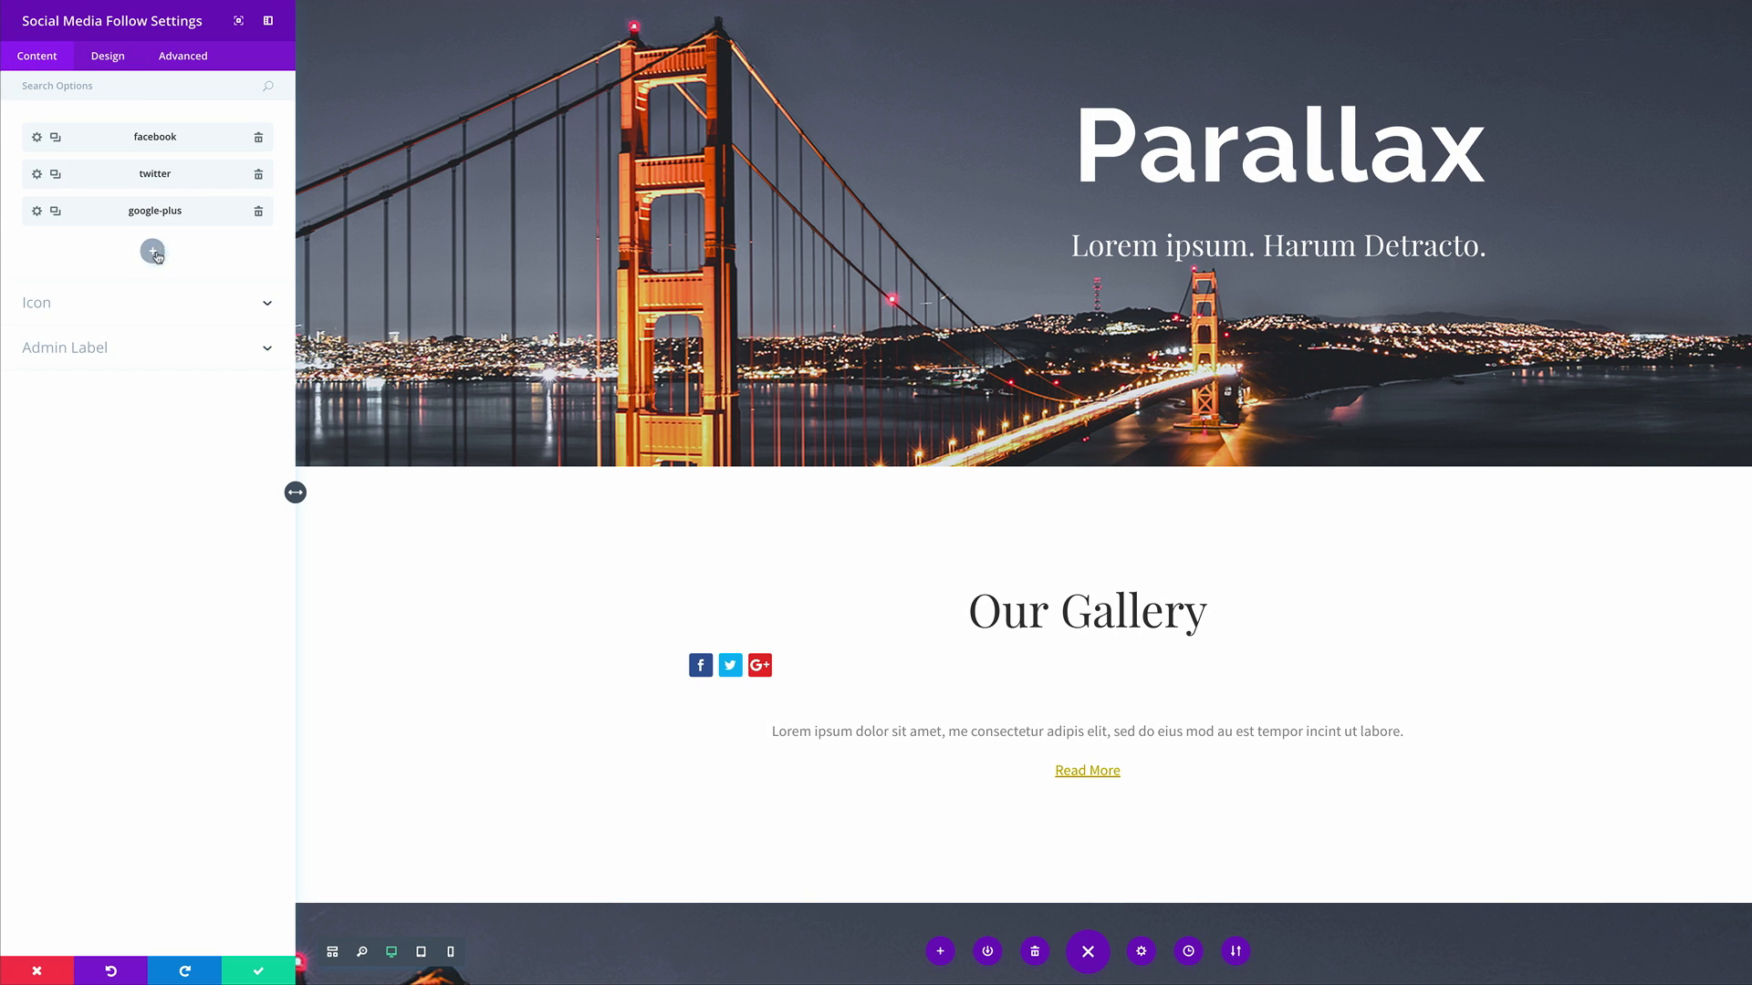
{"action": "left_click", "coordinate": [153, 250]}
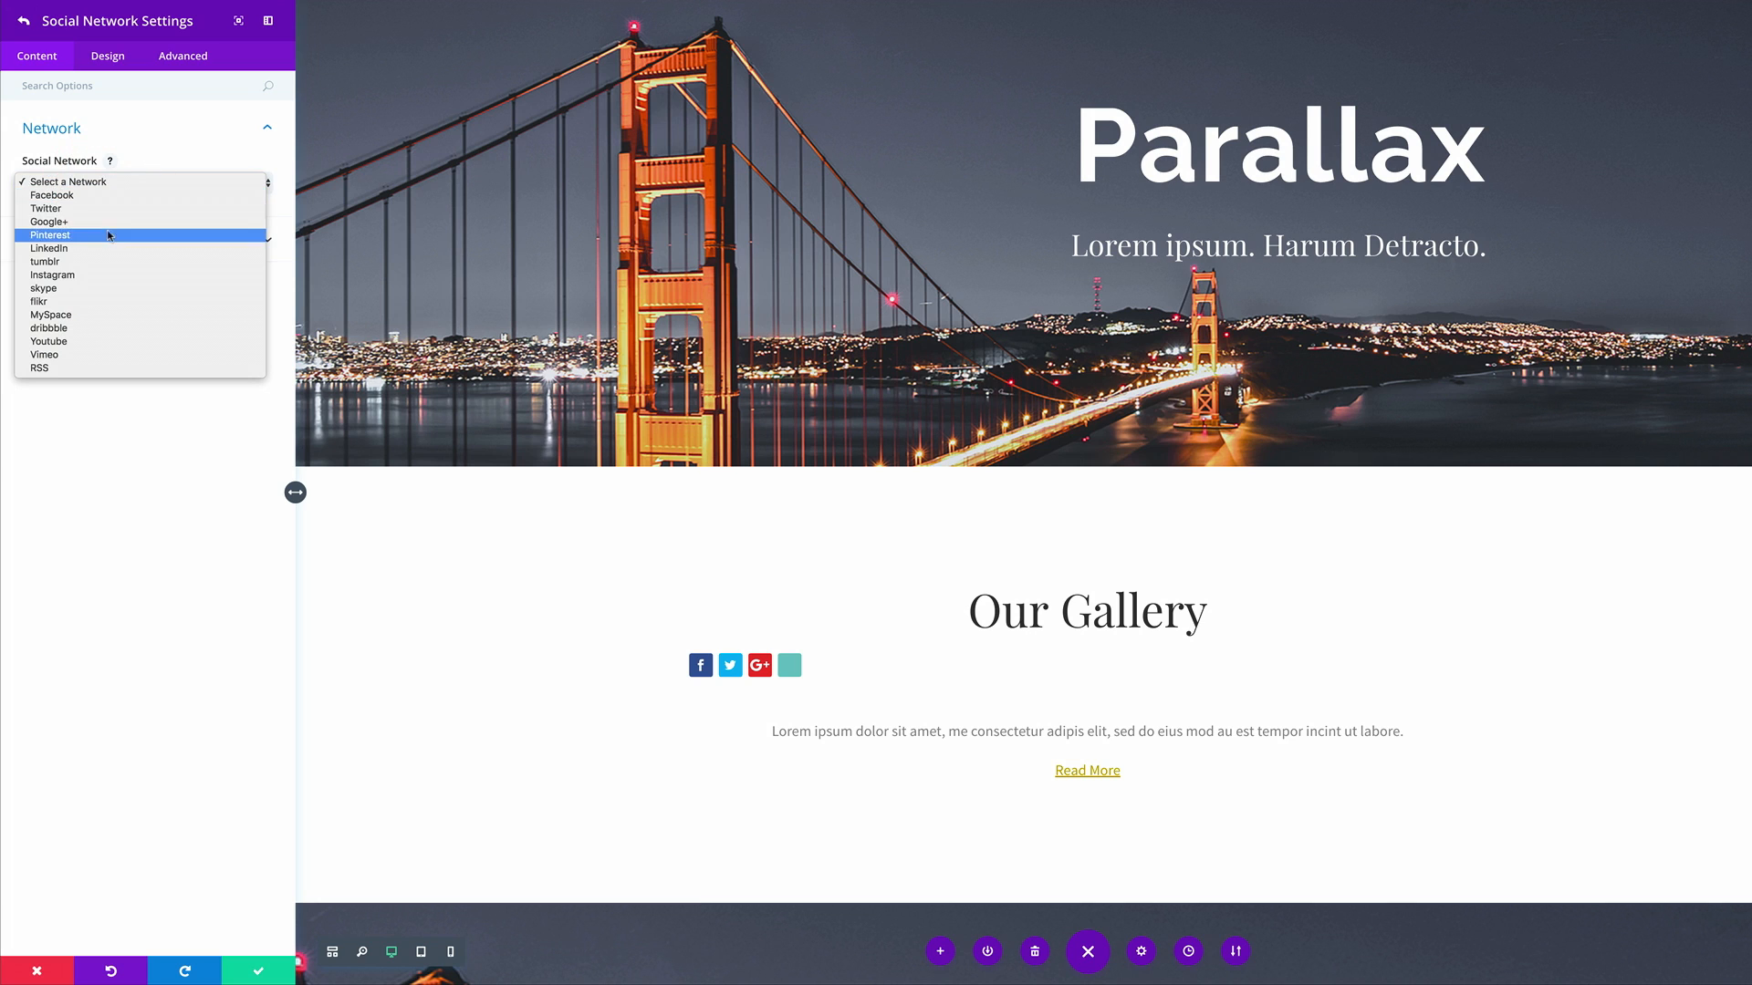
{"action": "left_click", "coordinate": [49, 248]}
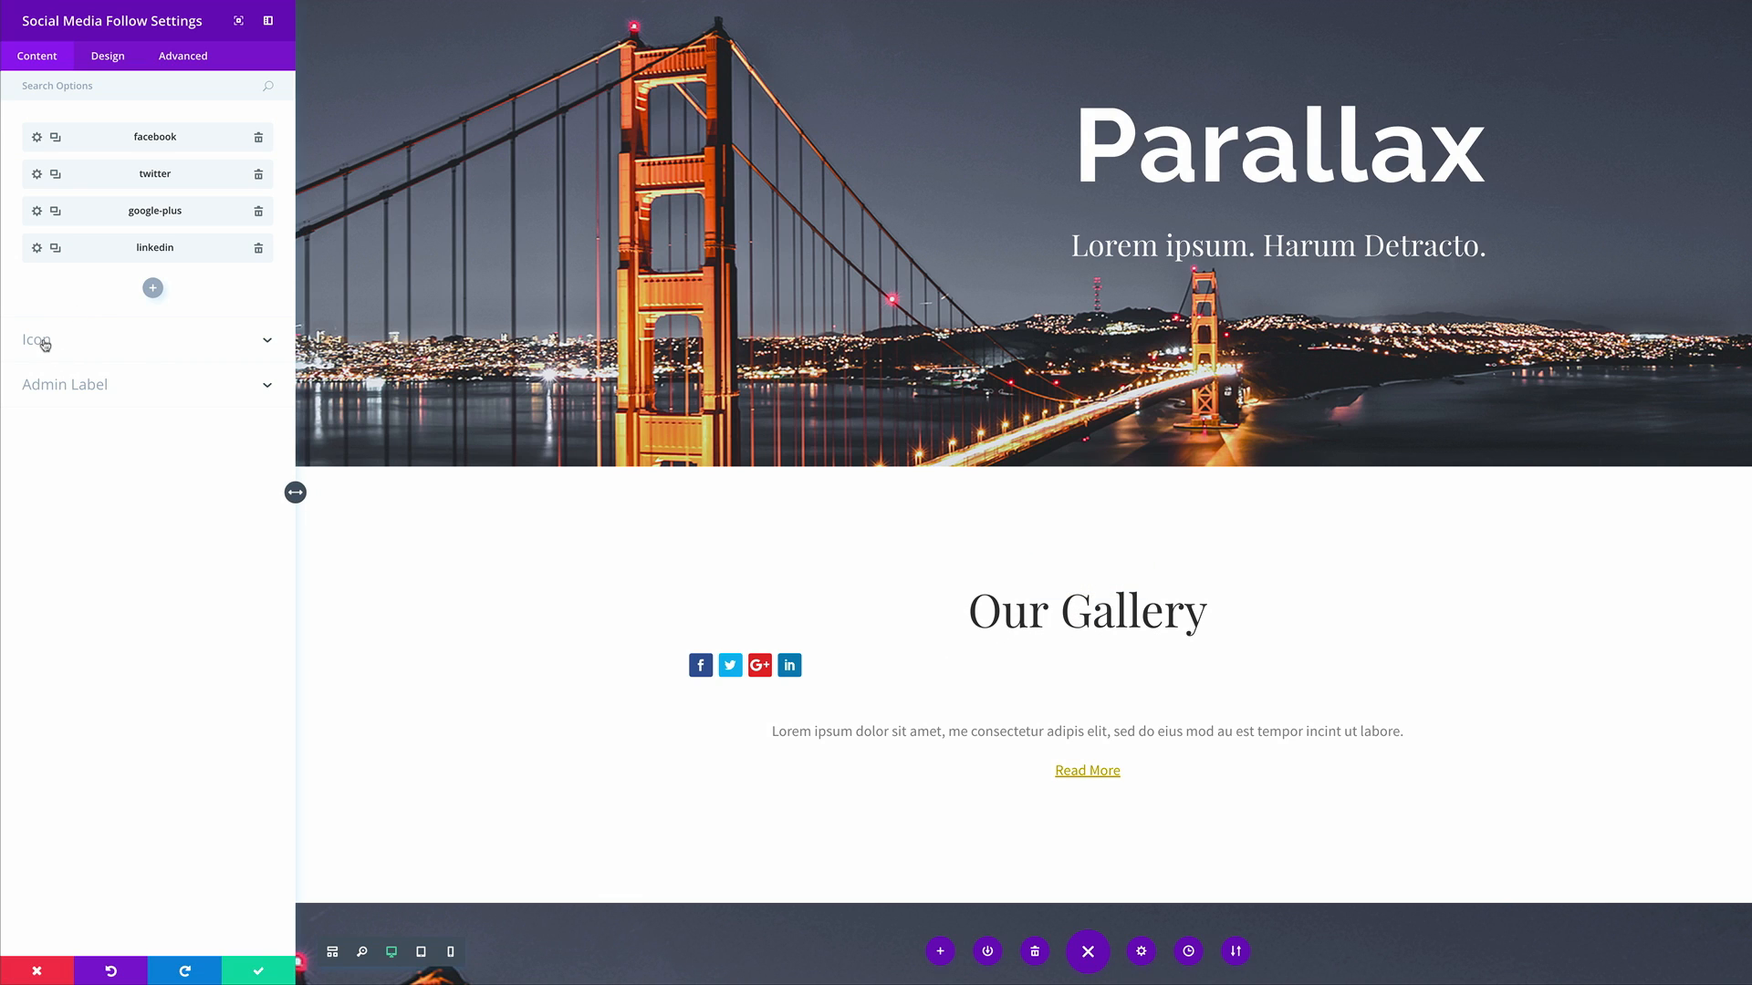
Review the Icon settings, trying the Follow Button on and leaving it off.
{"action": "left_click", "coordinate": [36, 341]}
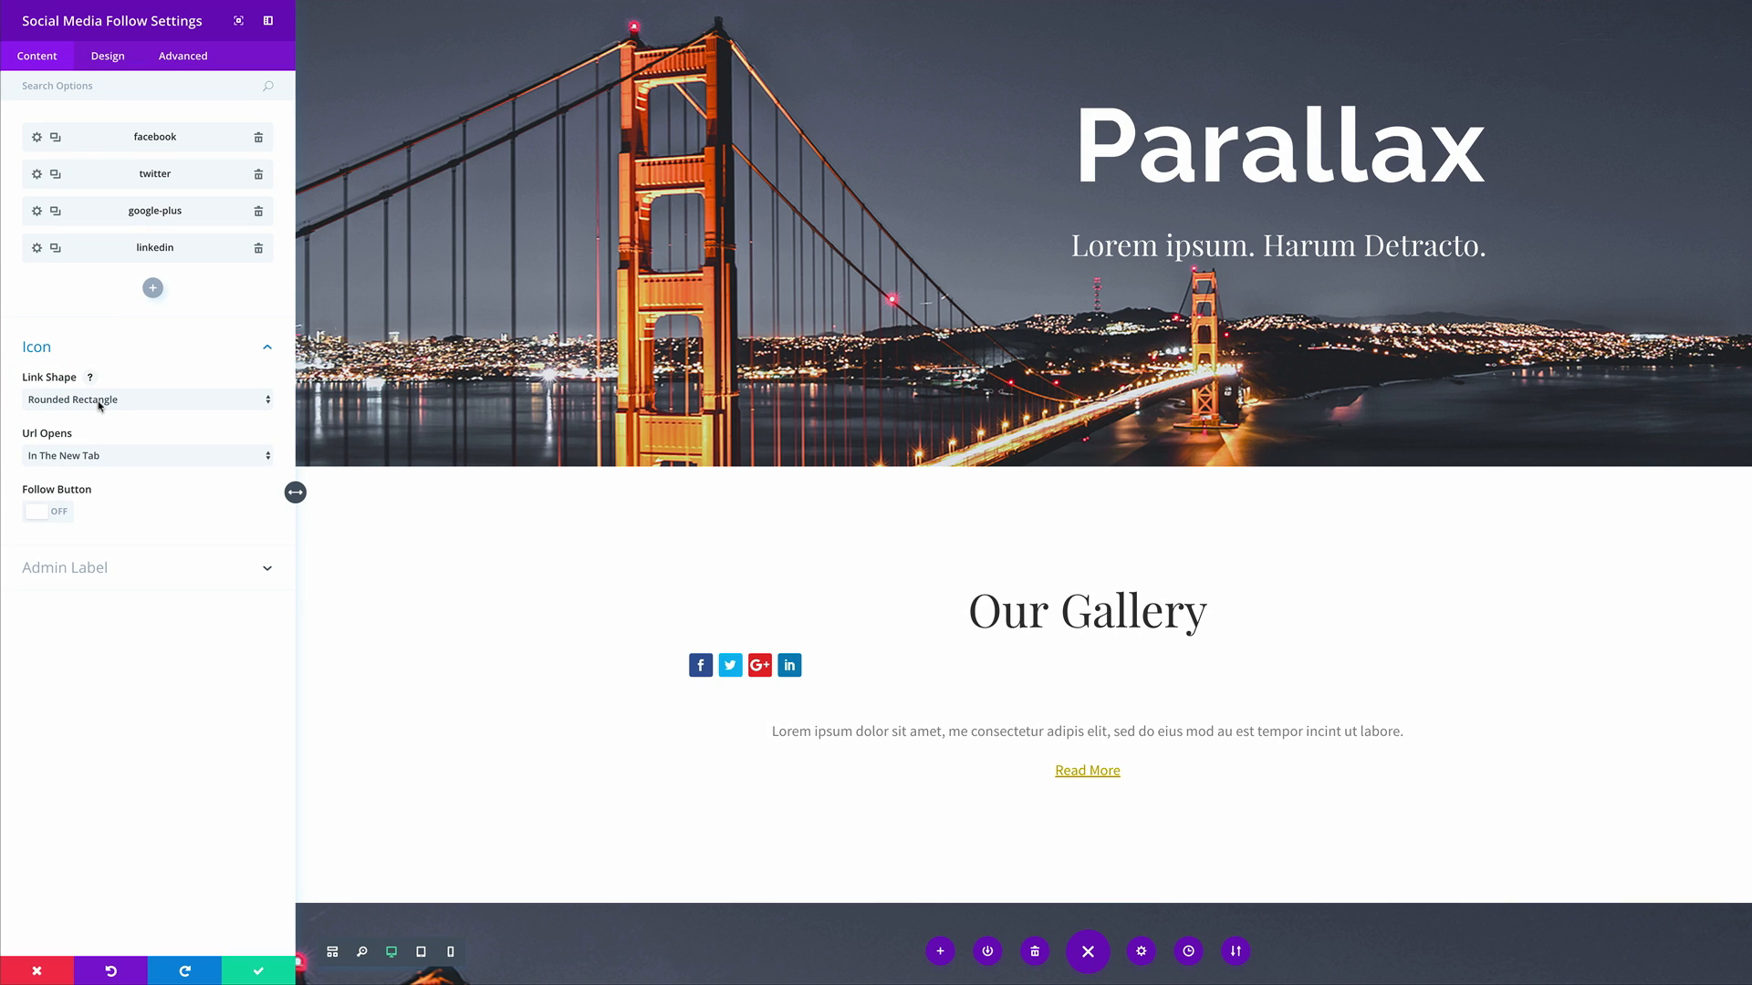
{"action": "mouse_move", "coordinate": [58, 411]}
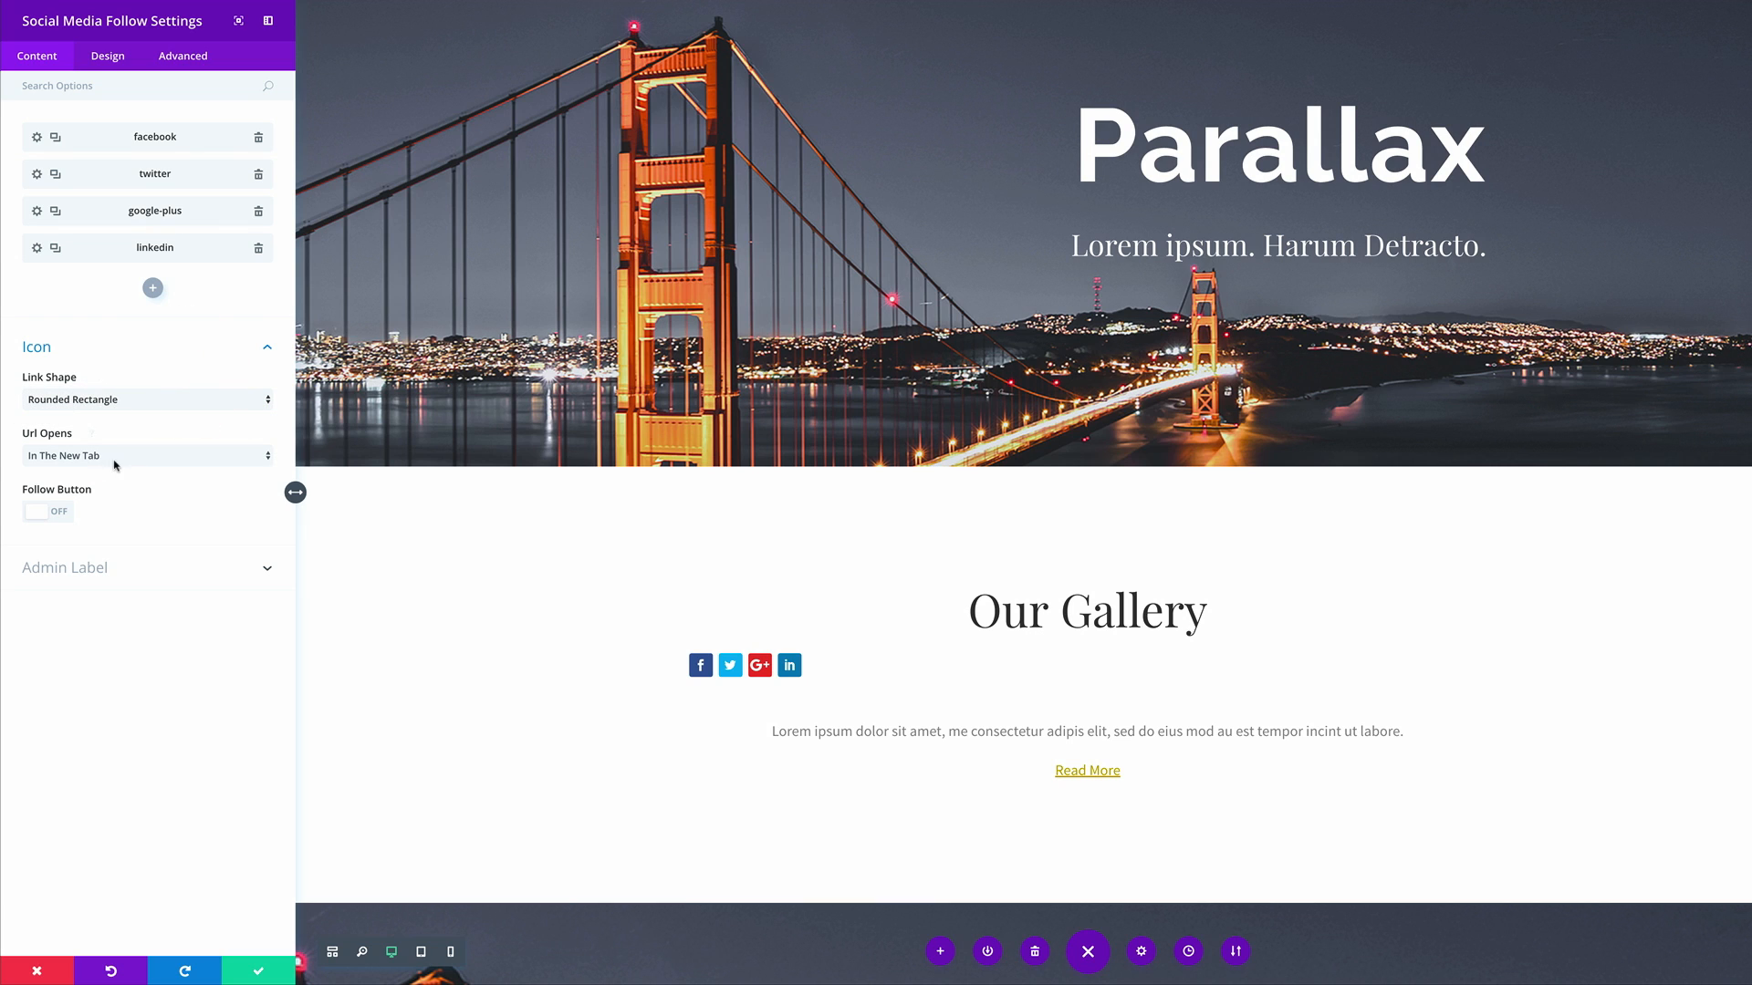
{"action": "mouse_move", "coordinate": [39, 447]}
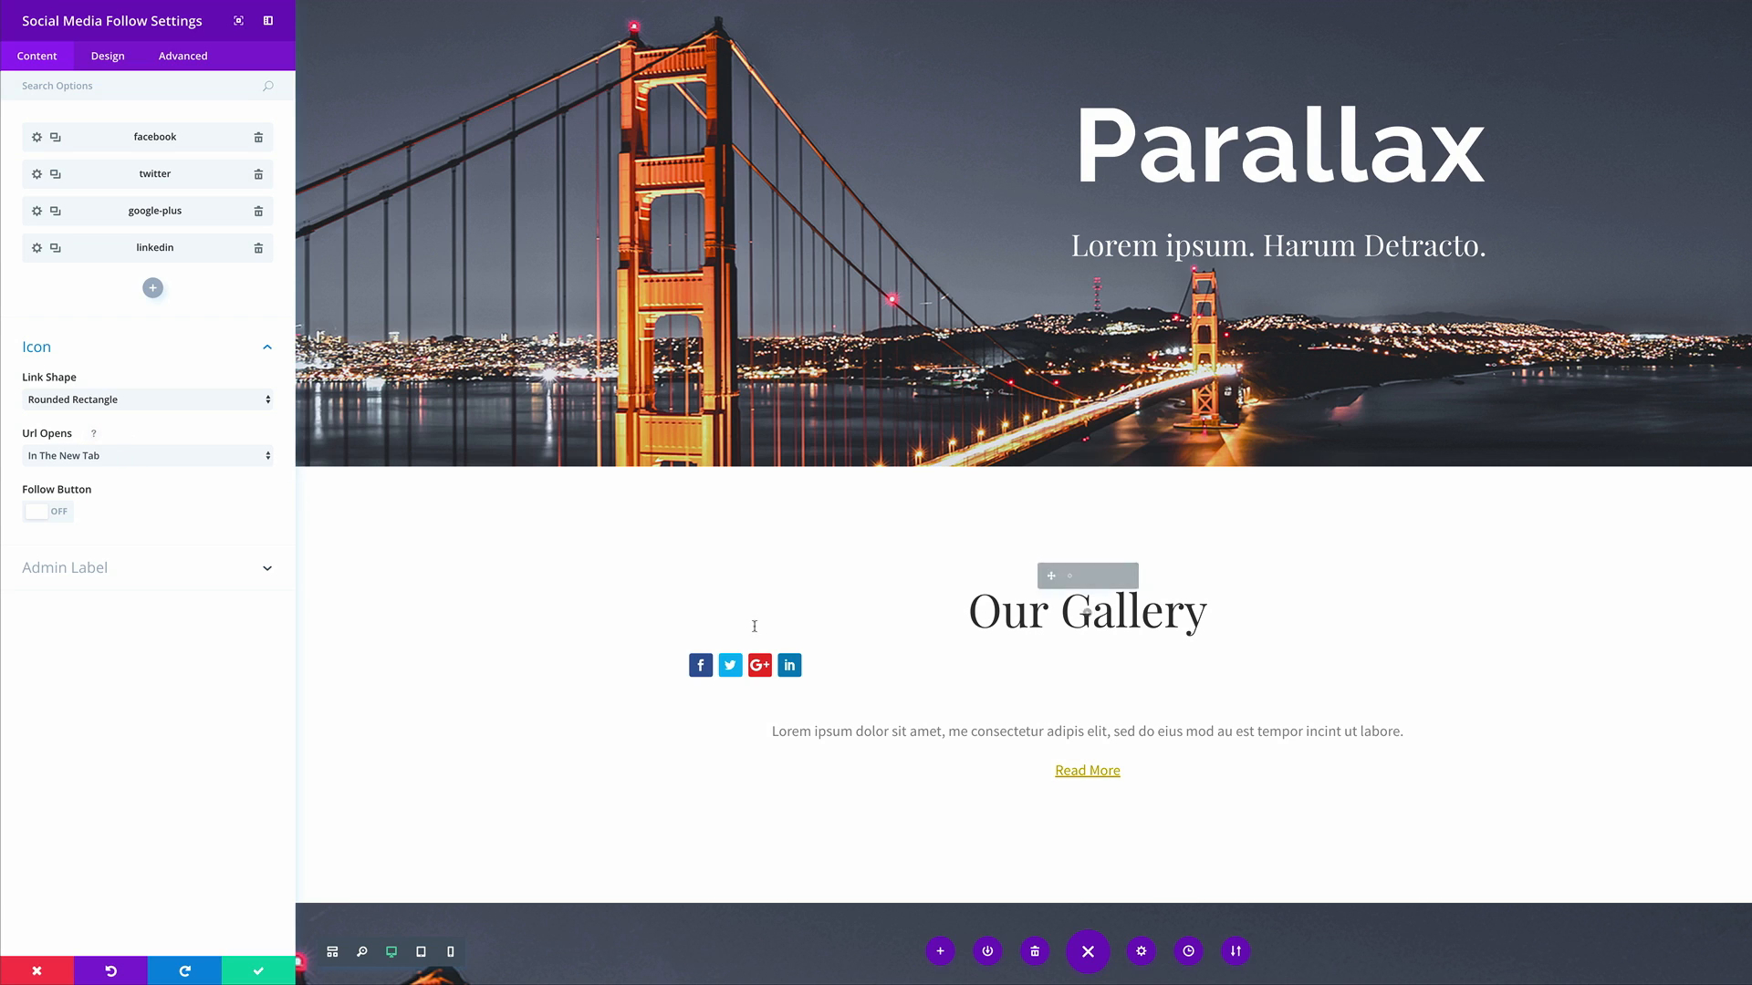
{"action": "mouse_move", "coordinate": [701, 664]}
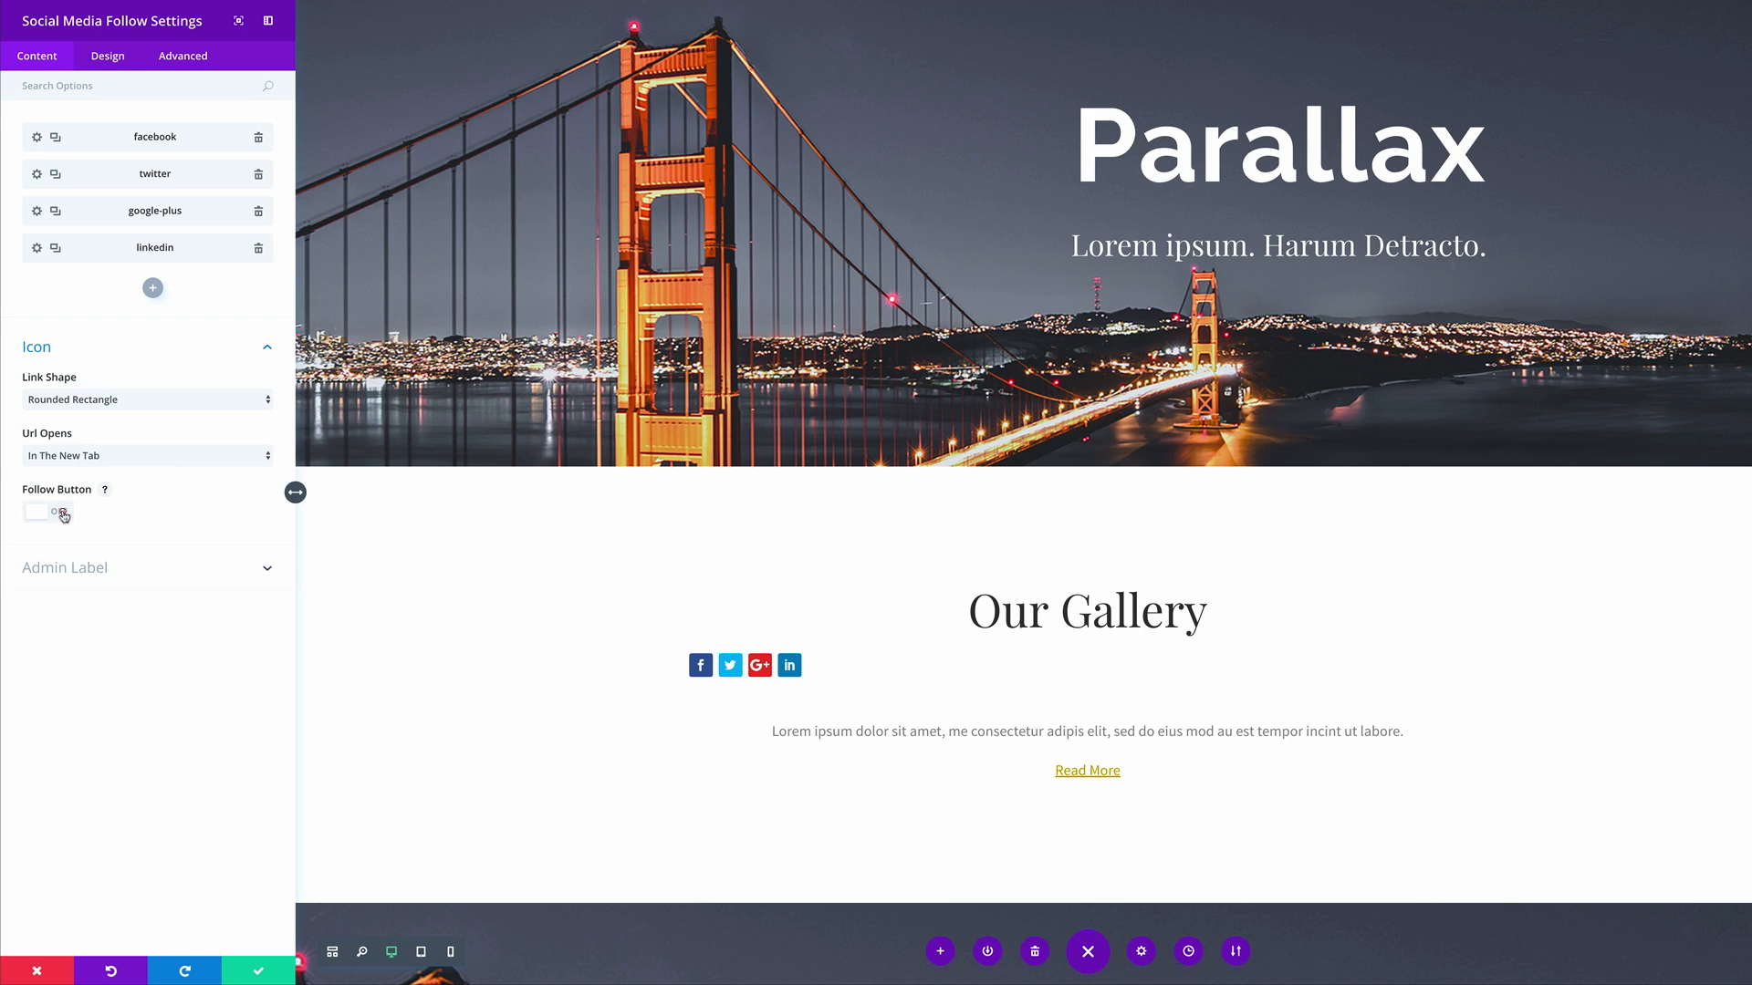
{"action": "left_click", "coordinate": [47, 511]}
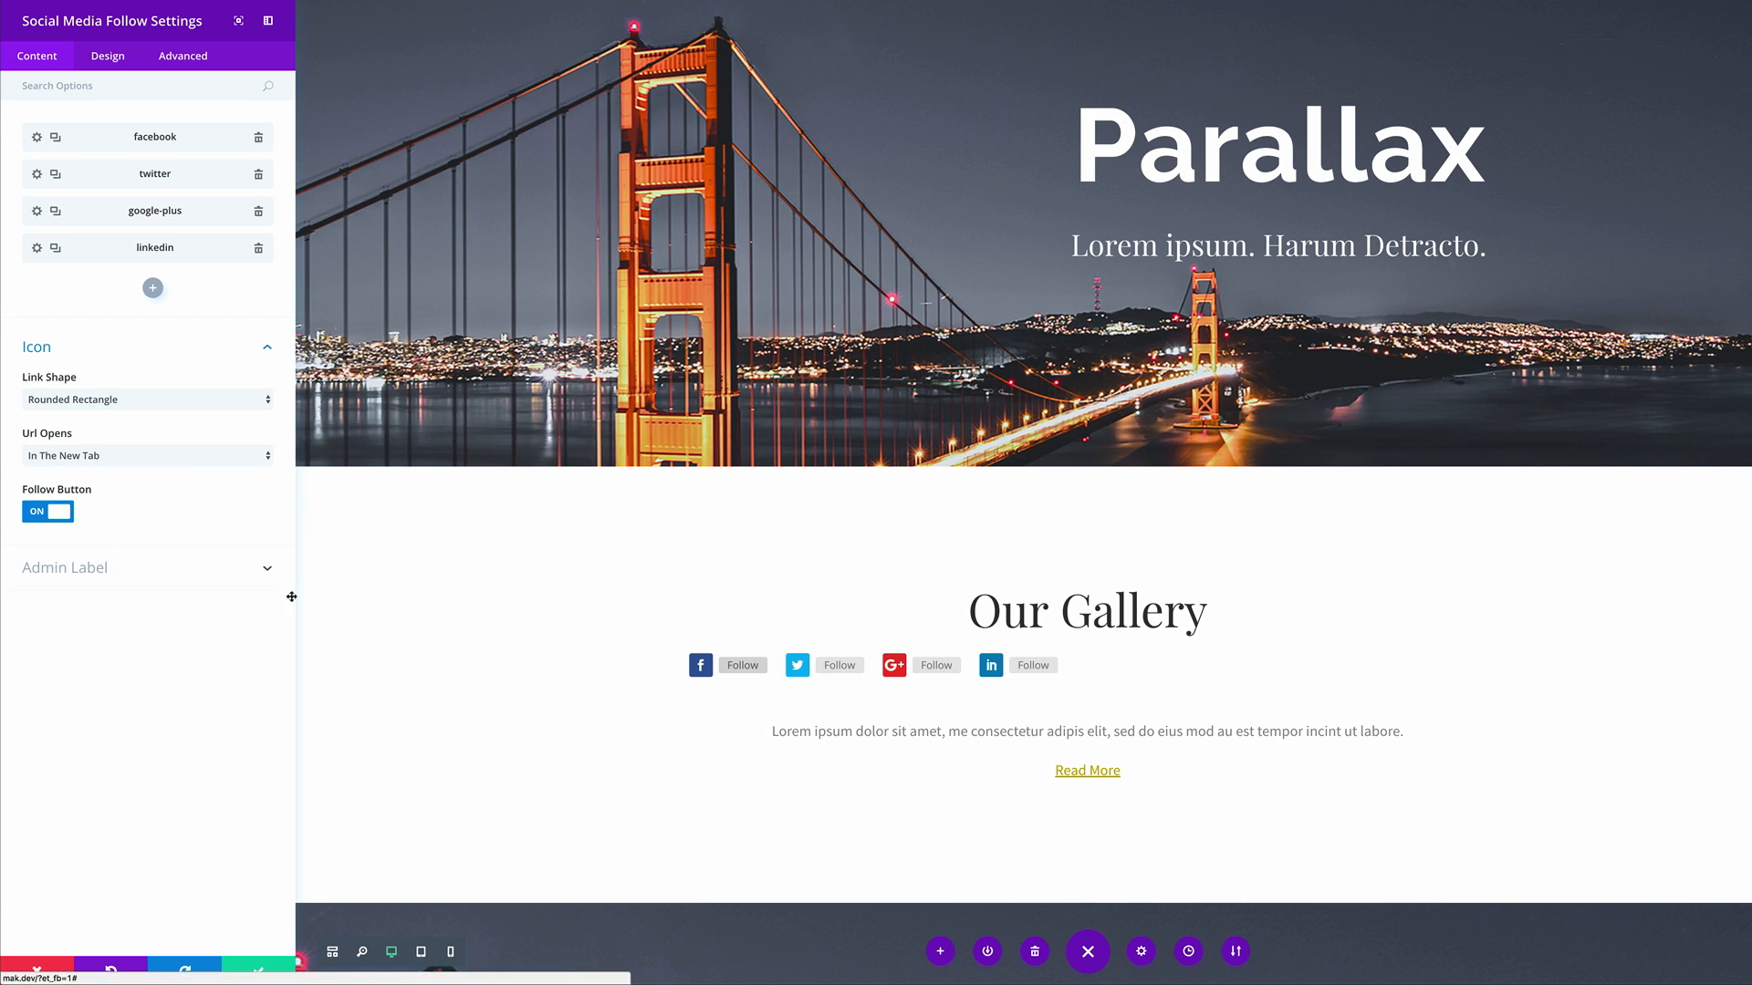
{"action": "left_click", "coordinate": [47, 511]}
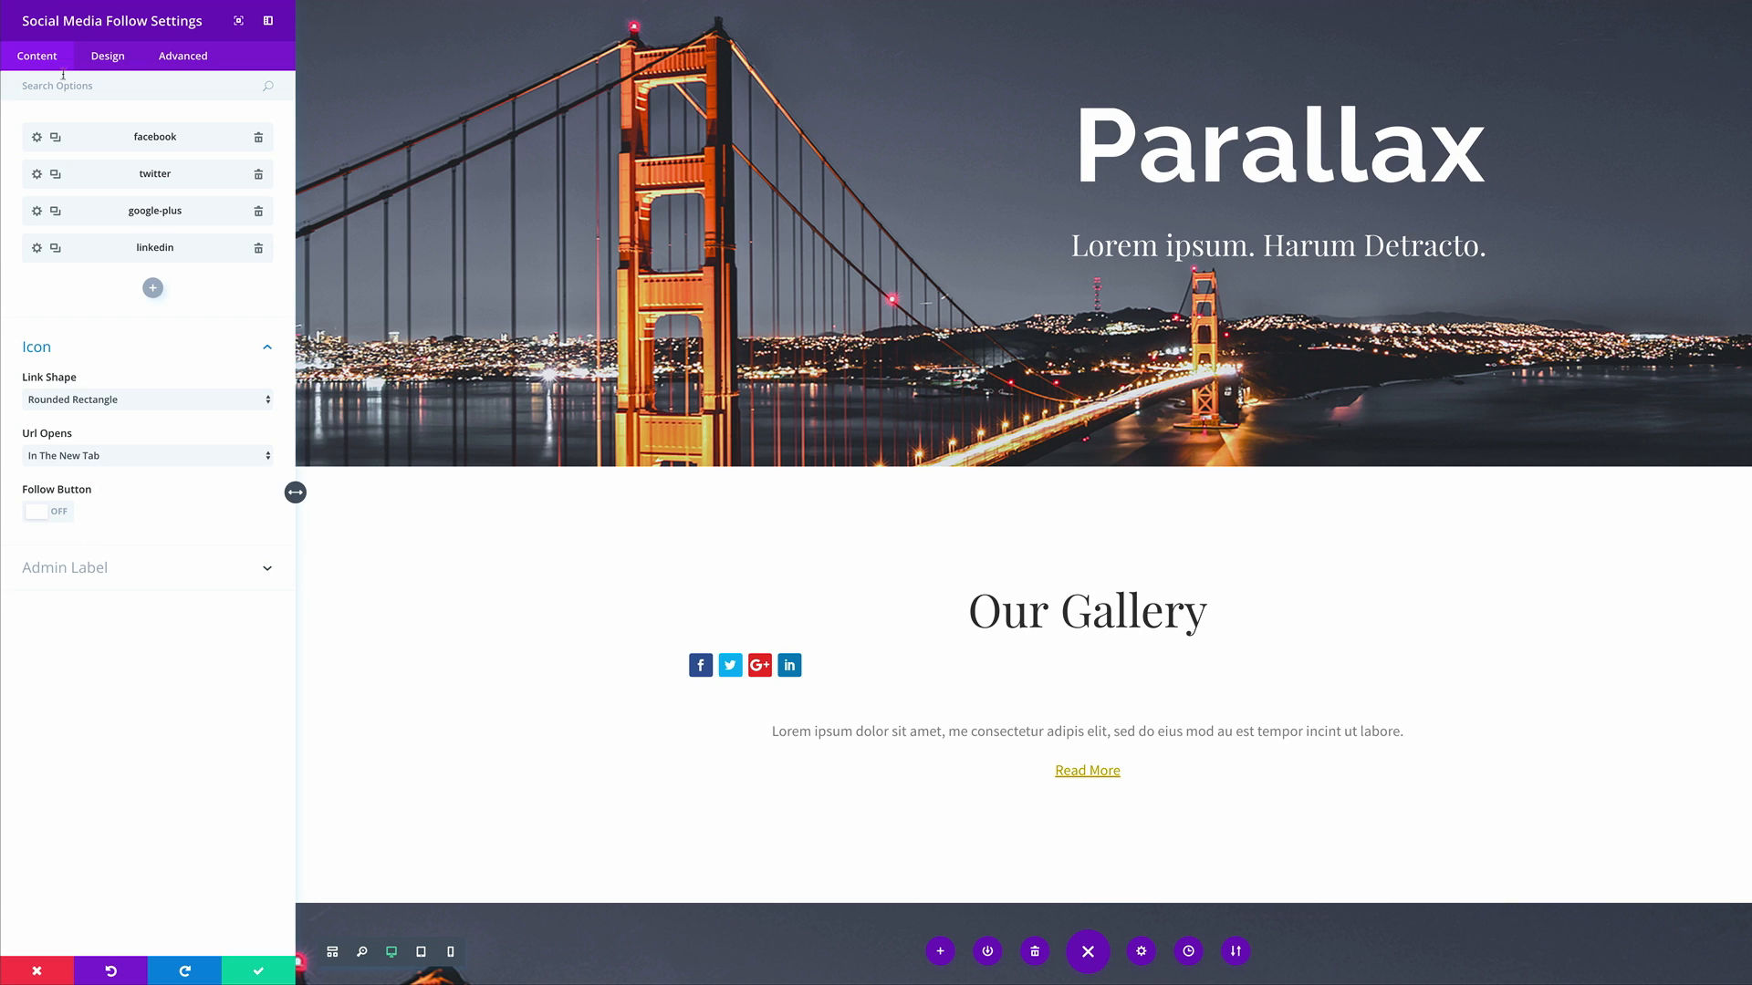
View the Text Color option under the Design settings' Text group.
{"action": "left_click", "coordinate": [108, 56]}
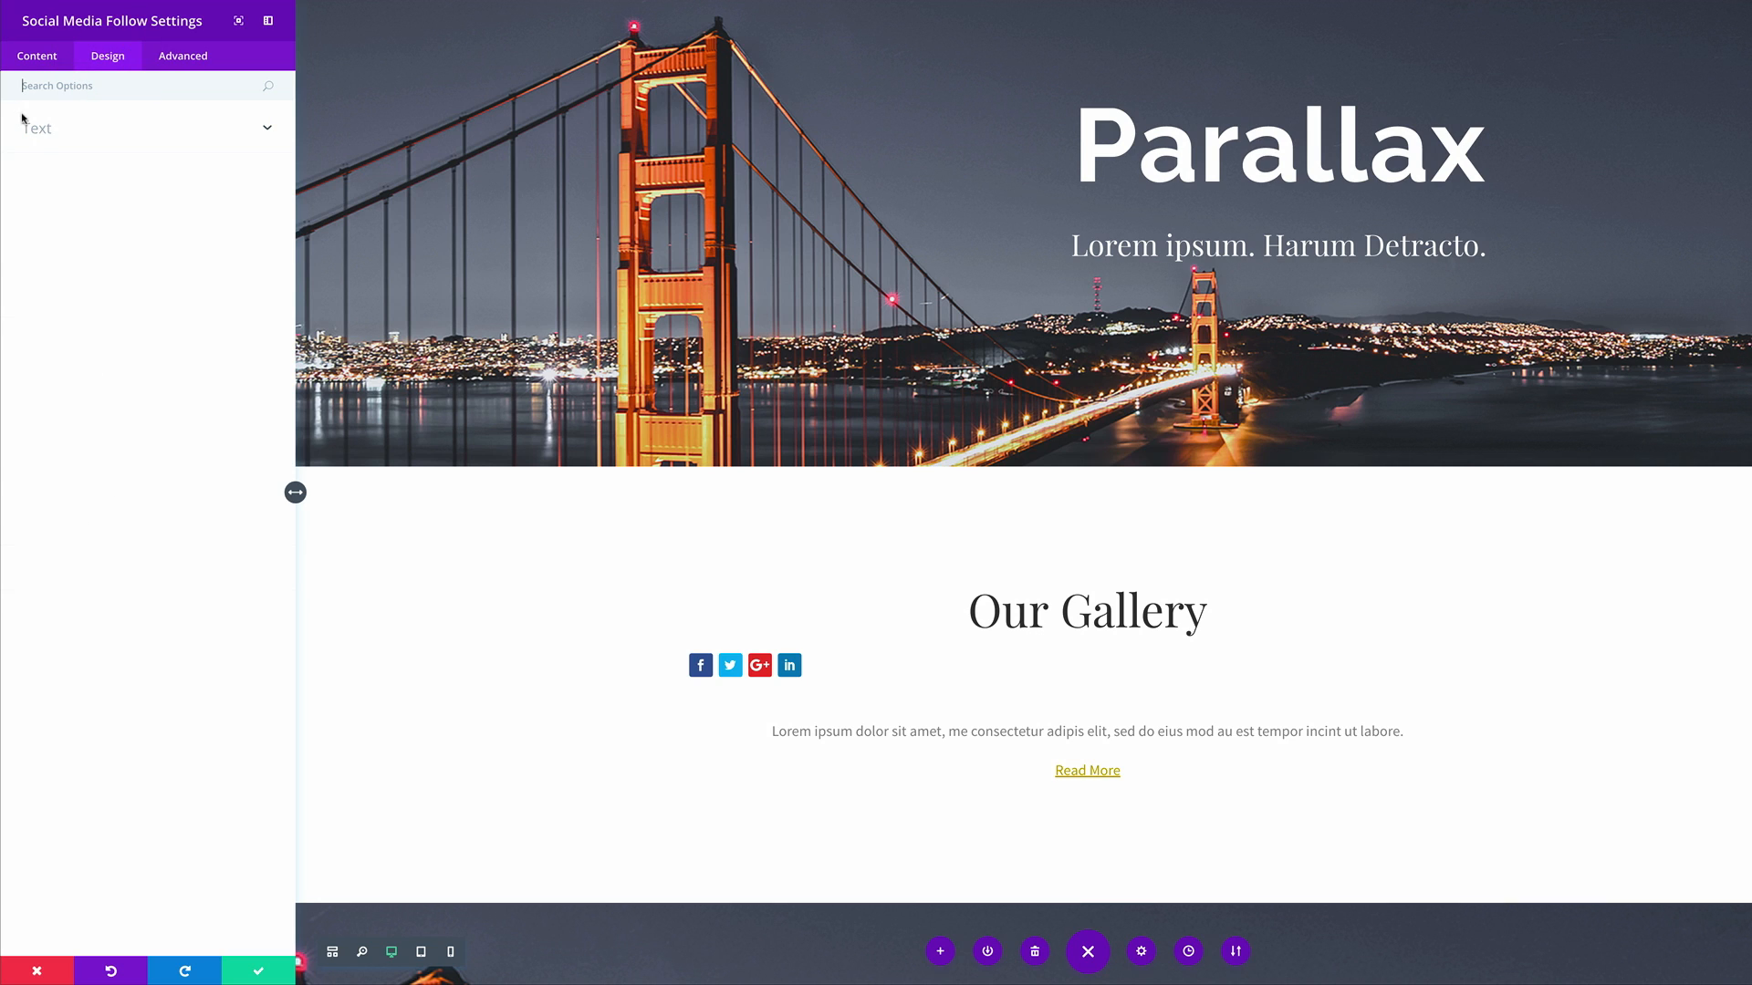
{"action": "left_click", "coordinate": [37, 128]}
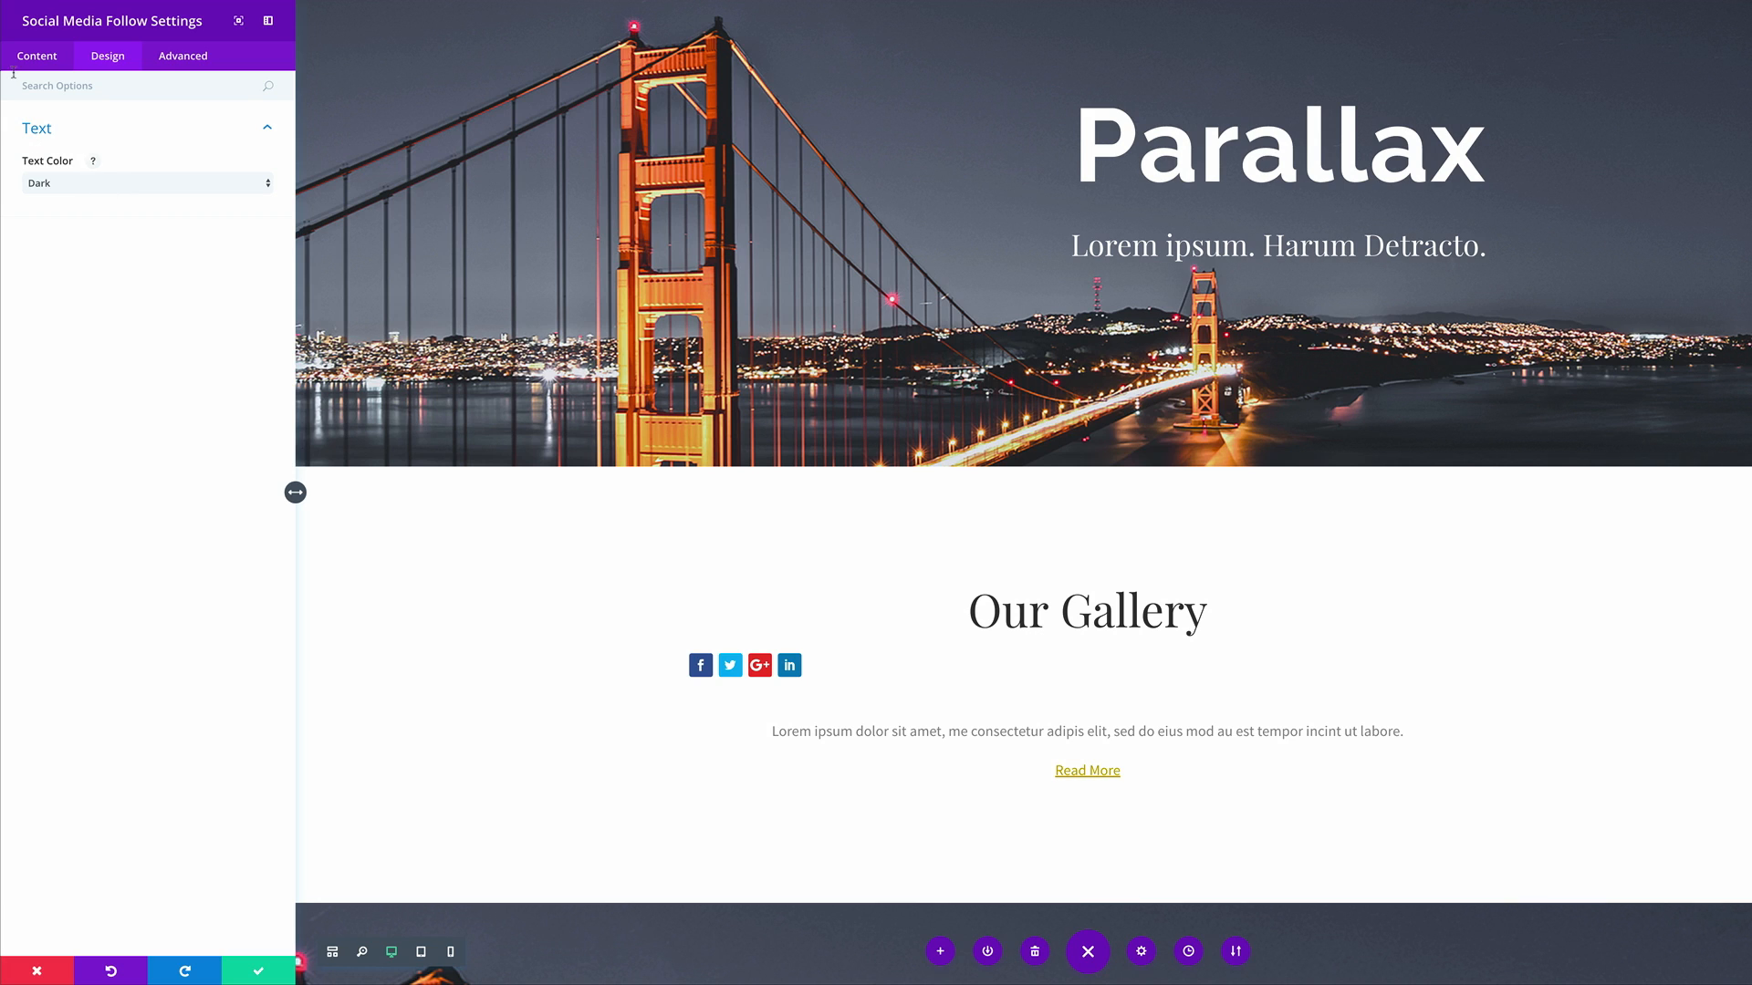
{"action": "left_click", "coordinate": [37, 54]}
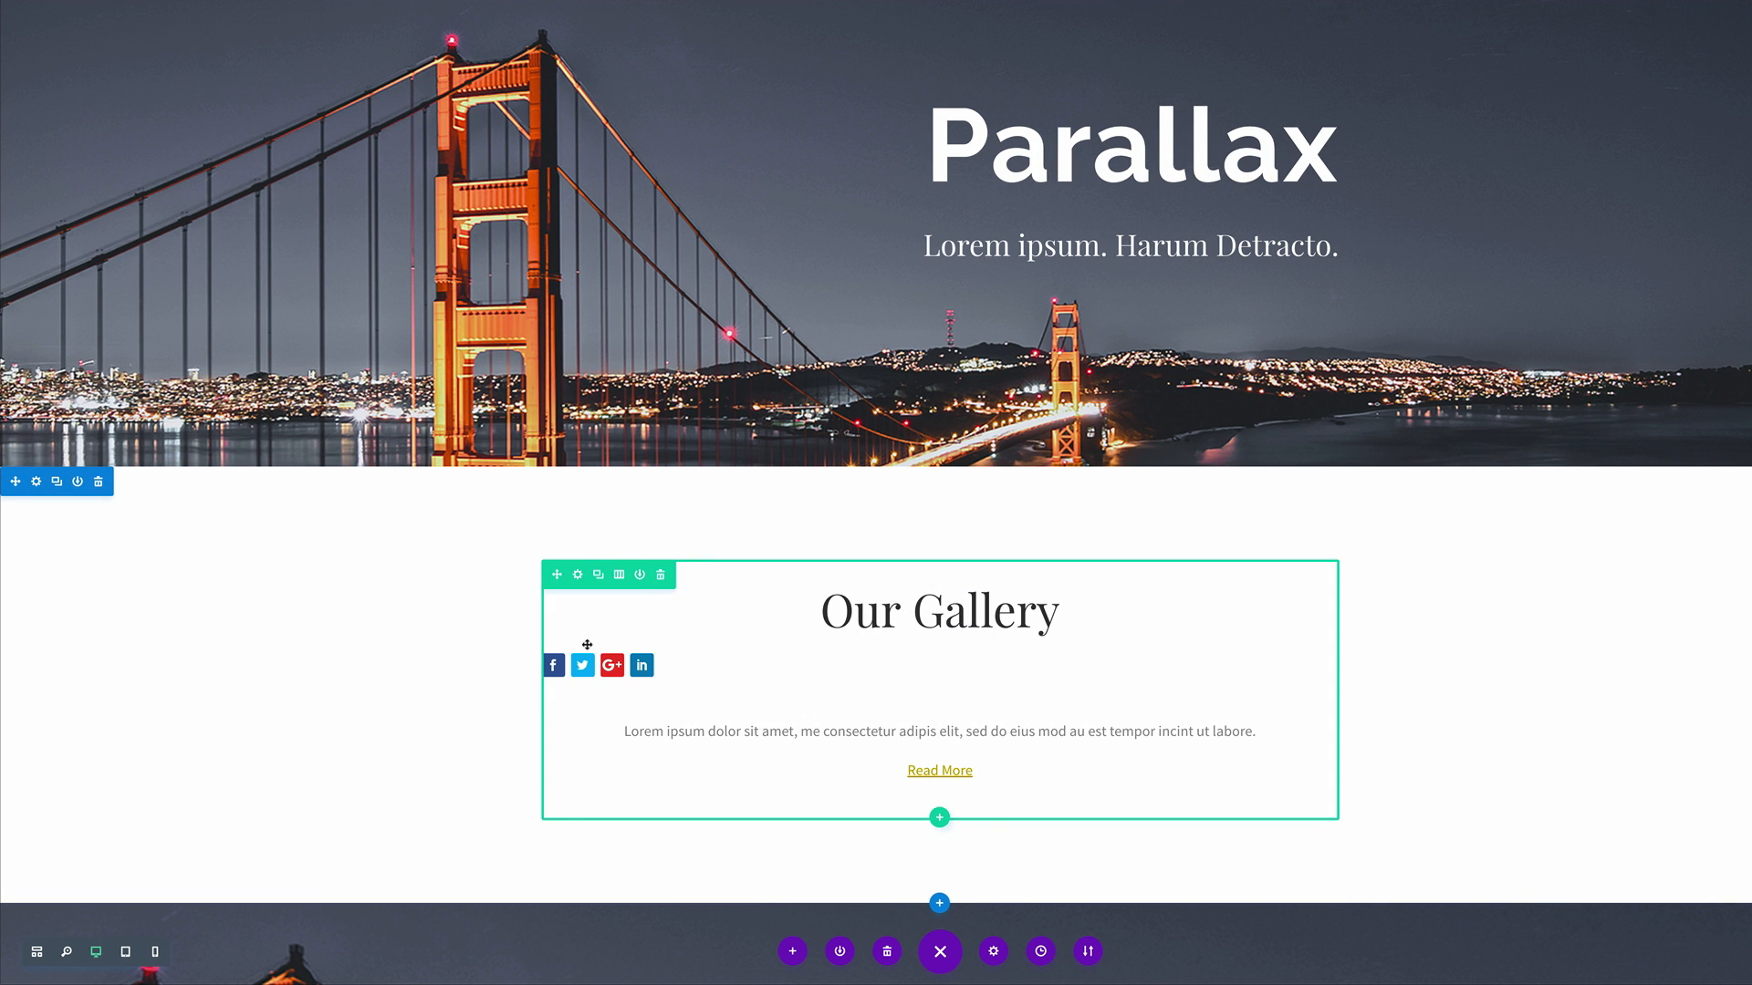
Reach the Page Settings advanced options with Custom CSS and Performance groups.
{"action": "scroll", "scroll_direction": "down", "scroll_amount": 3}
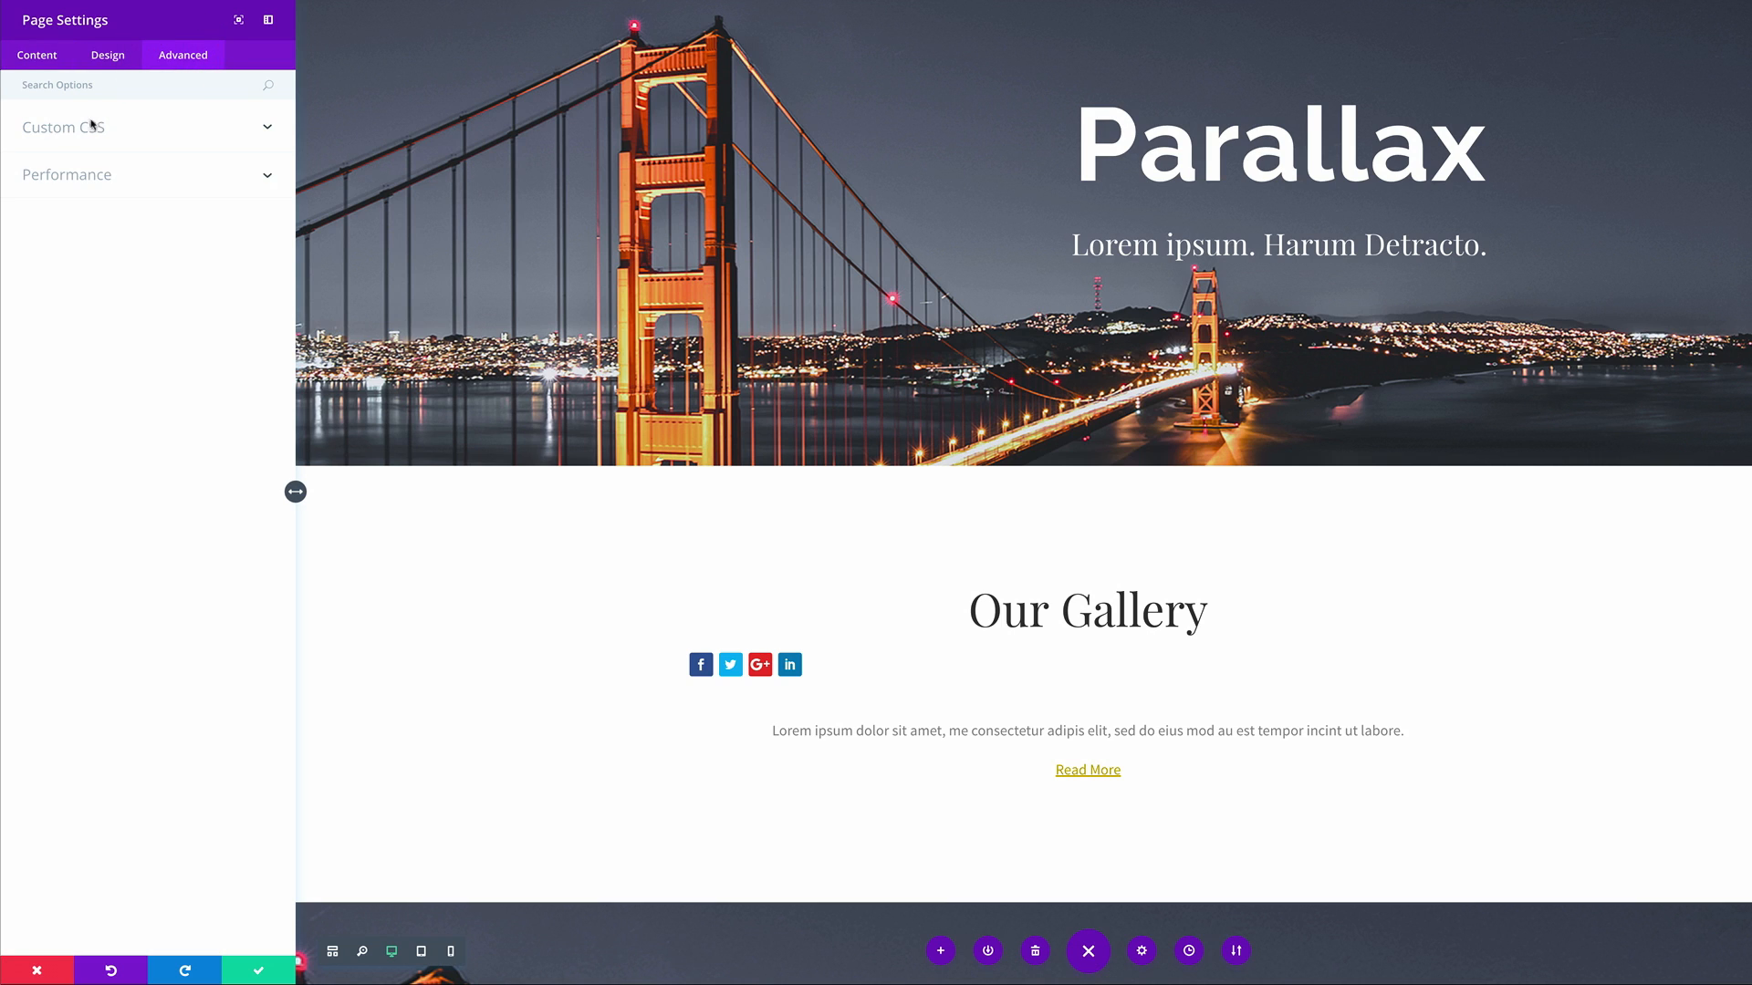
Paste CSS fixing ul.et_pb_social_media_follow to position fixed, right 0, top 40%.
{"action": "left_click", "coordinate": [64, 126]}
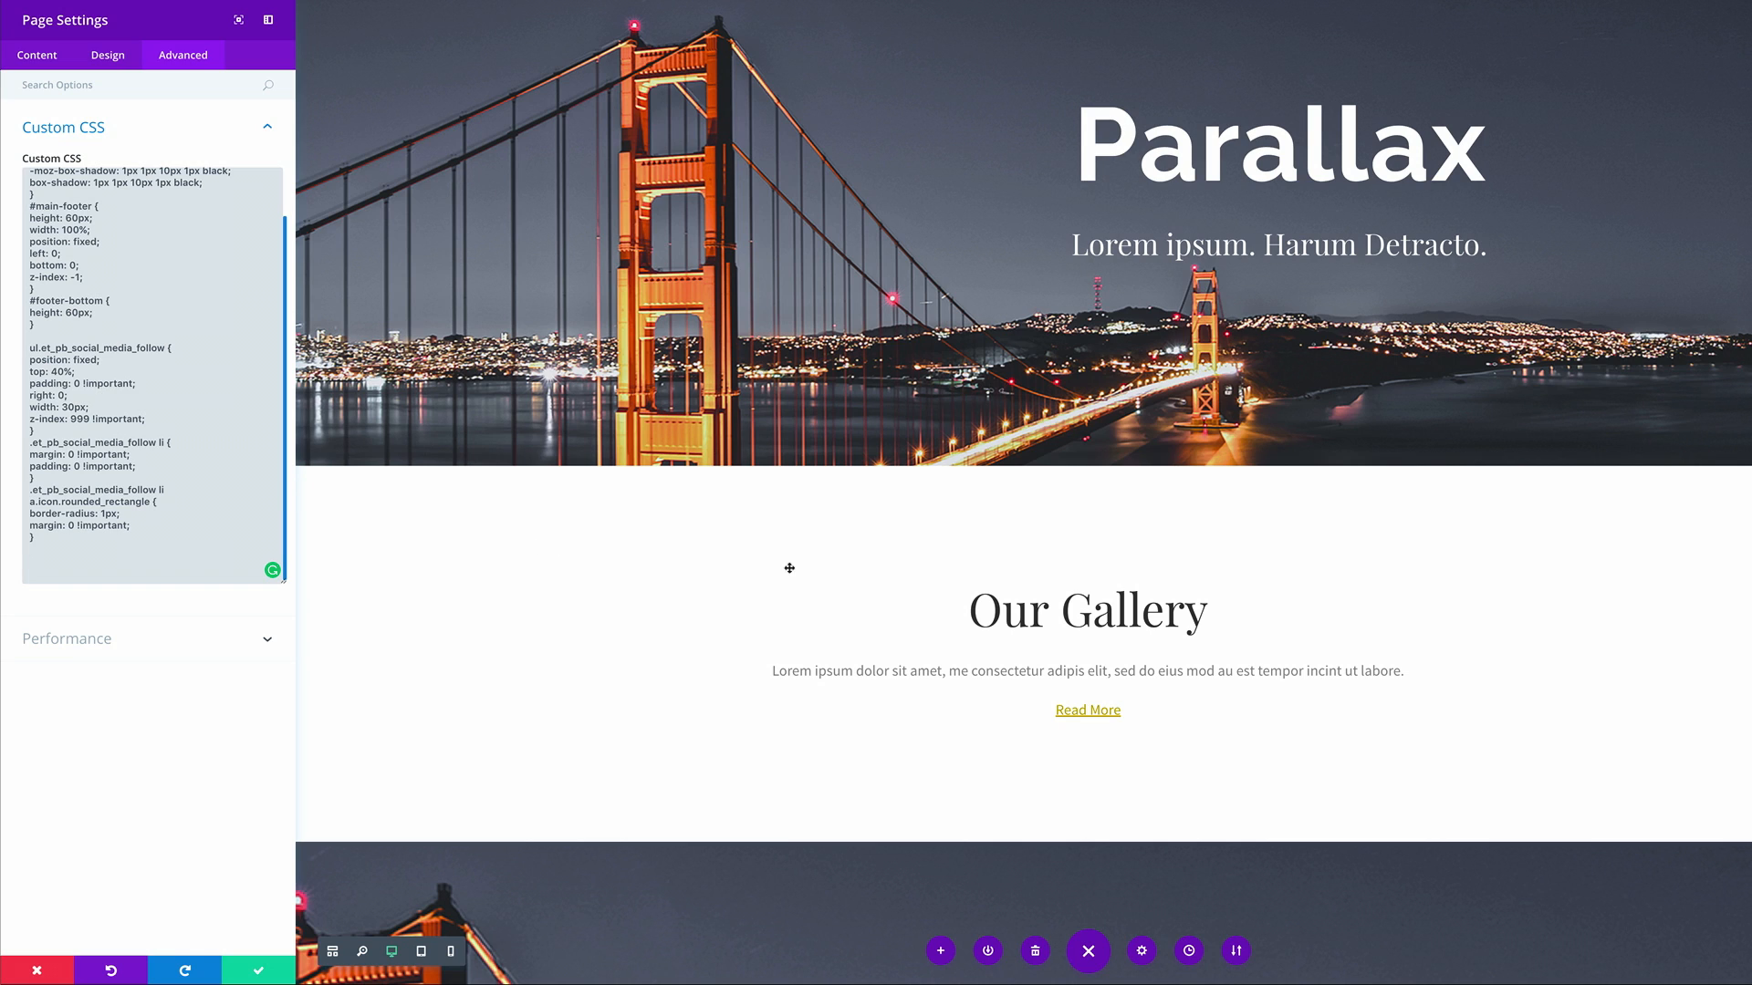
{"action": "mouse_move", "coordinate": [1315, 724]}
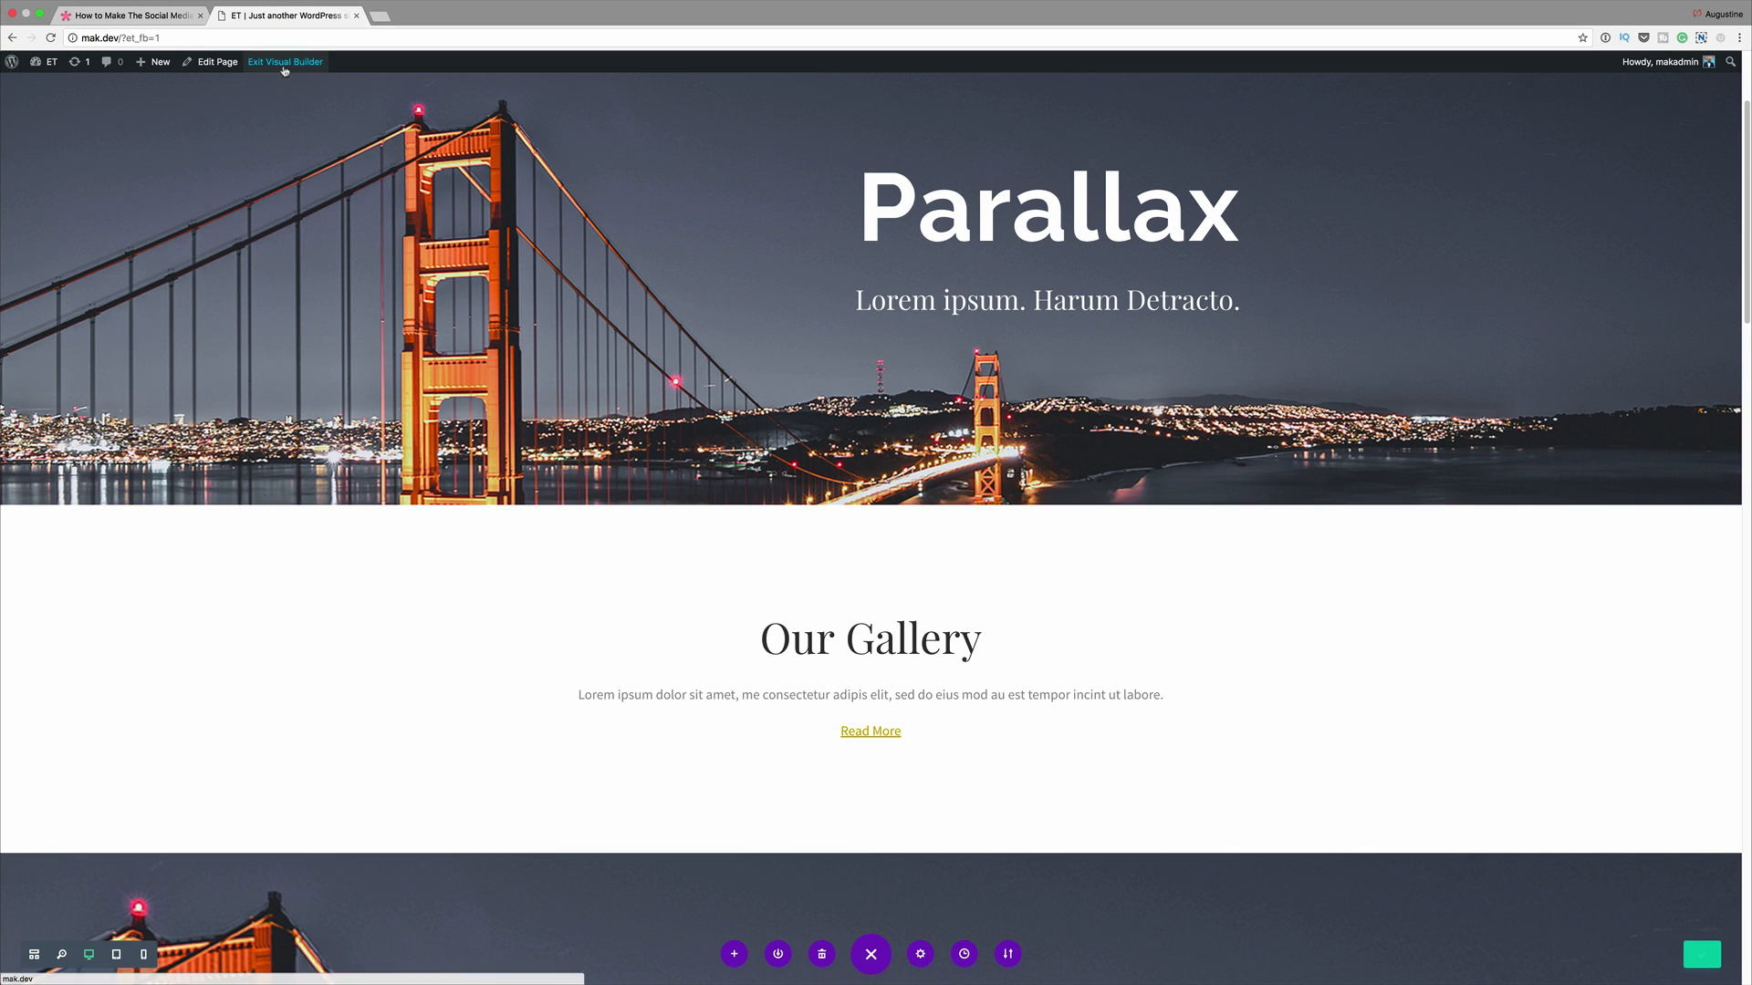
Exit the visual builder to see the icons pinned to the page's right edge.
{"action": "left_click", "coordinate": [285, 62]}
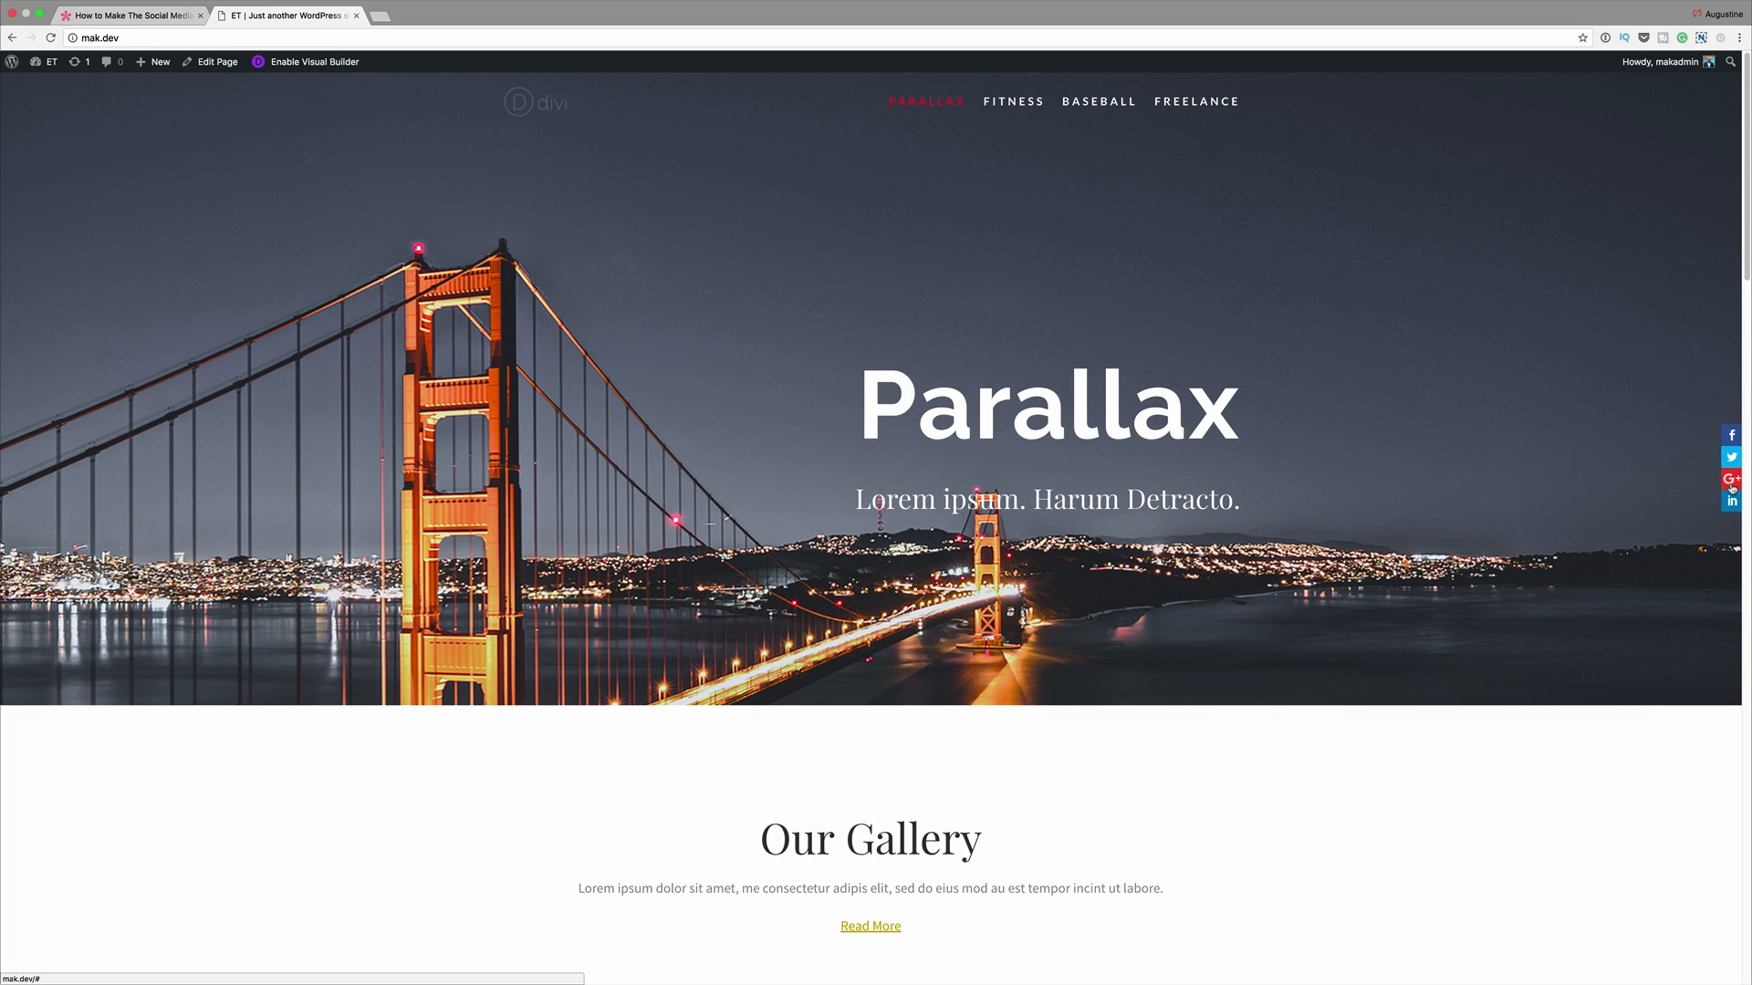
{"action": "scroll", "scroll_direction": "down", "scroll_amount": 3}
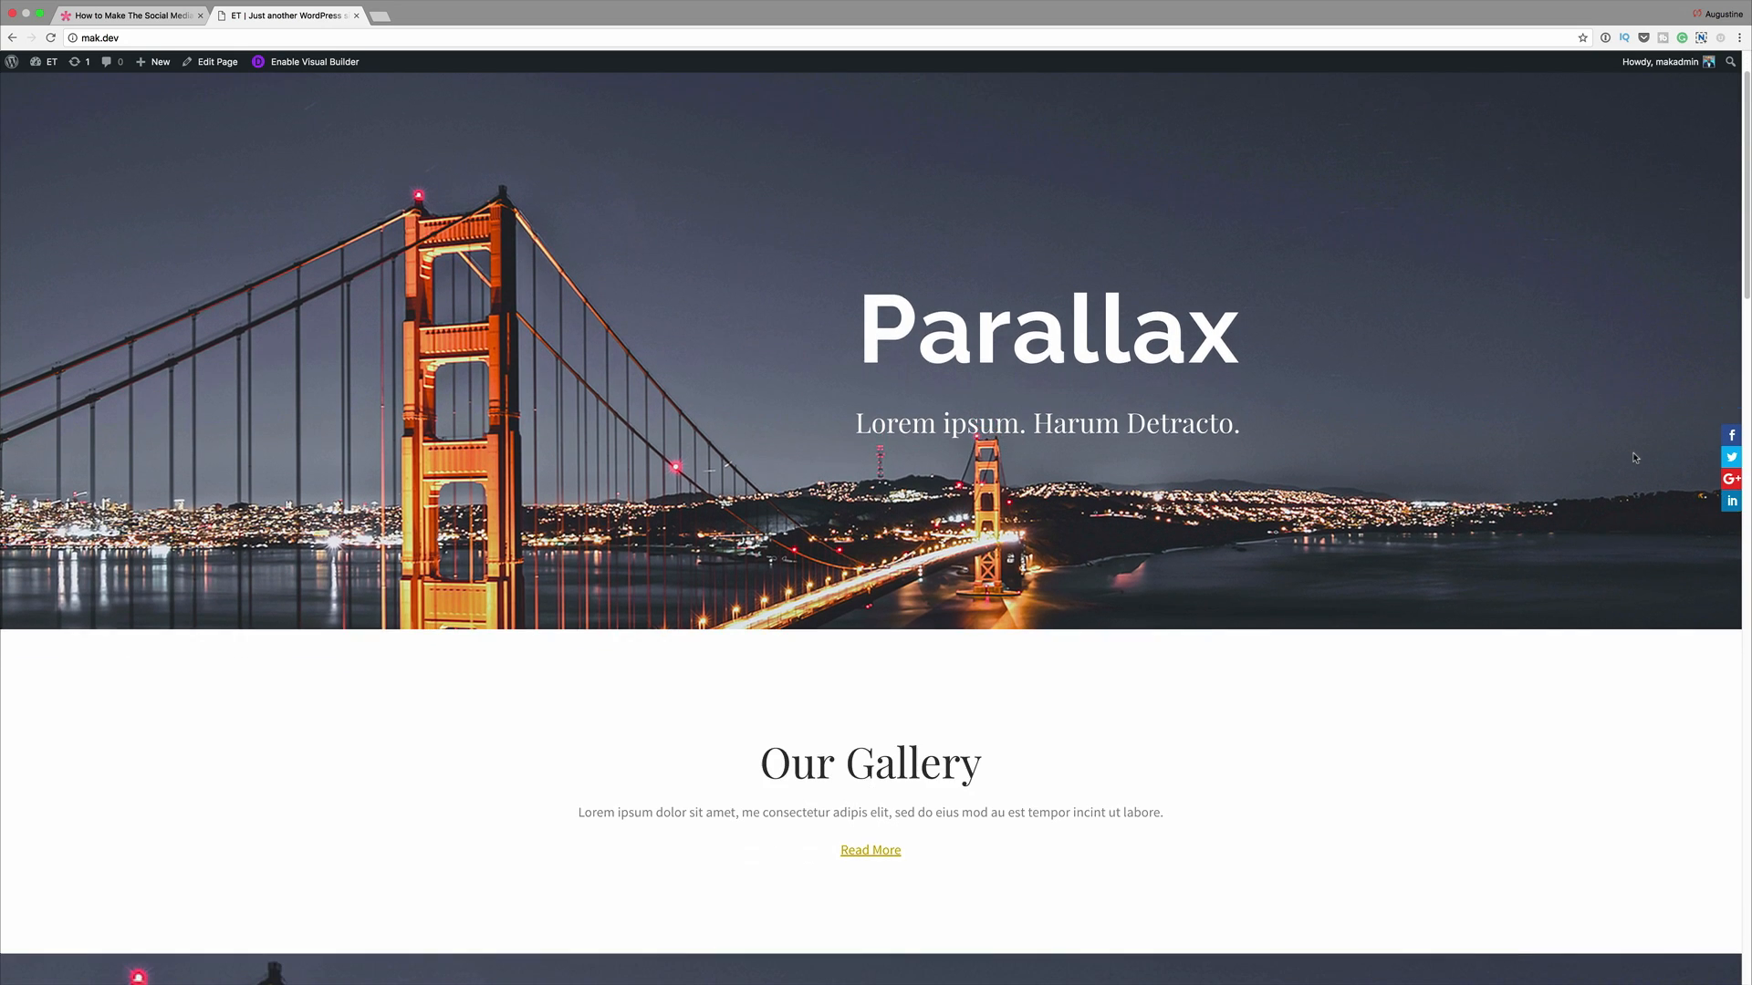
{"action": "scroll", "scroll_direction": "down", "scroll_amount": 3}
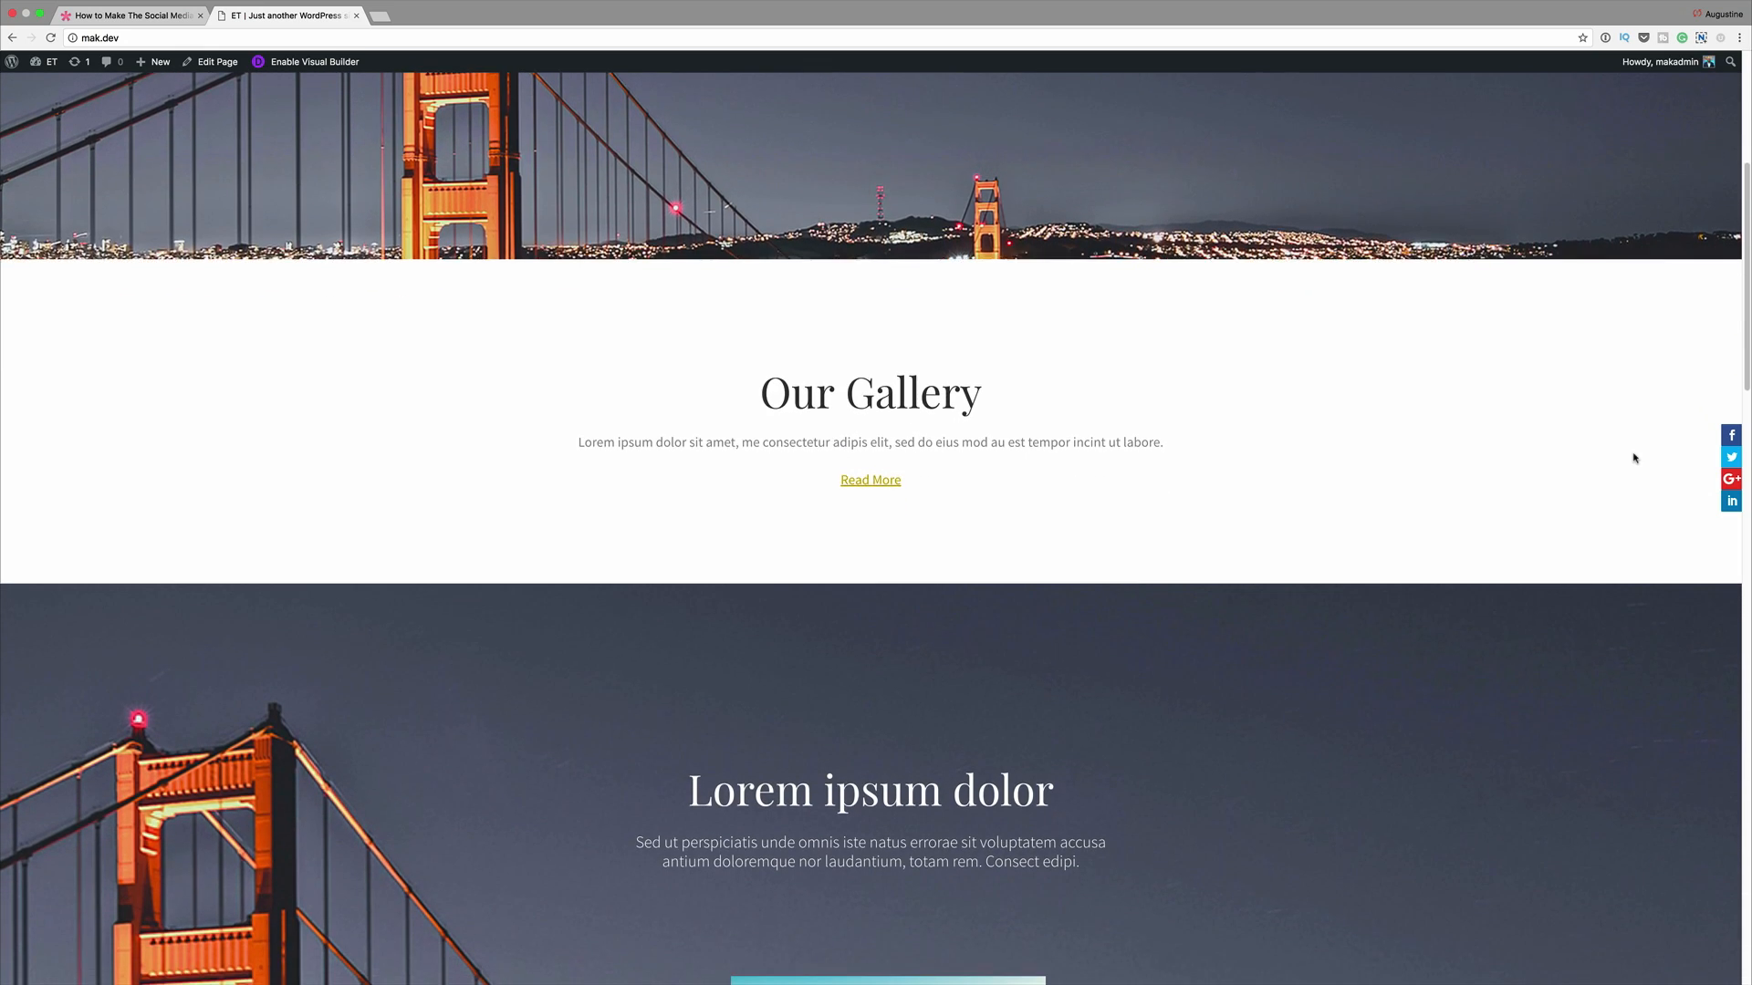
{"action": "scroll", "scroll_direction": "down", "scroll_amount": 3}
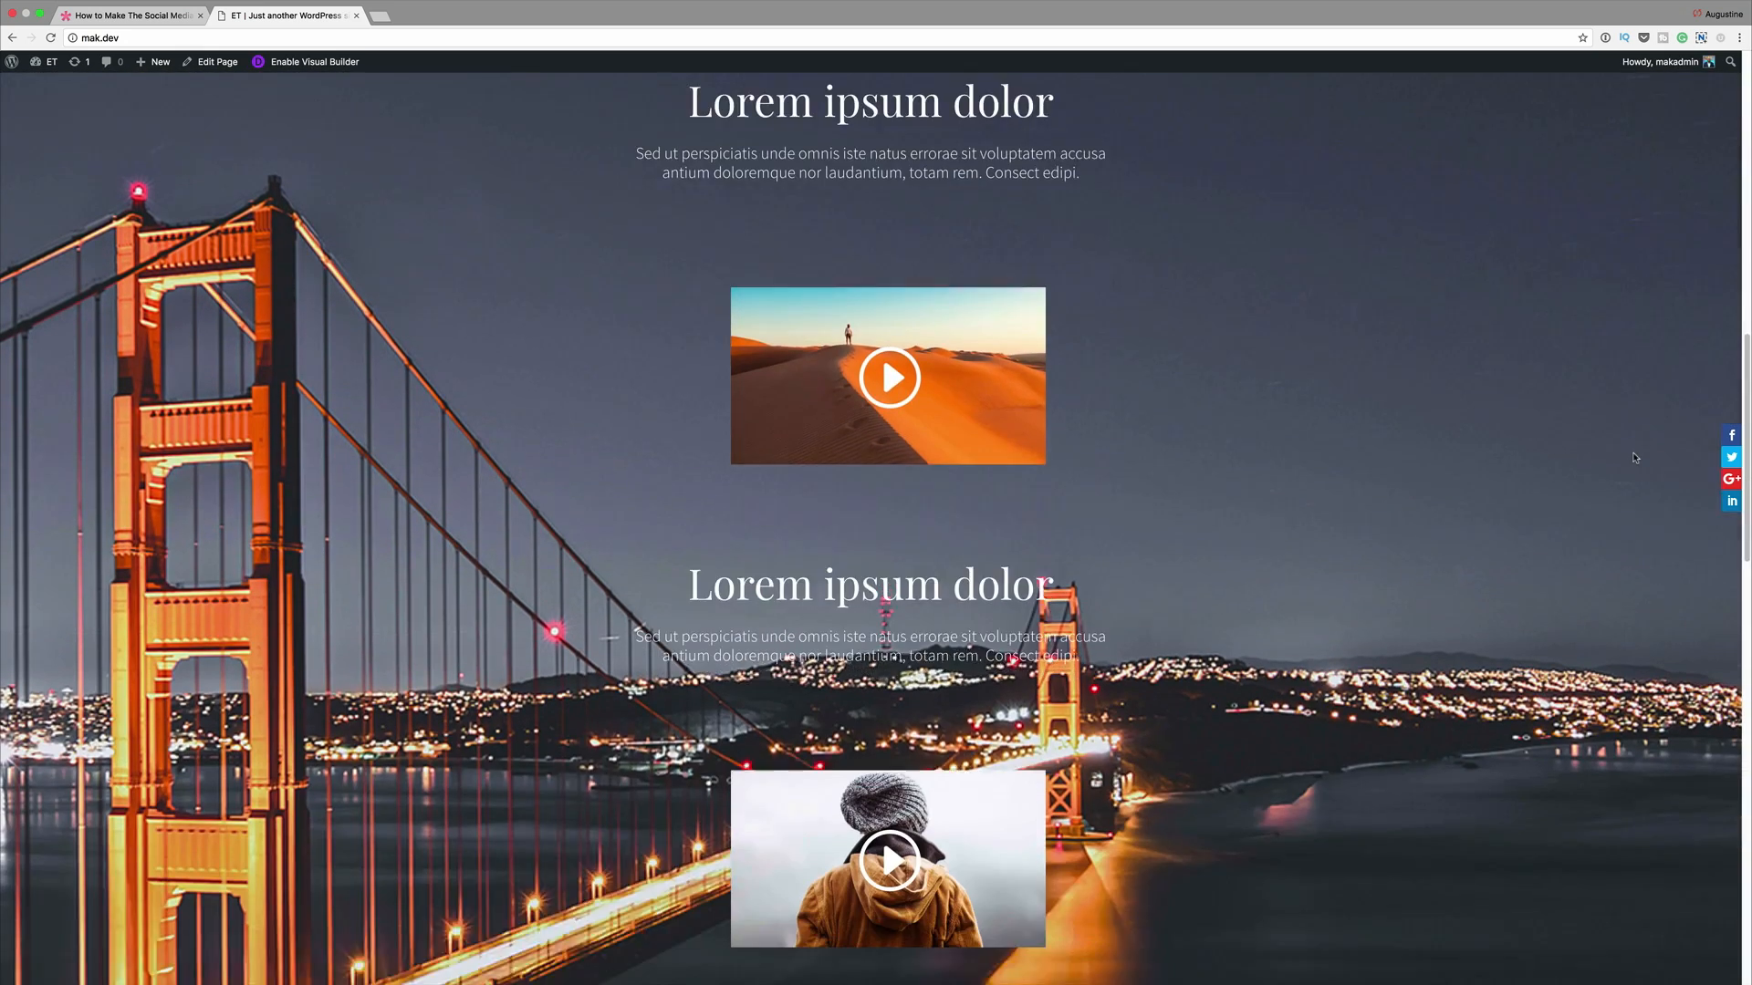
{"action": "scroll", "scroll_direction": "up", "scroll_amount": 3}
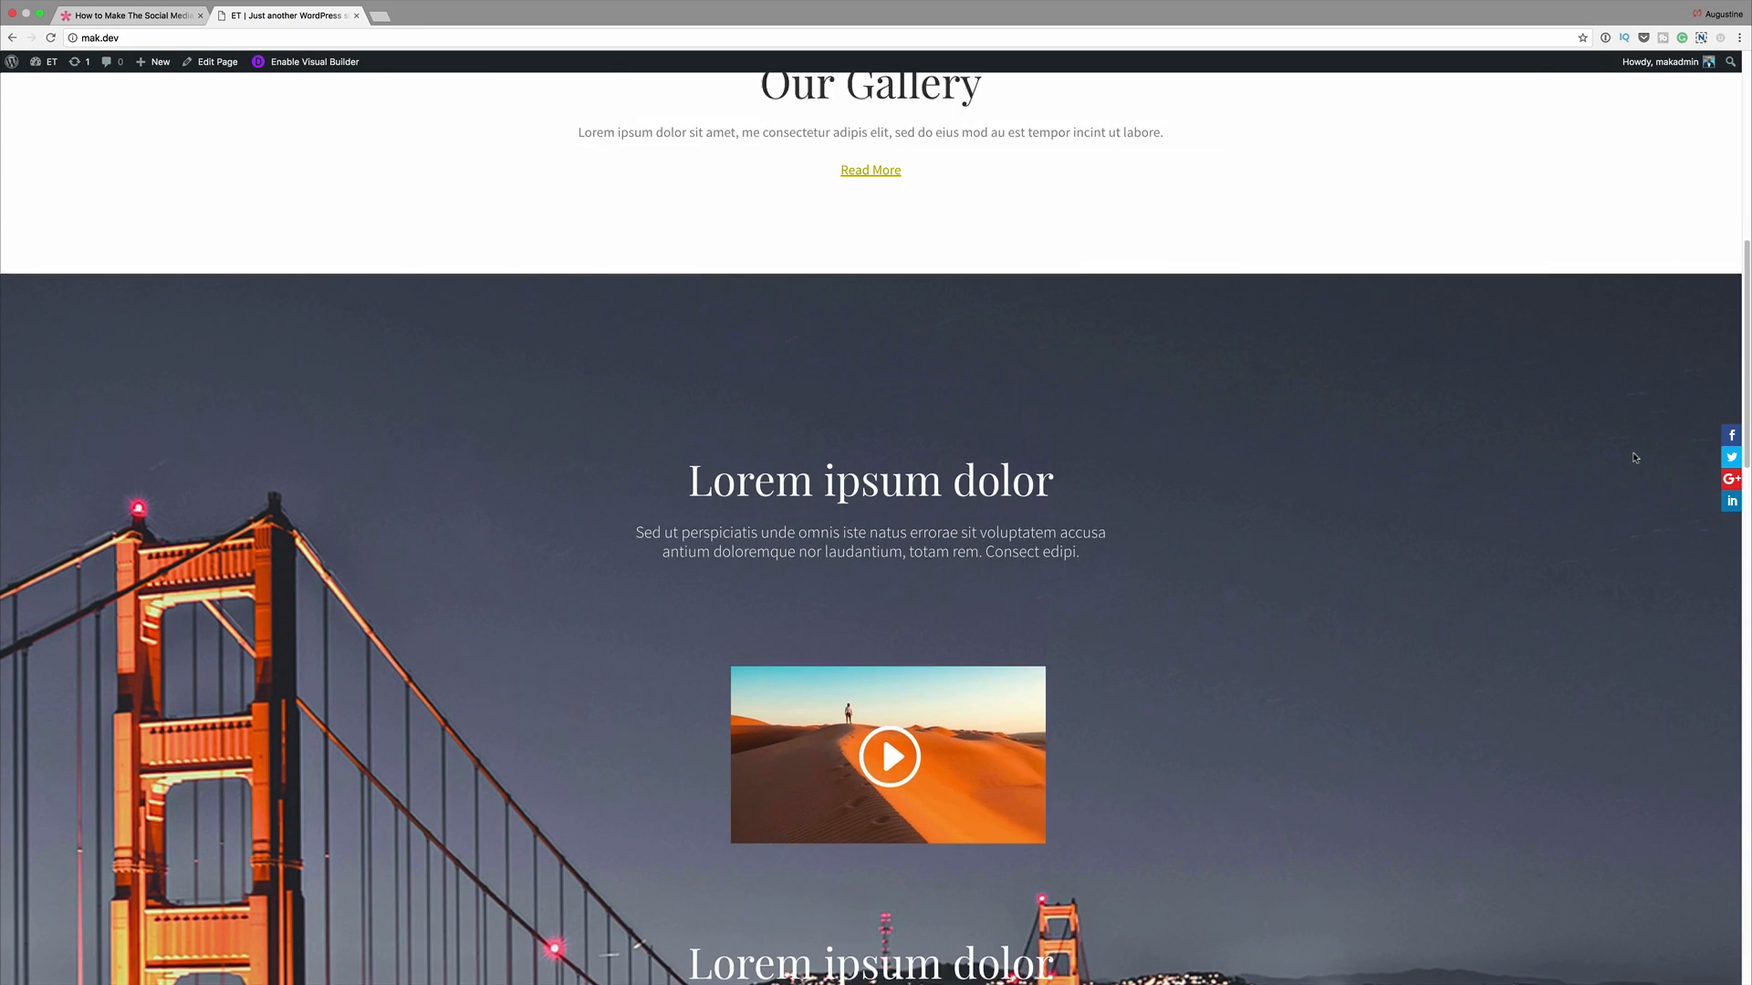
{"action": "scroll", "scroll_direction": "up", "scroll_amount": 3}
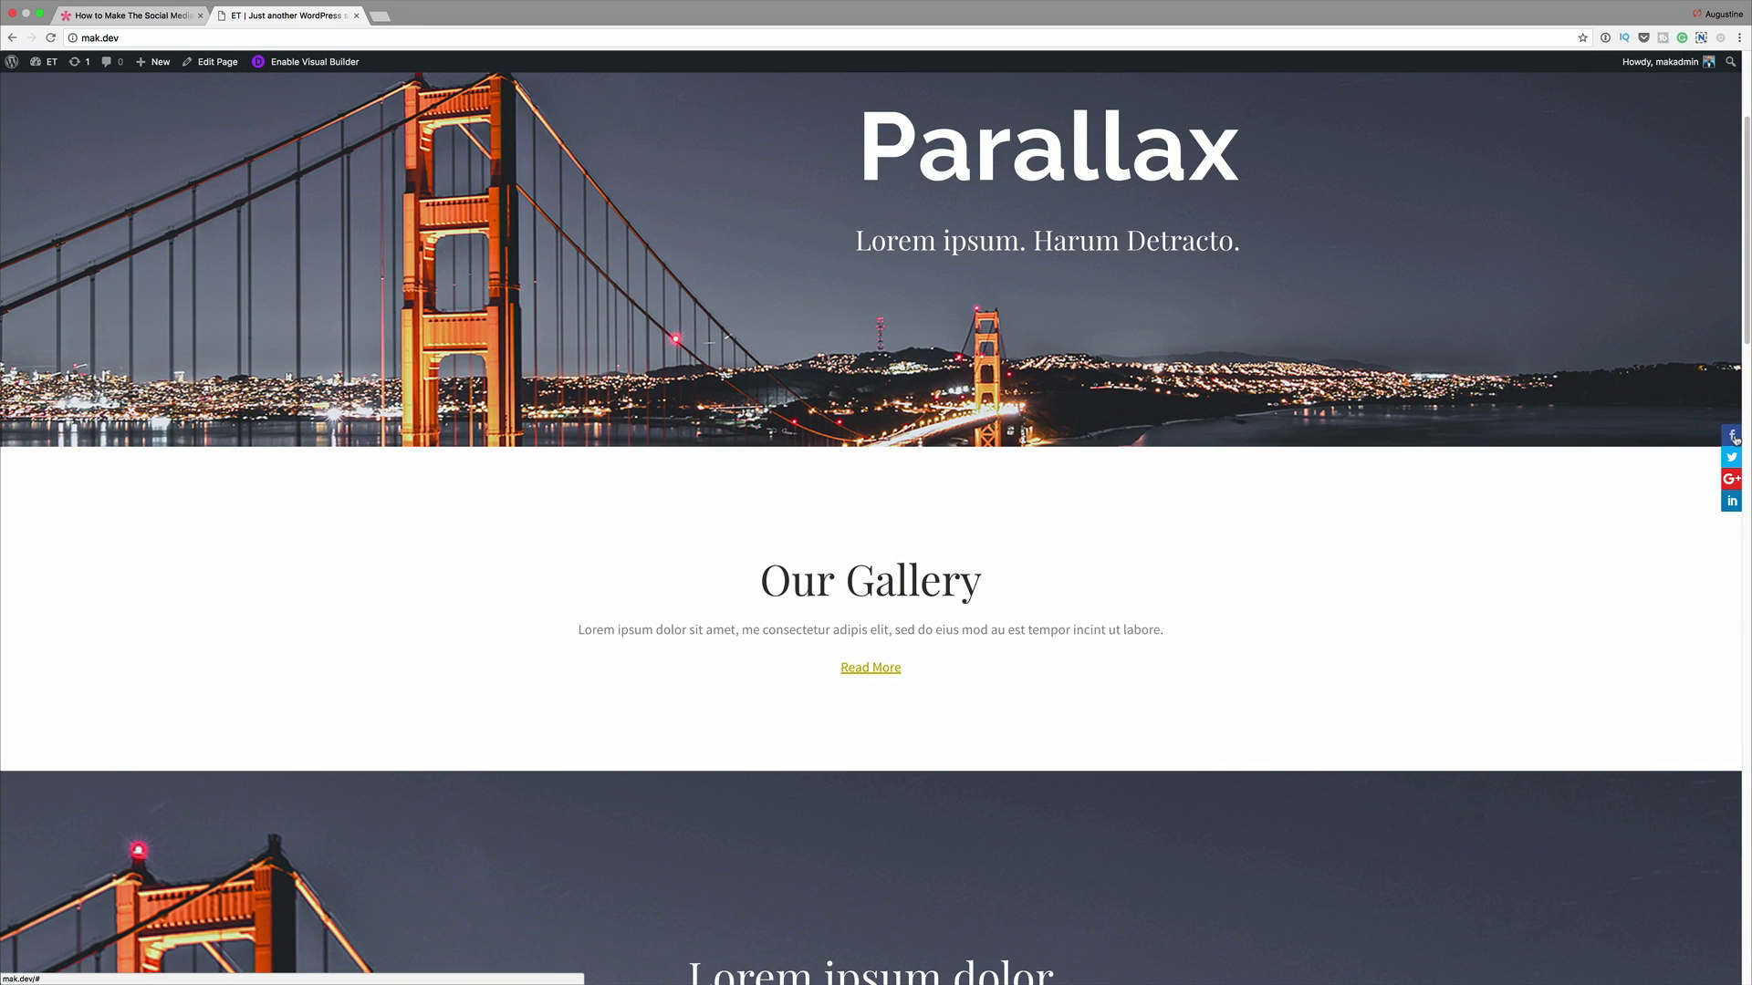
{"action": "mouse_move", "coordinate": [1407, 570]}
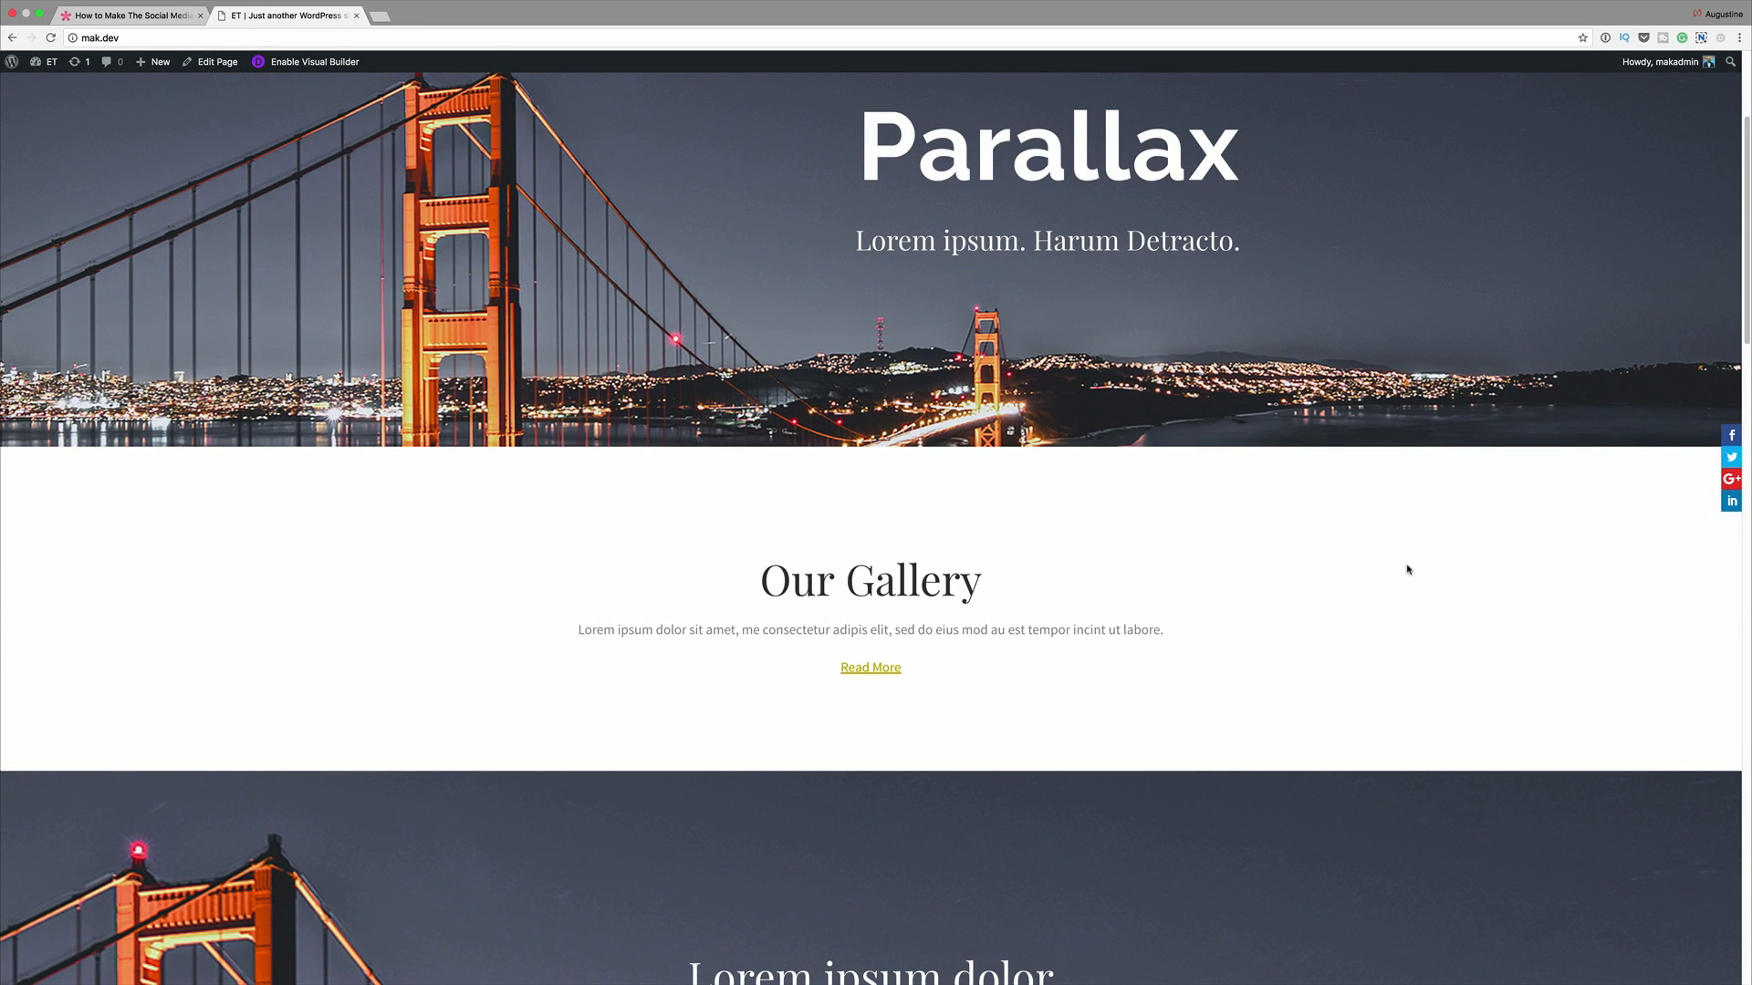
{"action": "scroll", "scroll_direction": "up", "scroll_amount": 3}
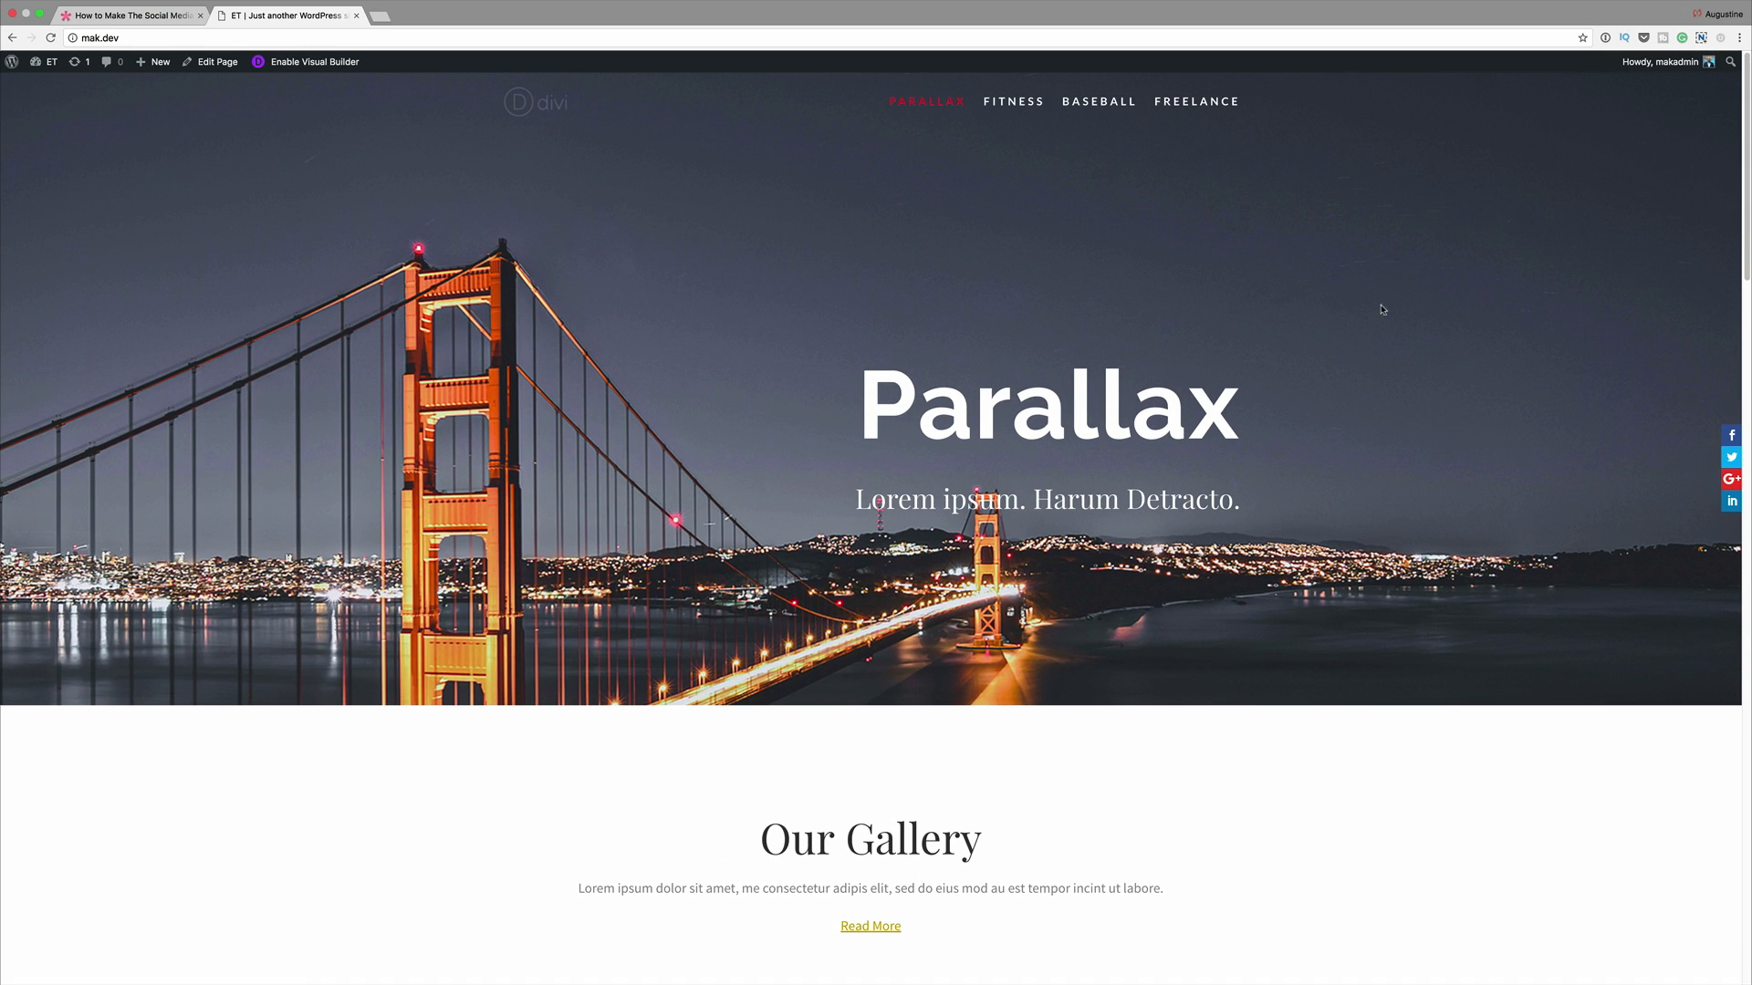
{"action": "mouse_move", "coordinate": [1398, 244]}
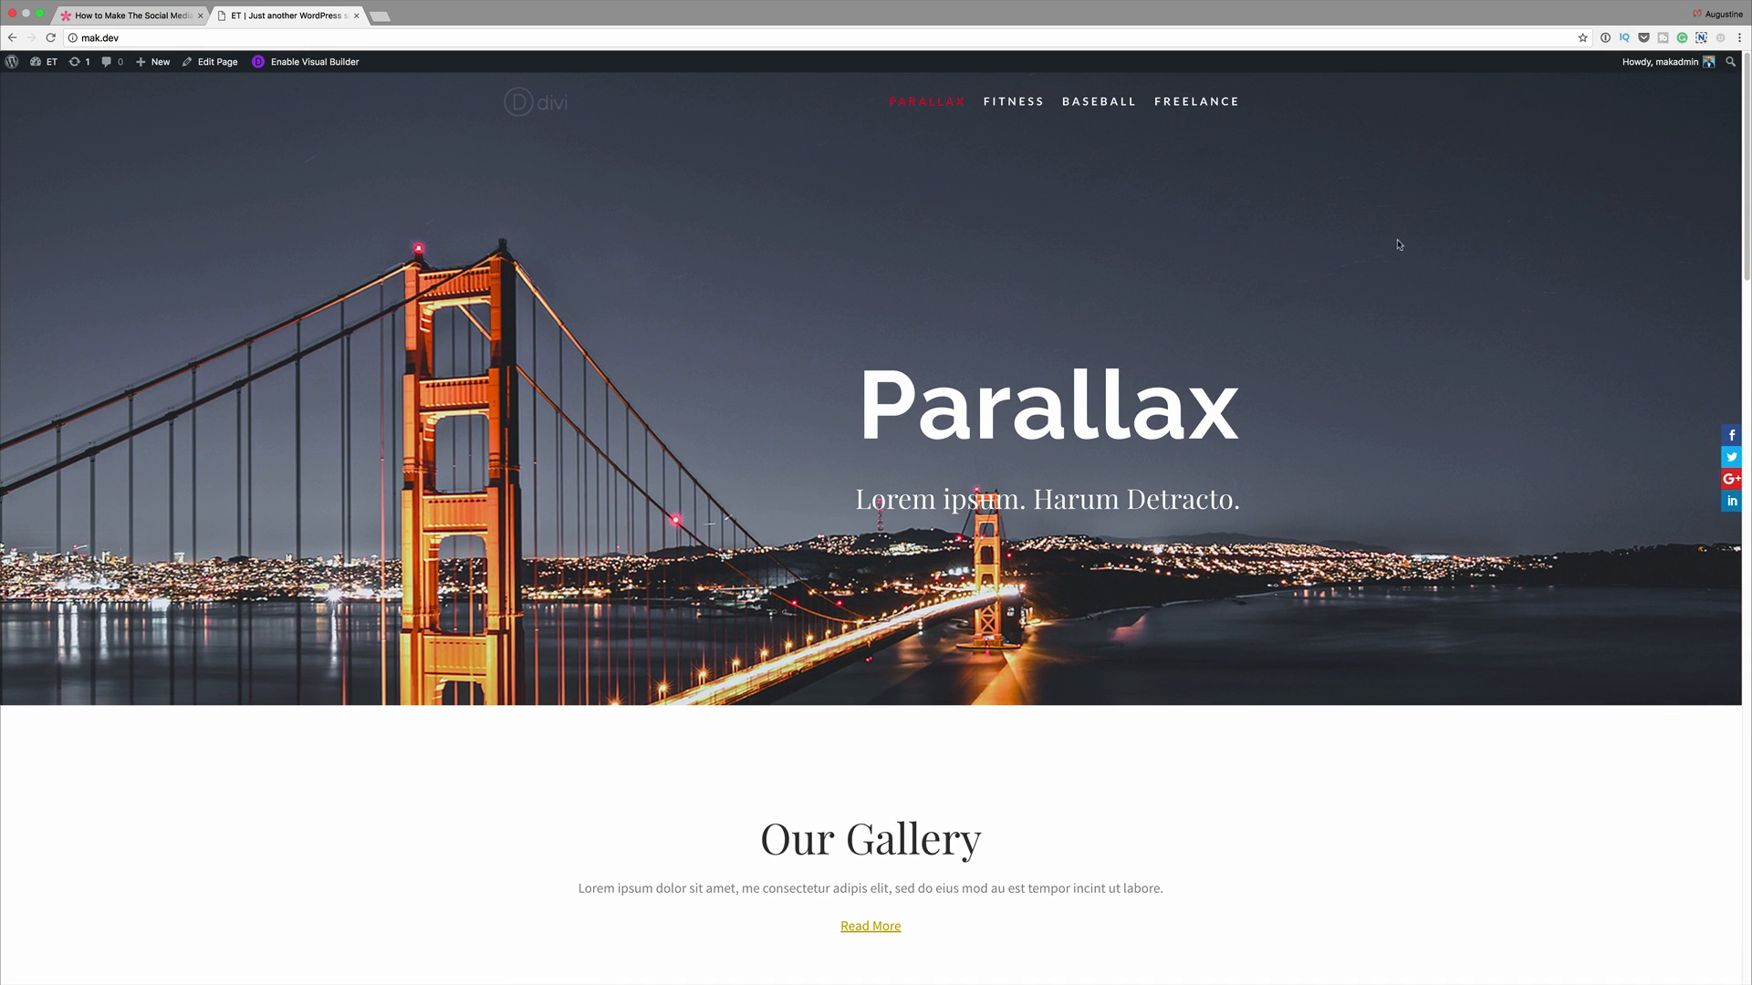
{"action": "left_click", "coordinate": [1012, 102]}
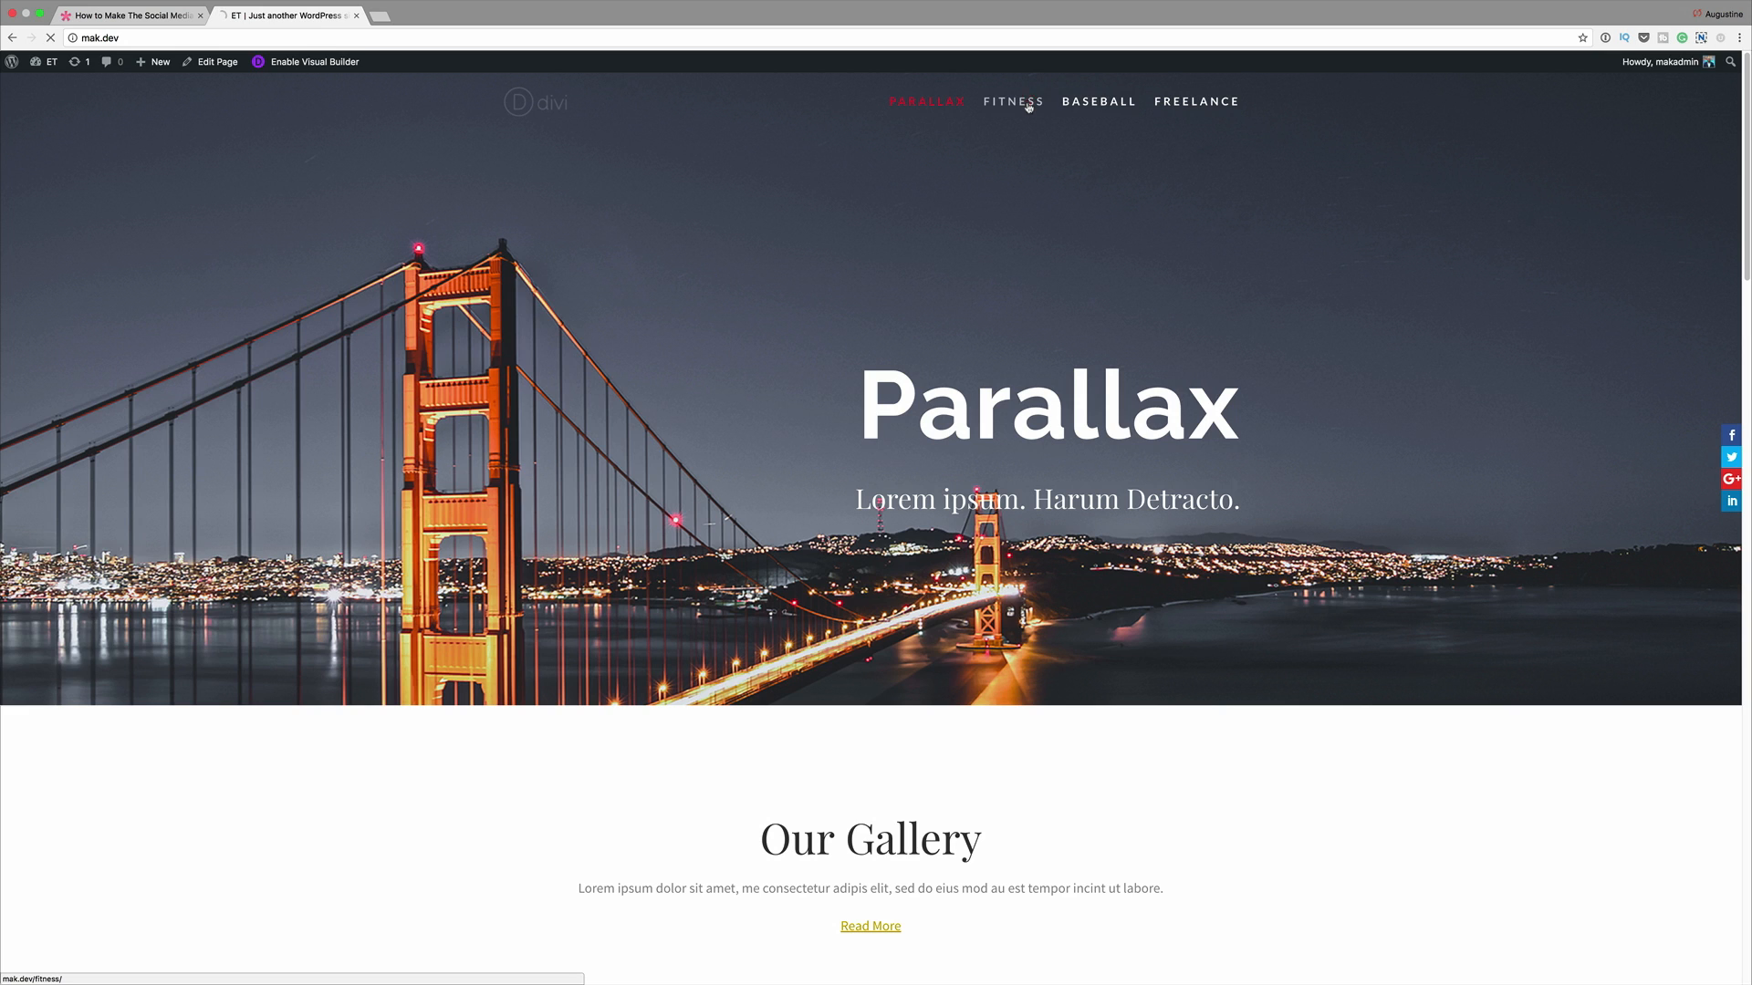
{"action": "left_click", "coordinate": [1012, 101]}
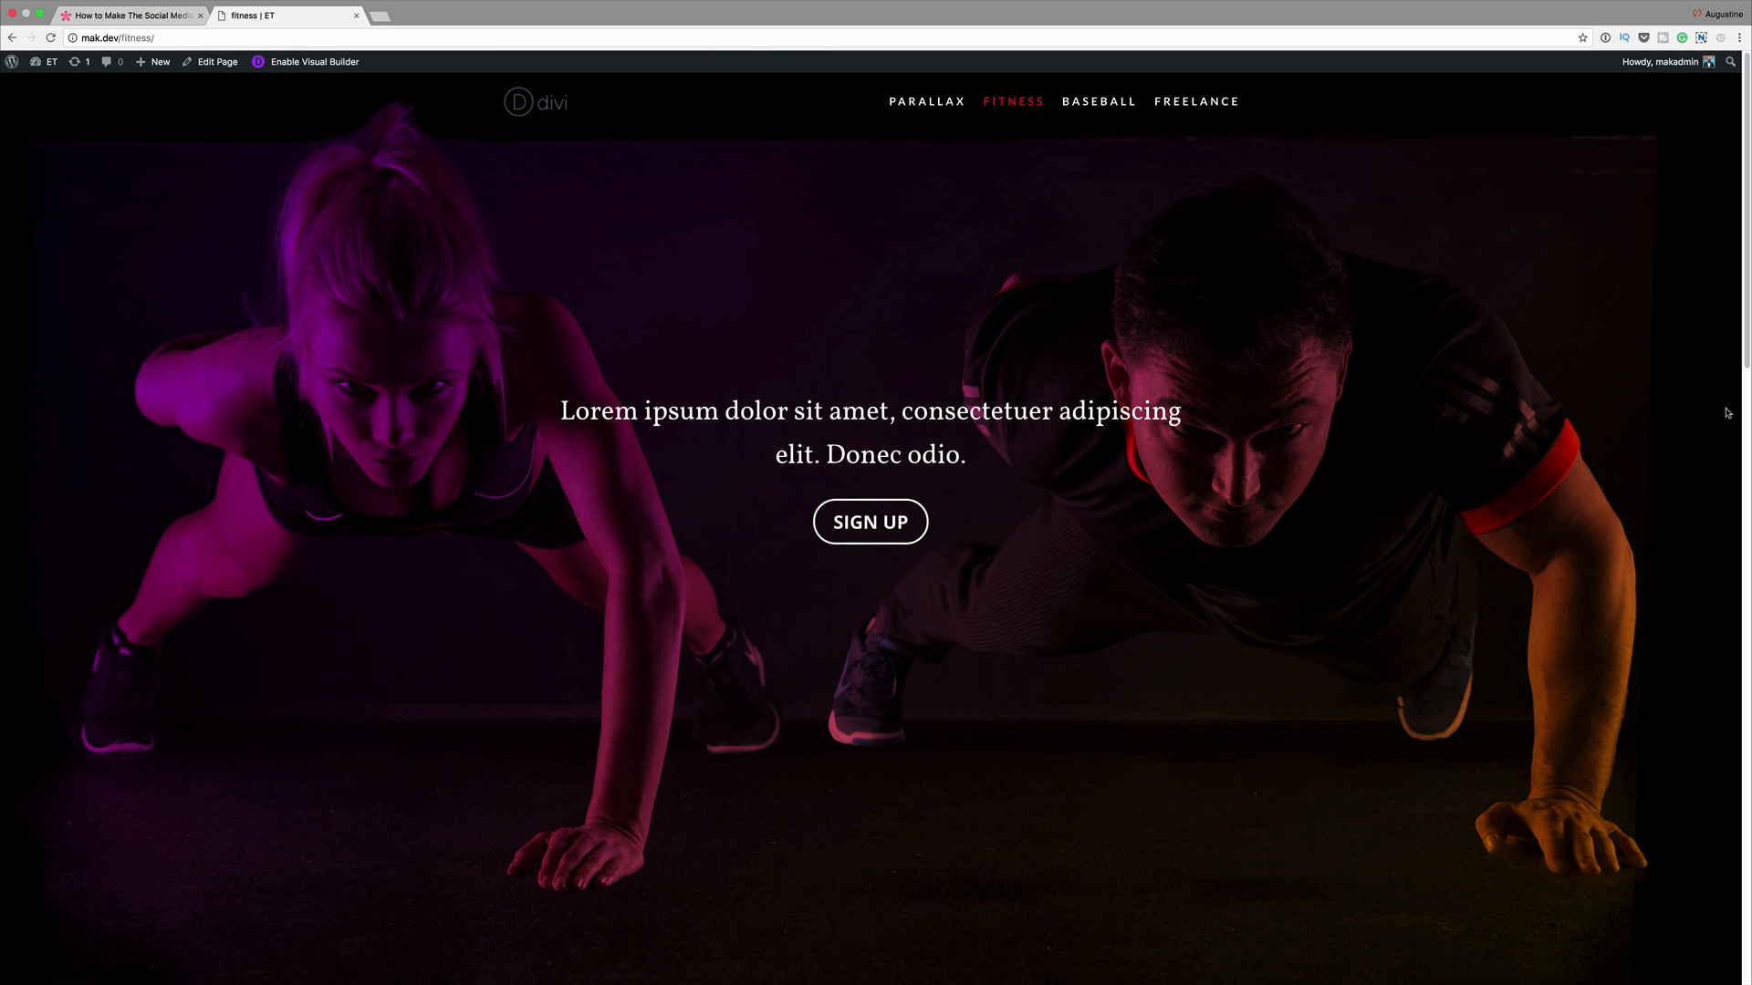
{"action": "scroll", "scroll_direction": "down", "scroll_amount": 3}
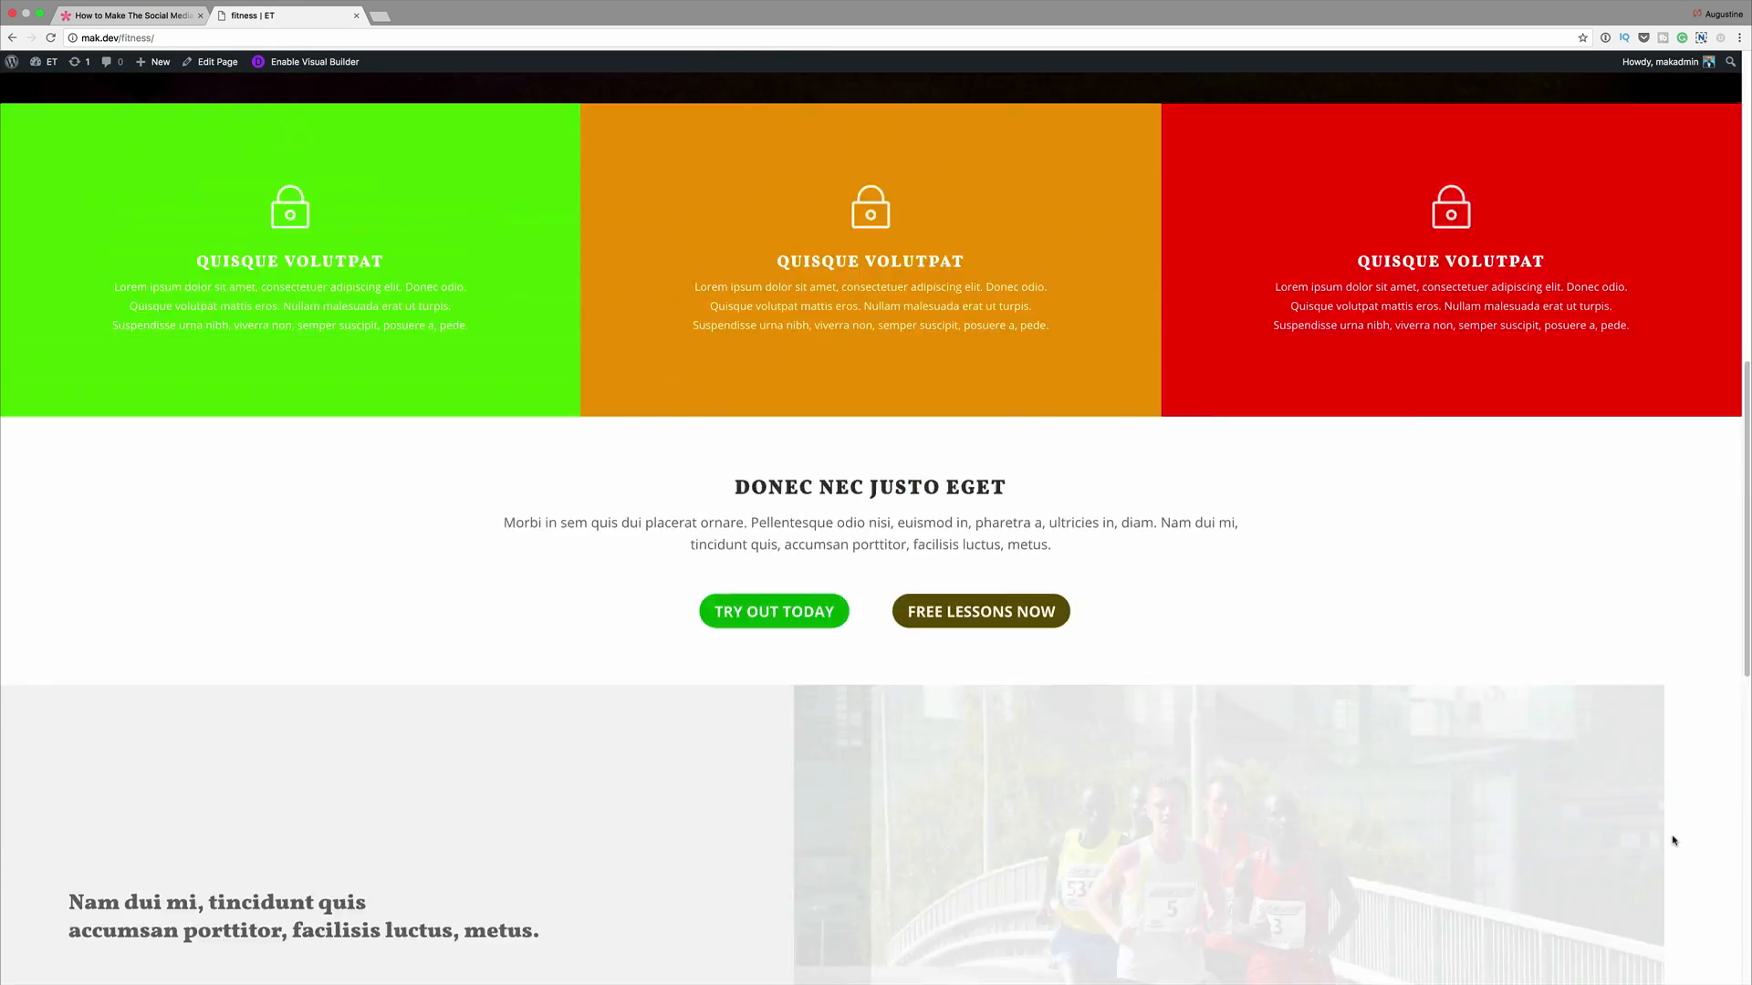
{"action": "scroll", "scroll_direction": "up", "scroll_amount": 3}
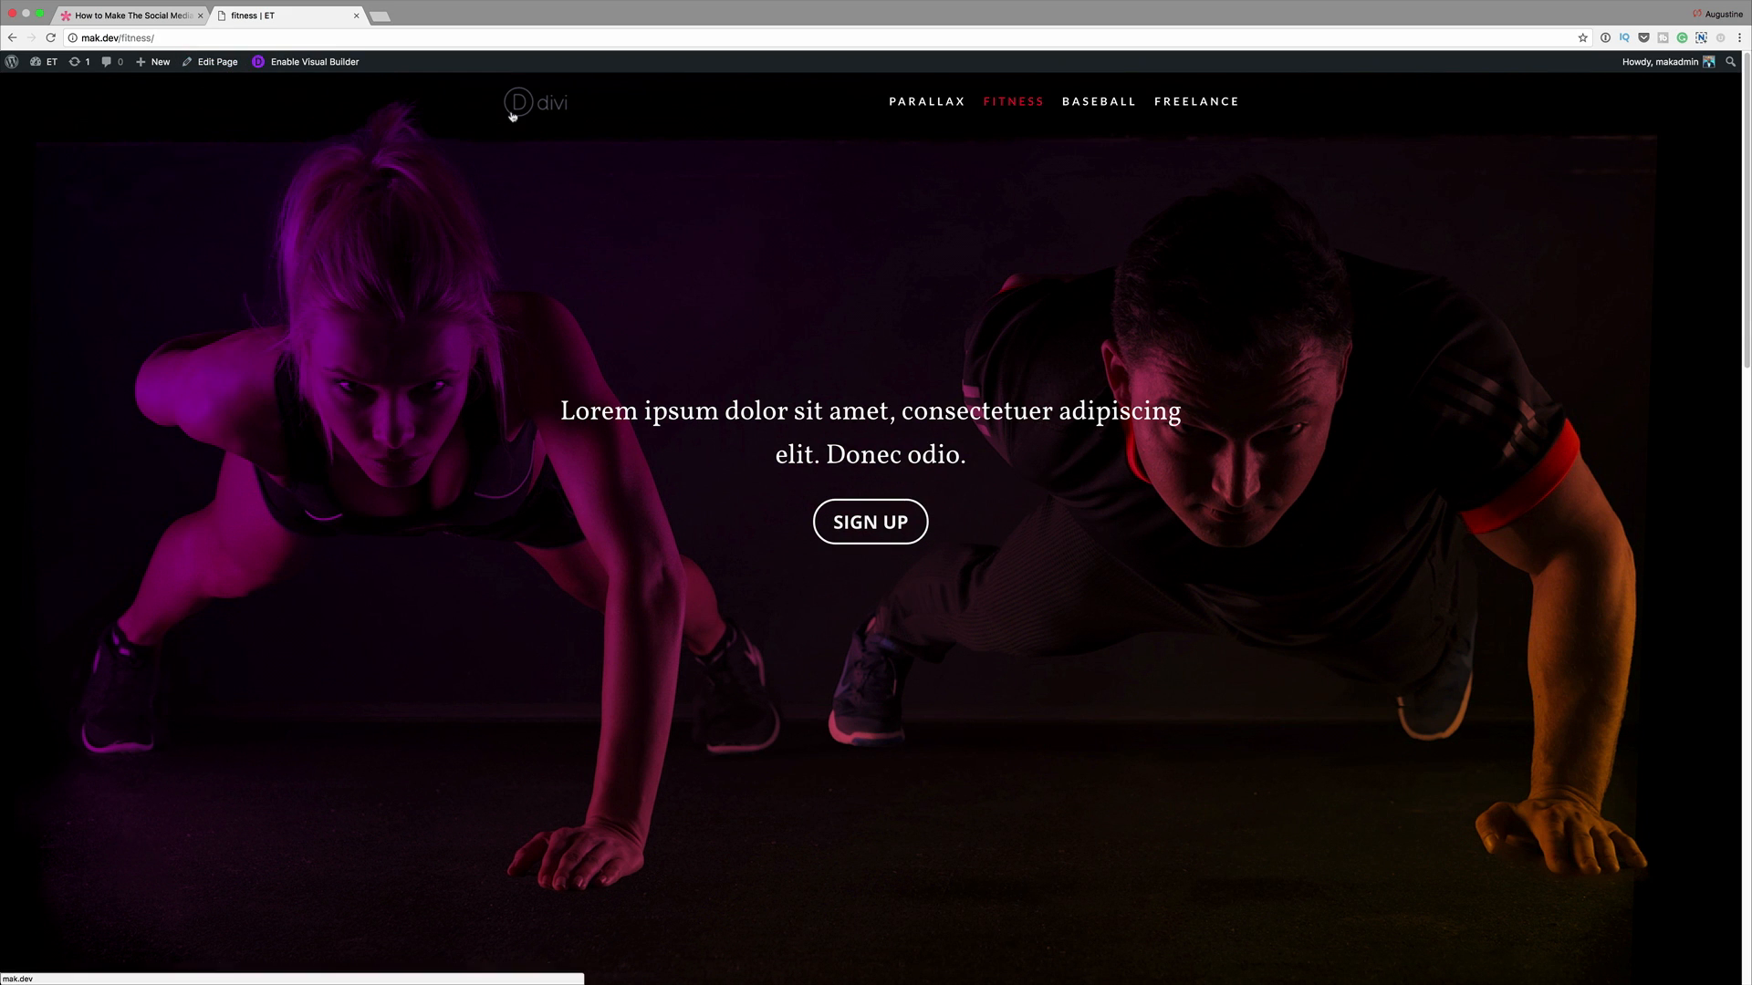
{"action": "left_click", "coordinate": [927, 102]}
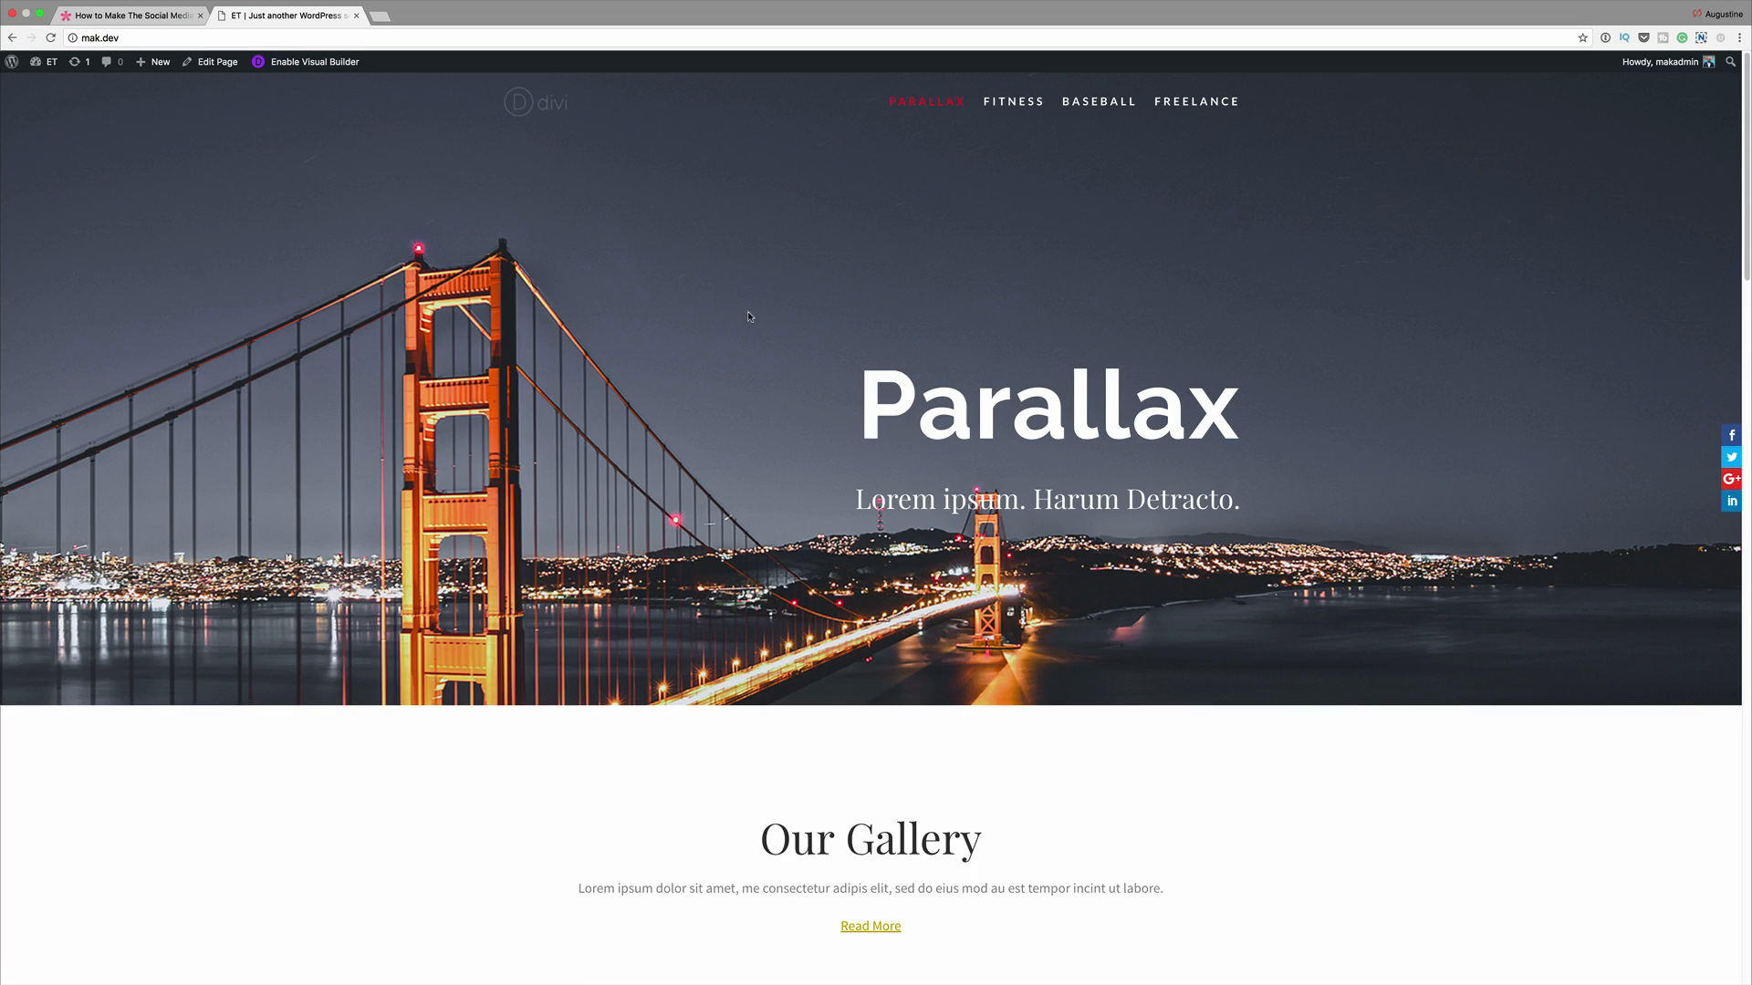
{"action": "mouse_move", "coordinate": [841, 477]}
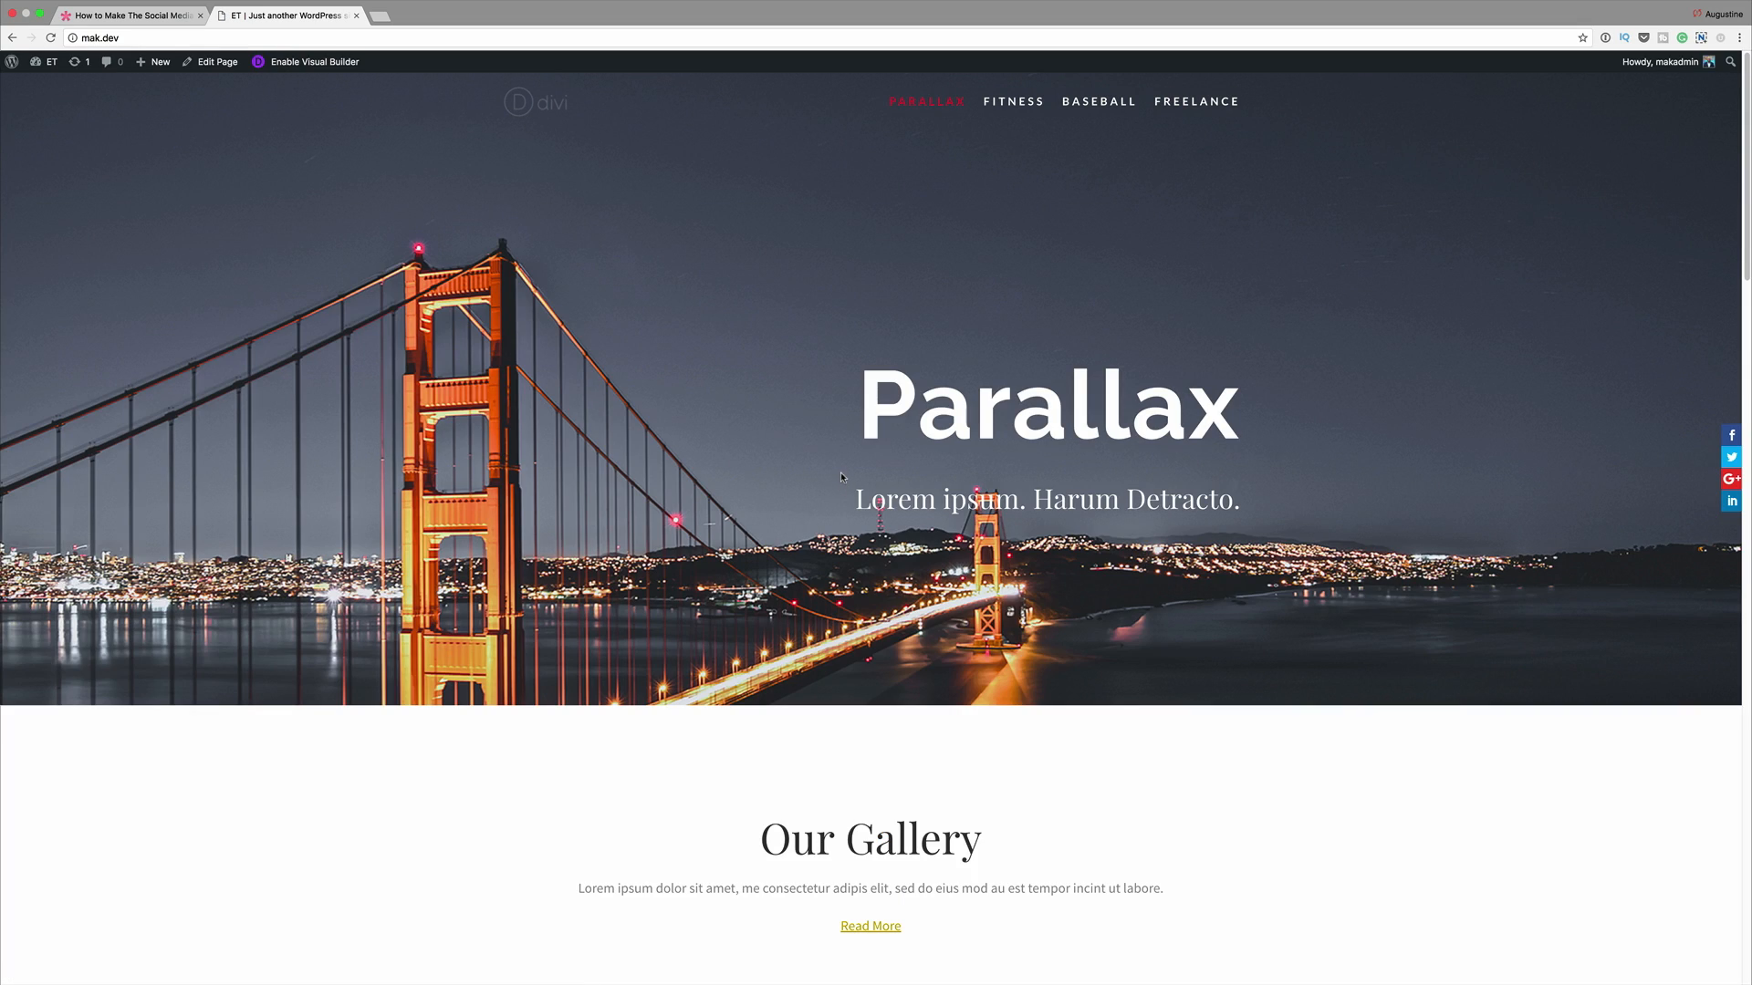
{"action": "mouse_move", "coordinate": [256, 154]}
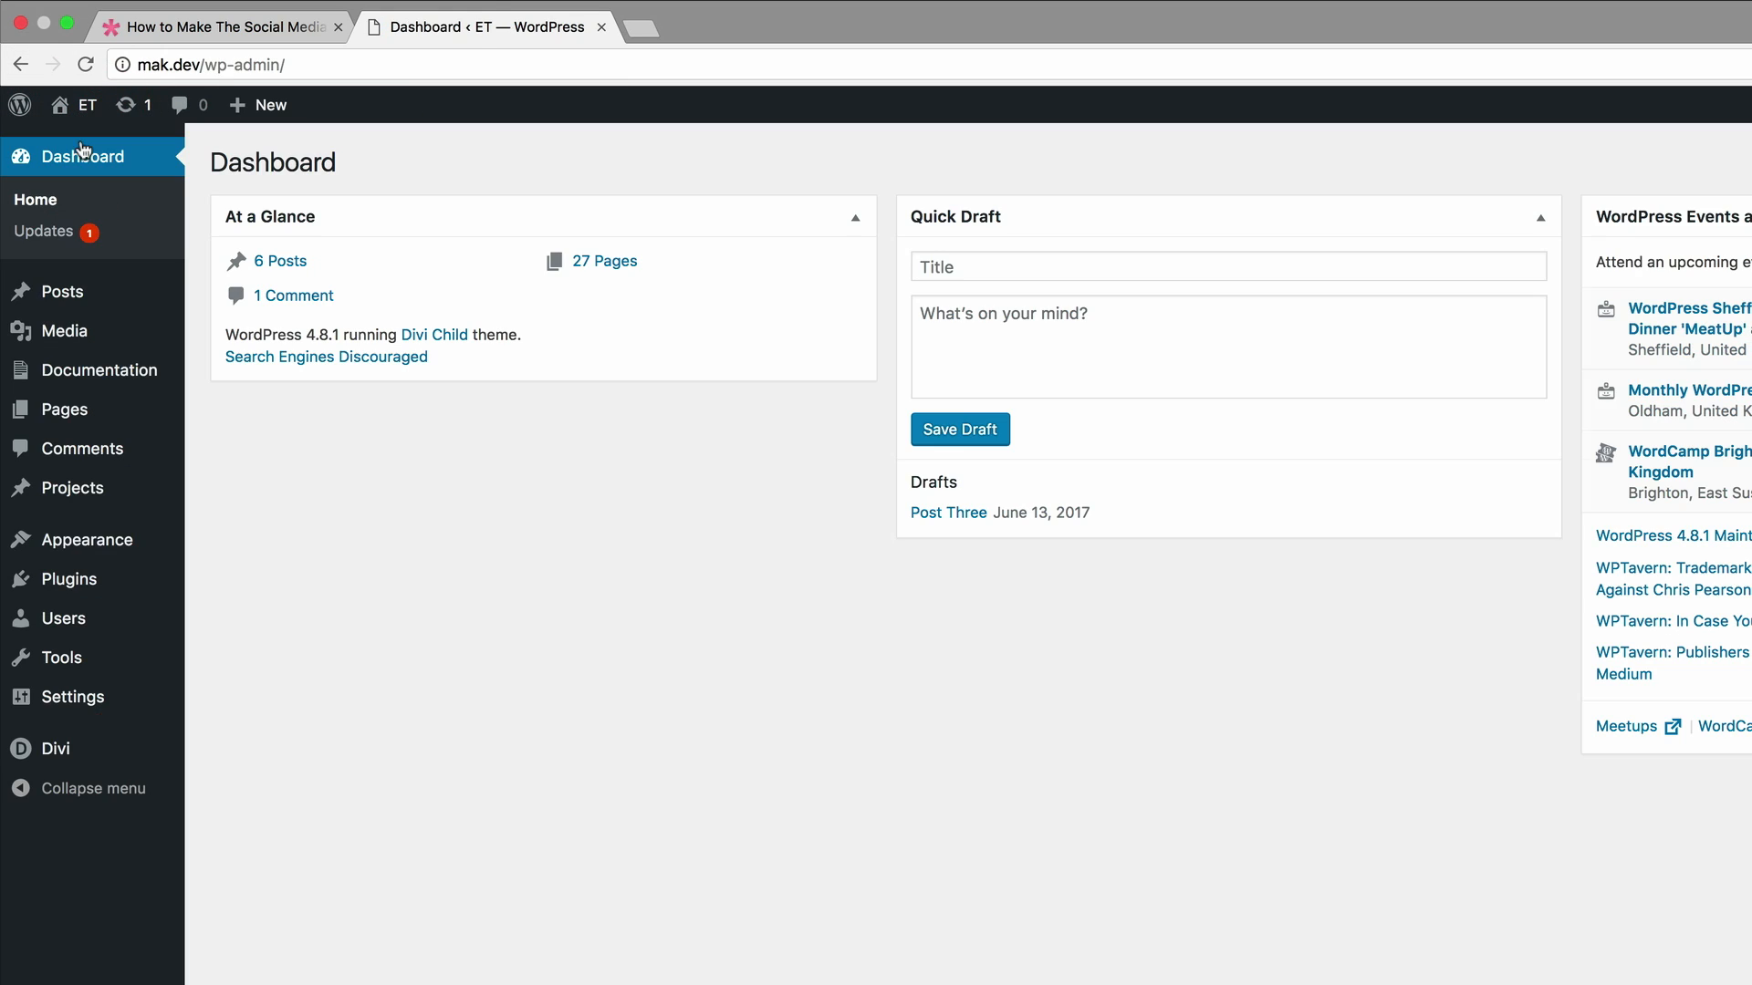
{"action": "mouse_move", "coordinate": [73, 695]}
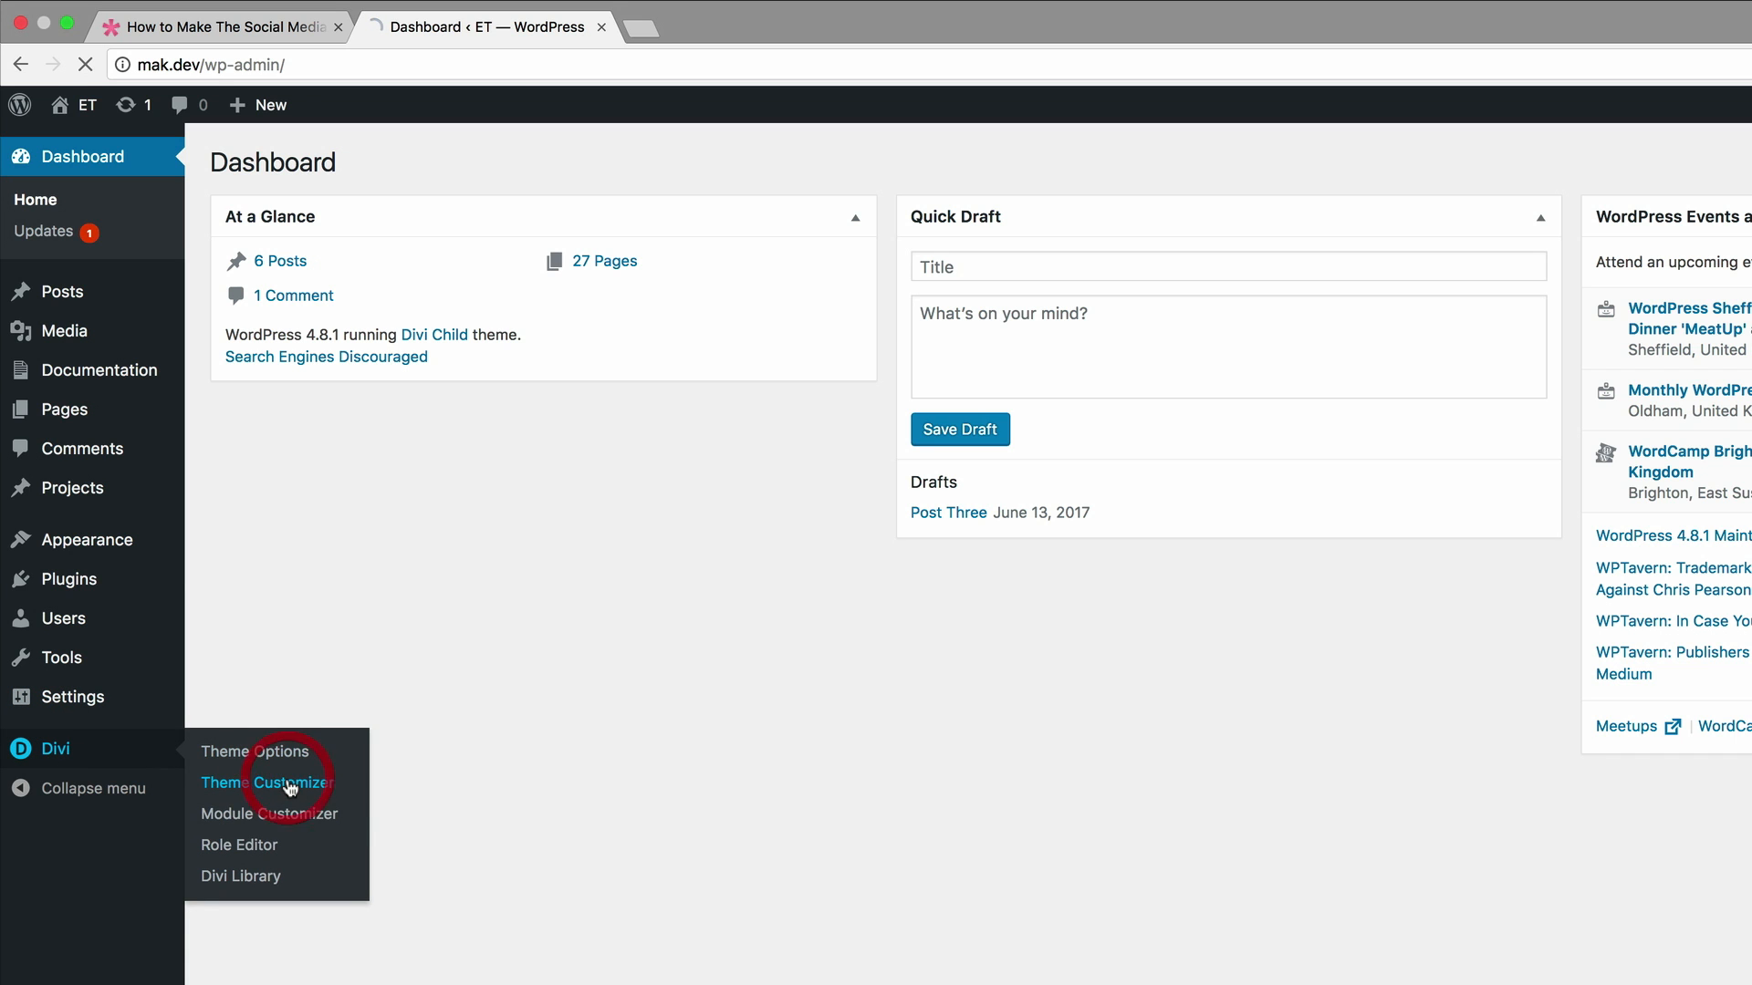
Publish the Additional CSS, remove the follow rules leaving only comments, and close the customizer.
{"action": "left_click", "coordinate": [265, 783]}
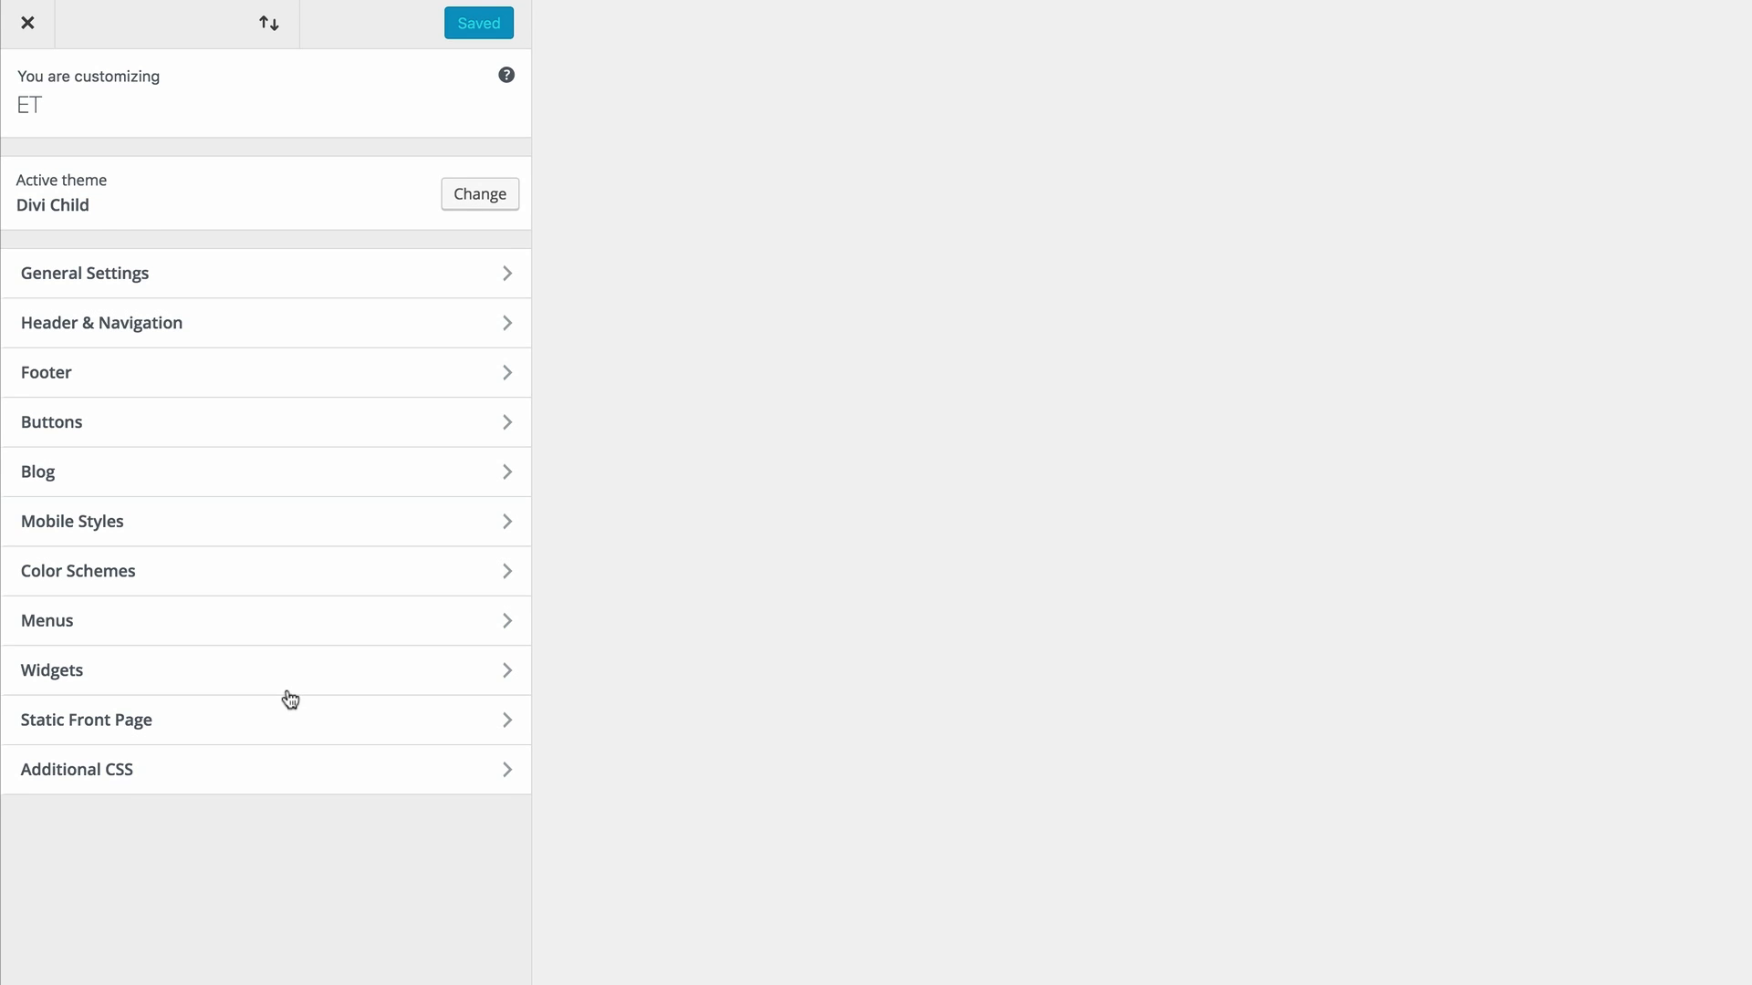
{"action": "left_click", "coordinate": [77, 768]}
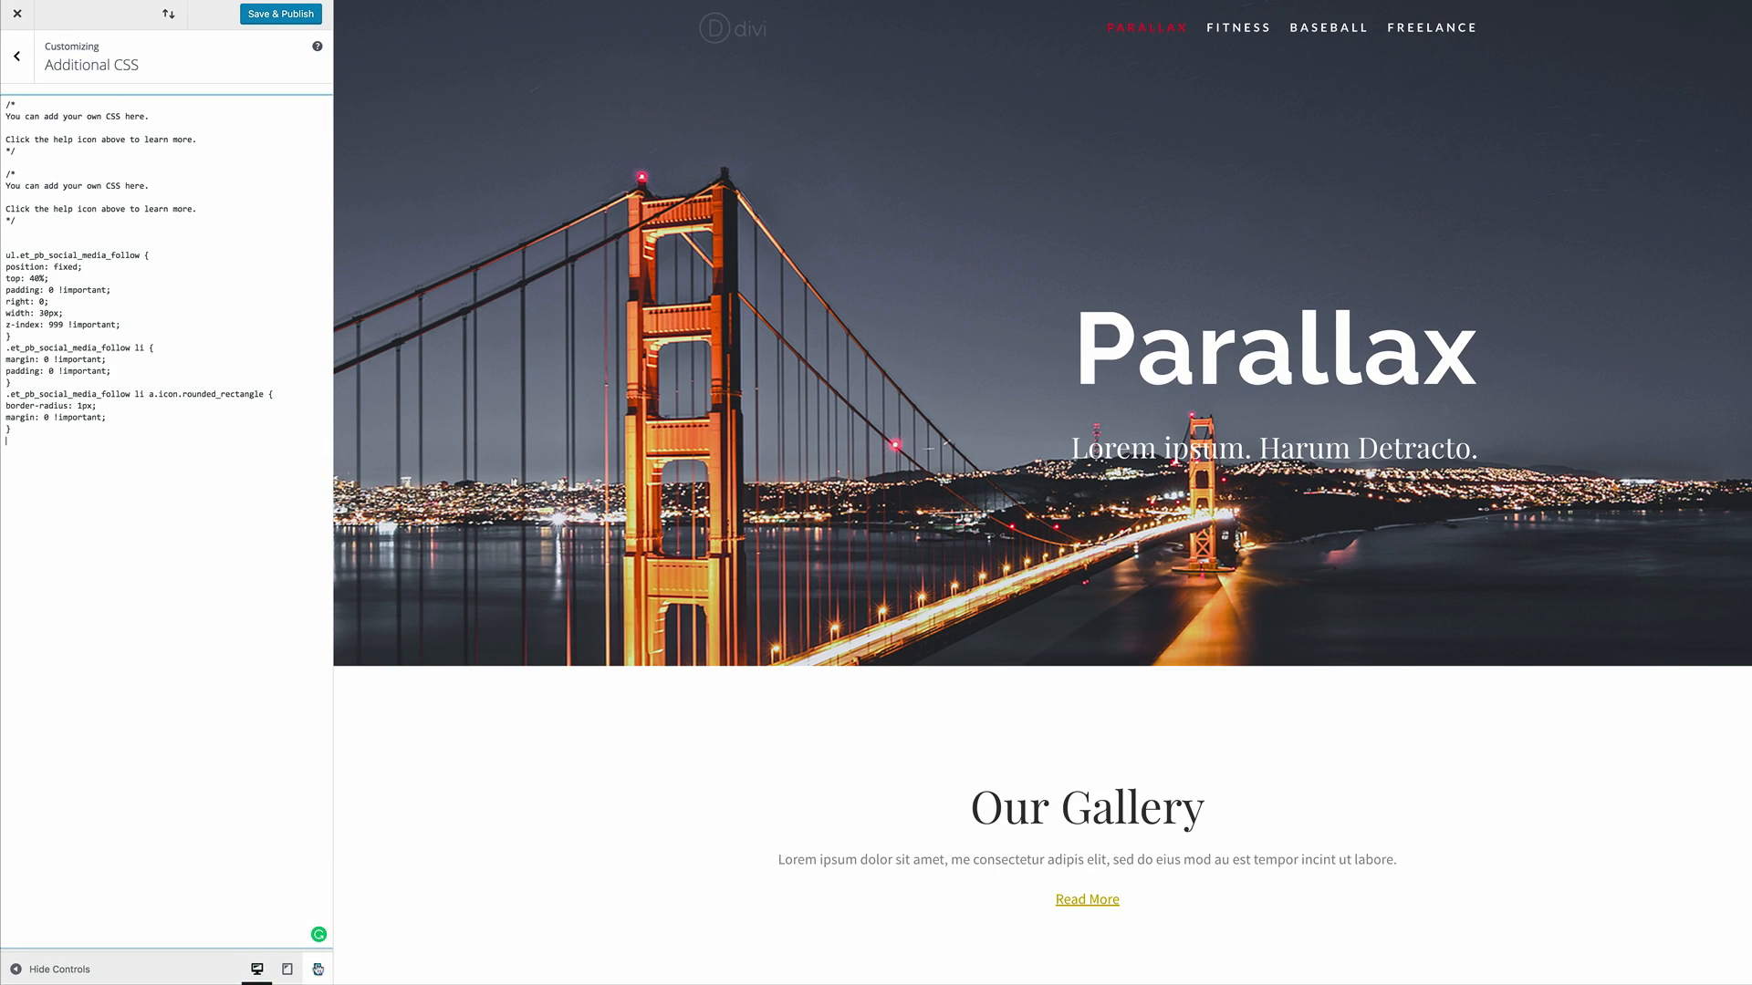
{"action": "left_click", "coordinate": [279, 13]}
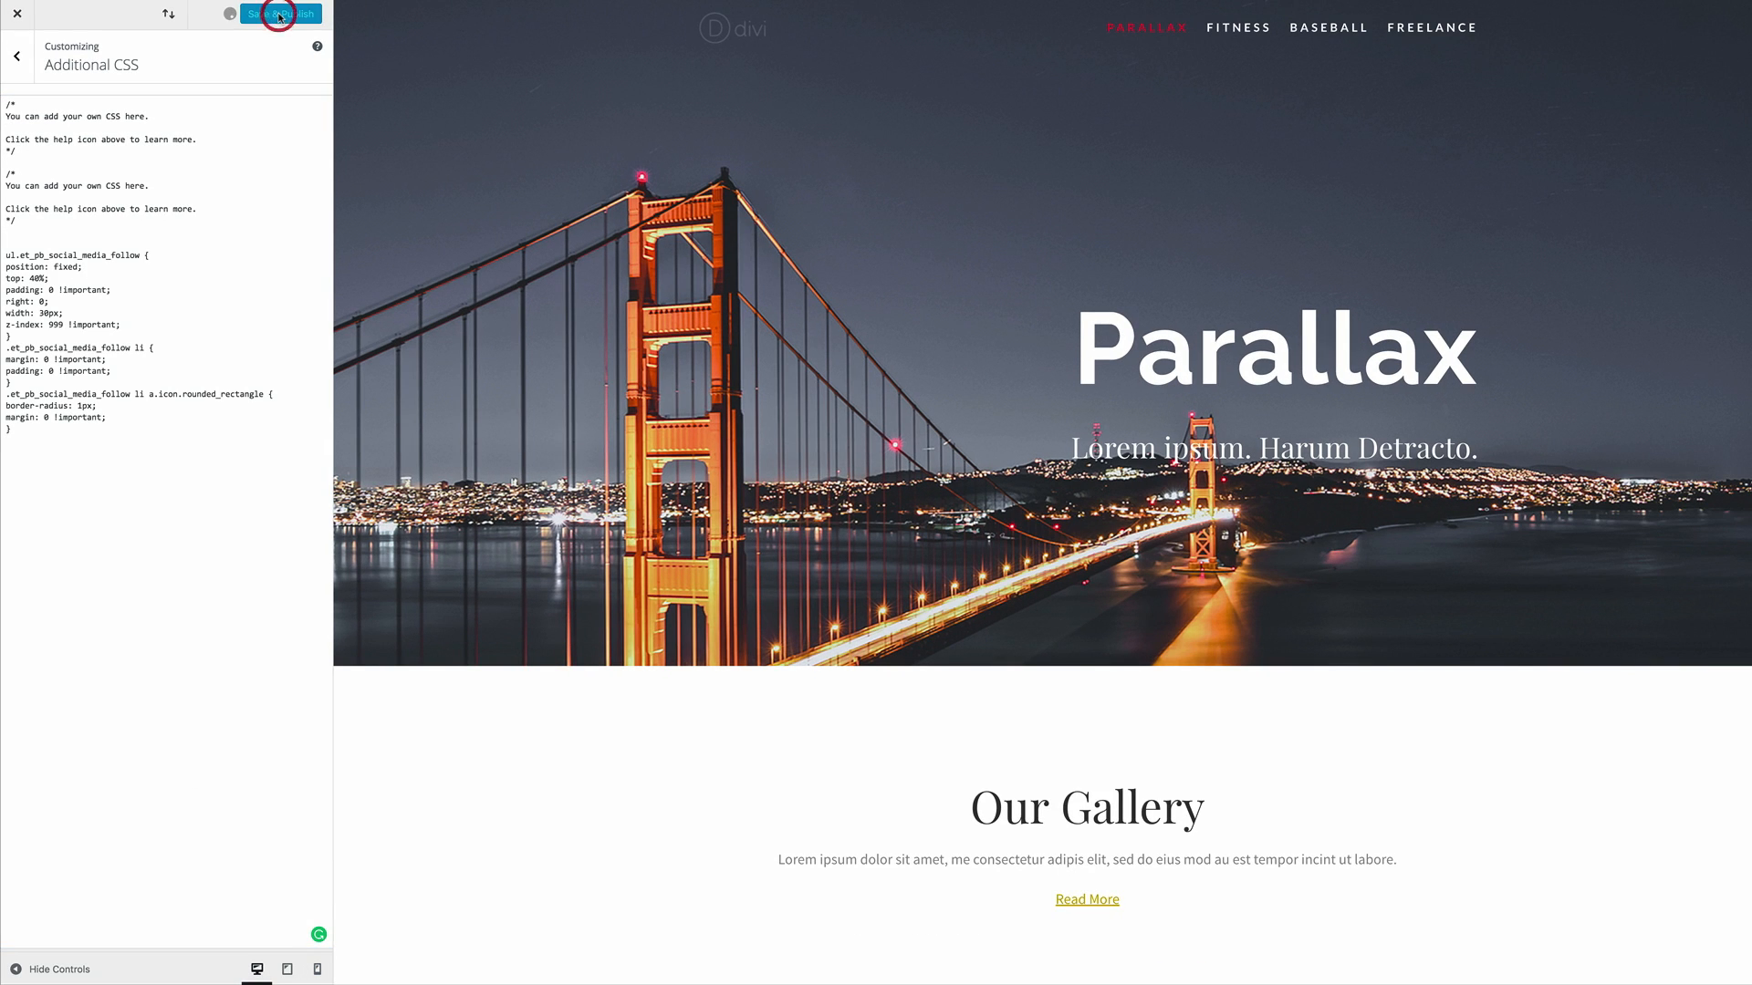
{"action": "left_click", "coordinate": [281, 13]}
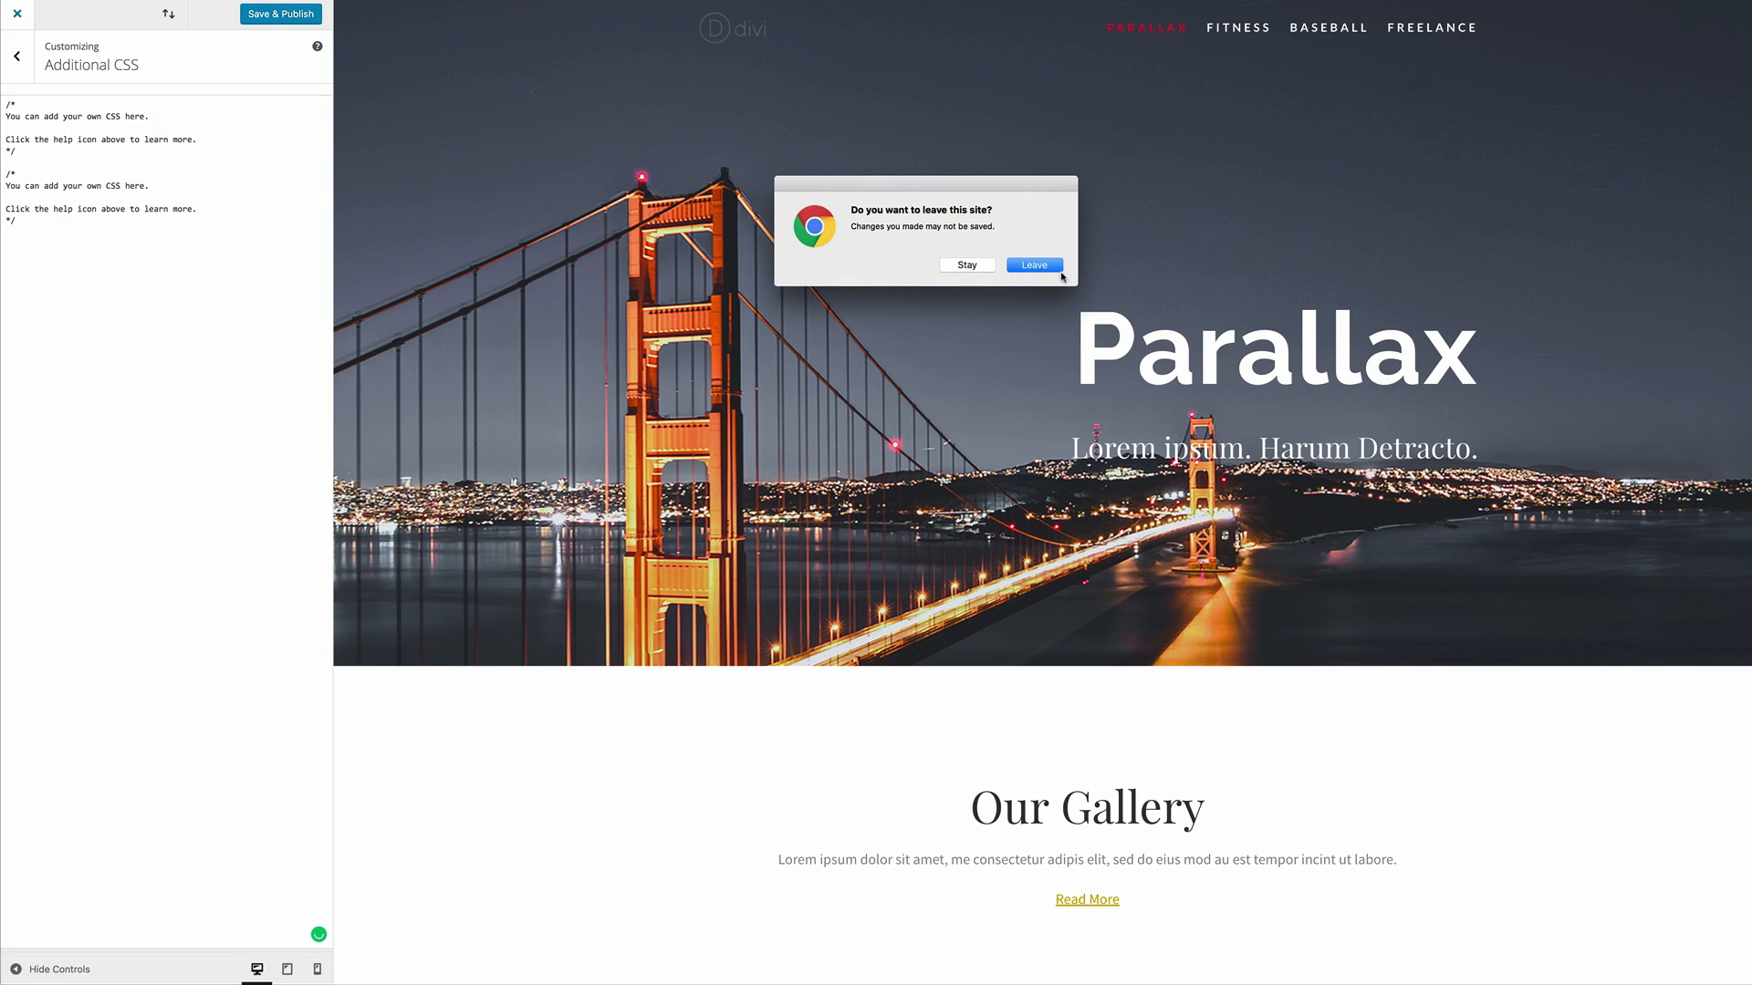
Leave the customizer discarding changes and go to Divi Theme Options.
{"action": "left_click", "coordinate": [1033, 265]}
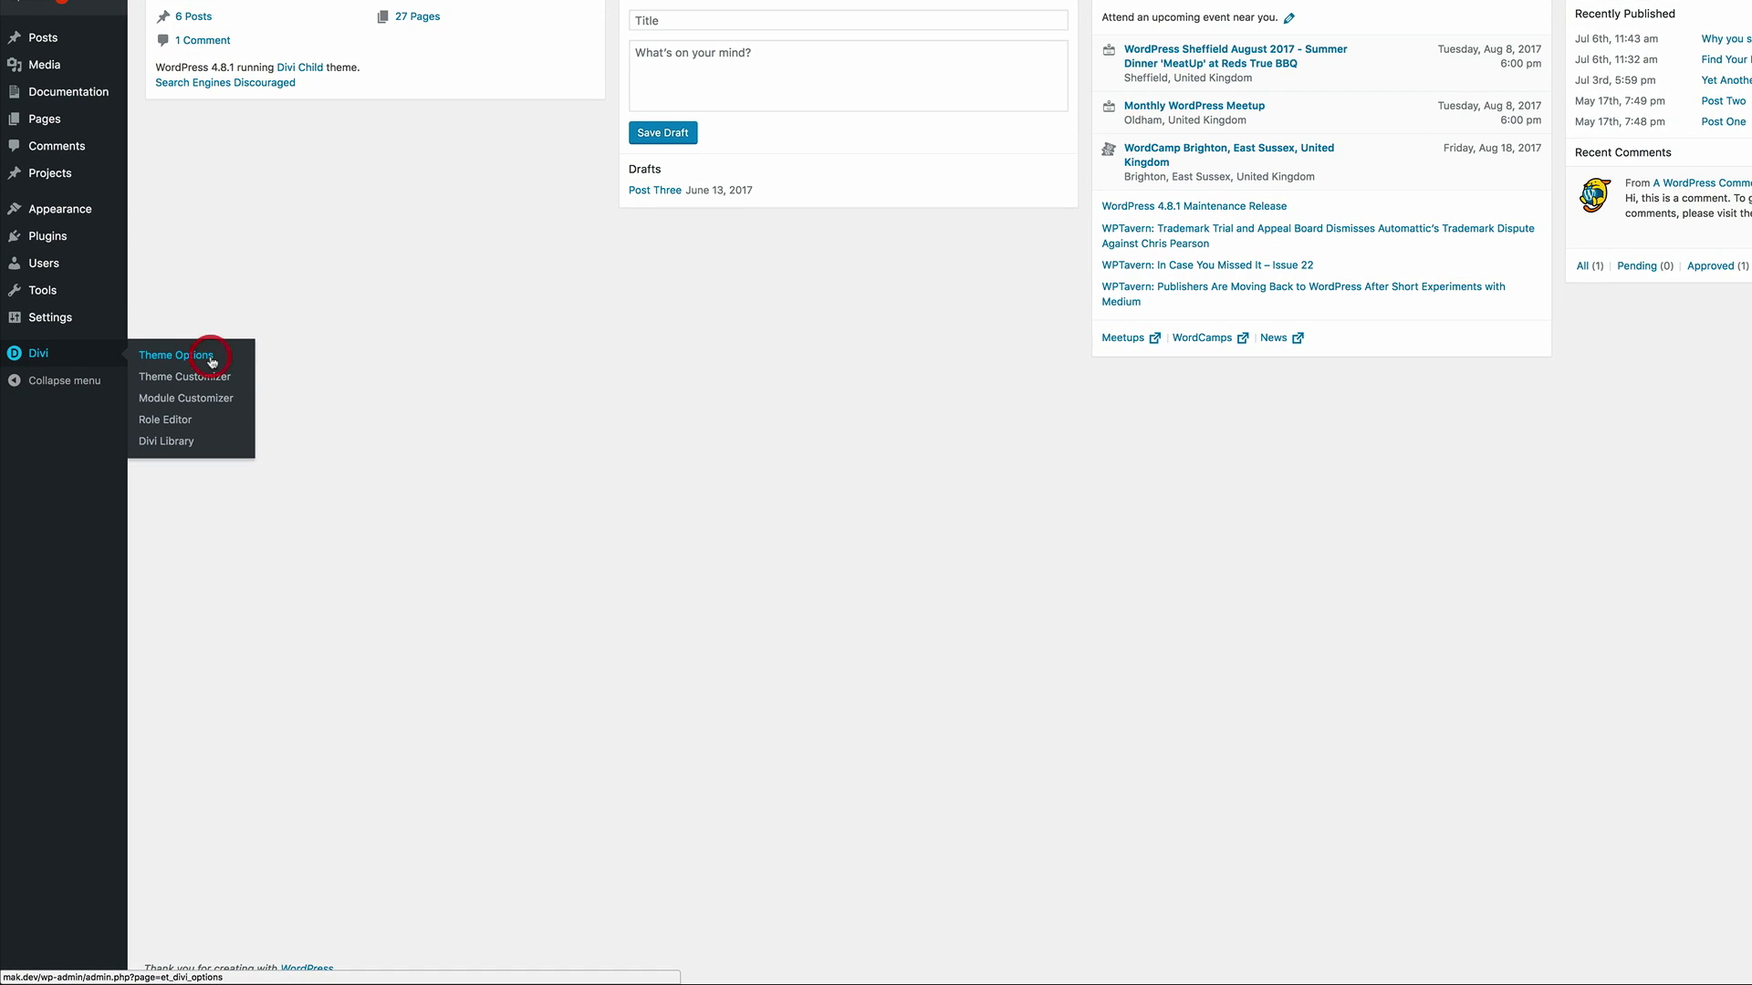
{"action": "left_click", "coordinate": [176, 354]}
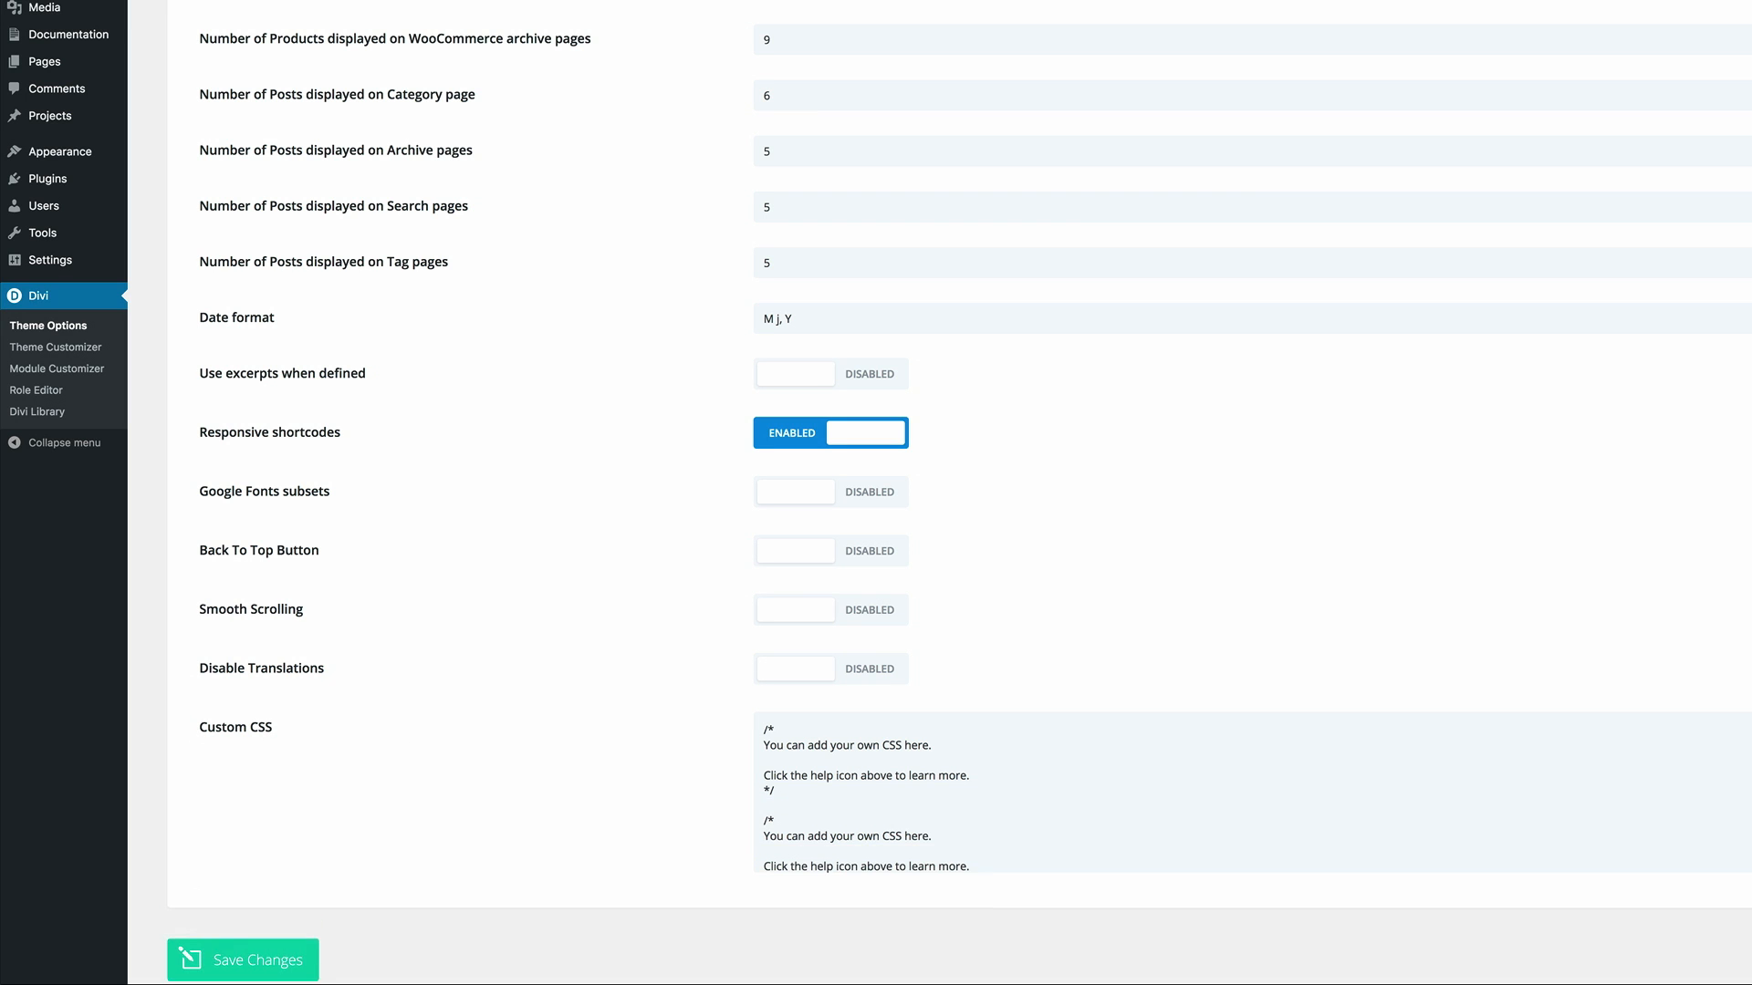
Scroll to the Custom CSS box showing the social follow rules fixing icons right.
{"action": "scroll", "scroll_direction": "down", "scroll_amount": 3}
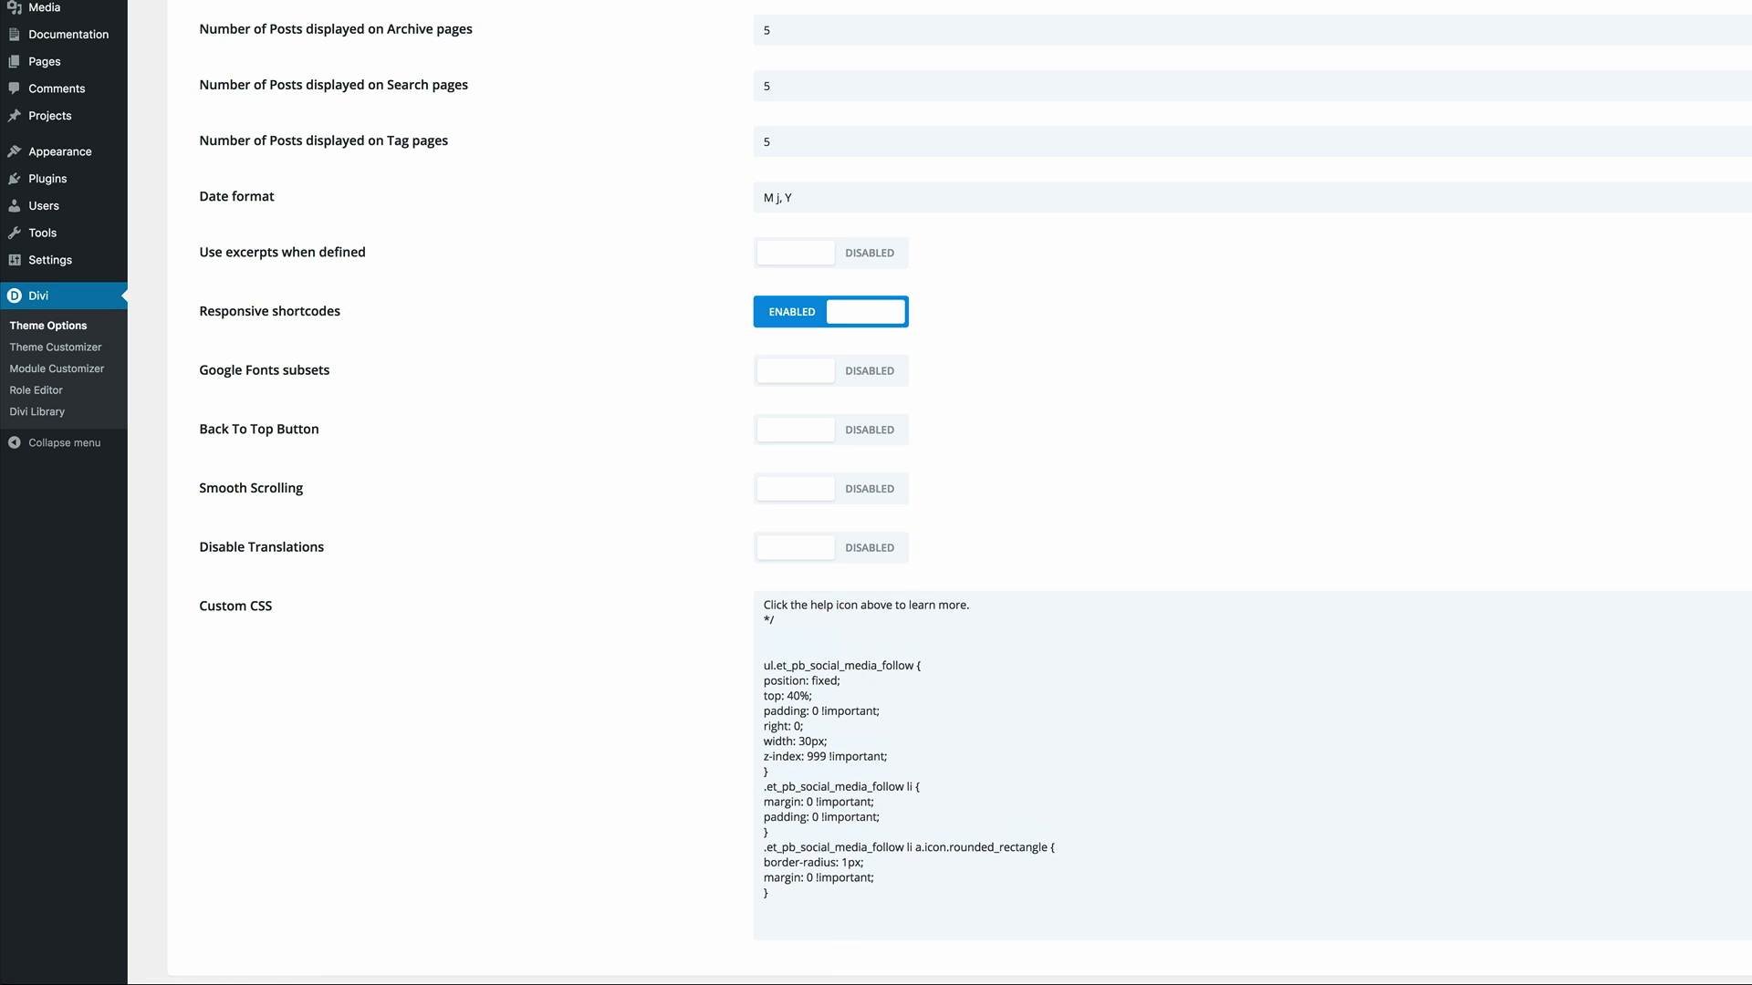
{"action": "left_click_drag", "start_coordinate": [761, 665], "coordinate": [889, 756]}
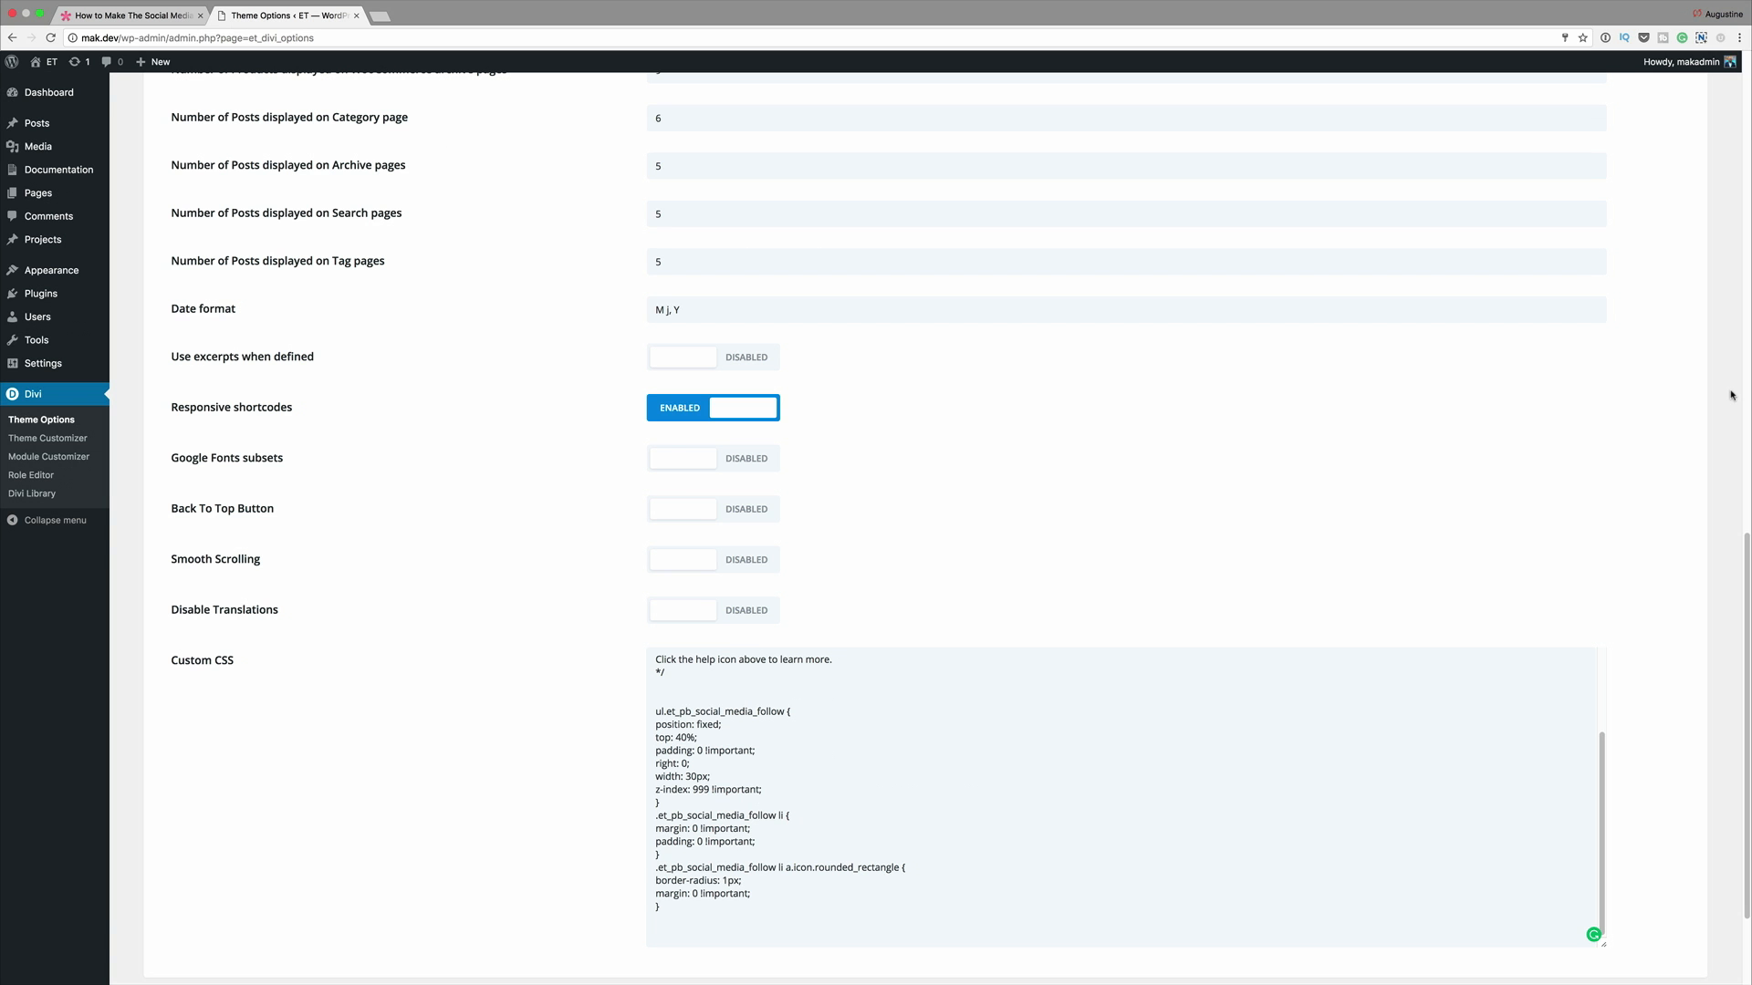
{"action": "mouse_move", "coordinate": [1673, 569]}
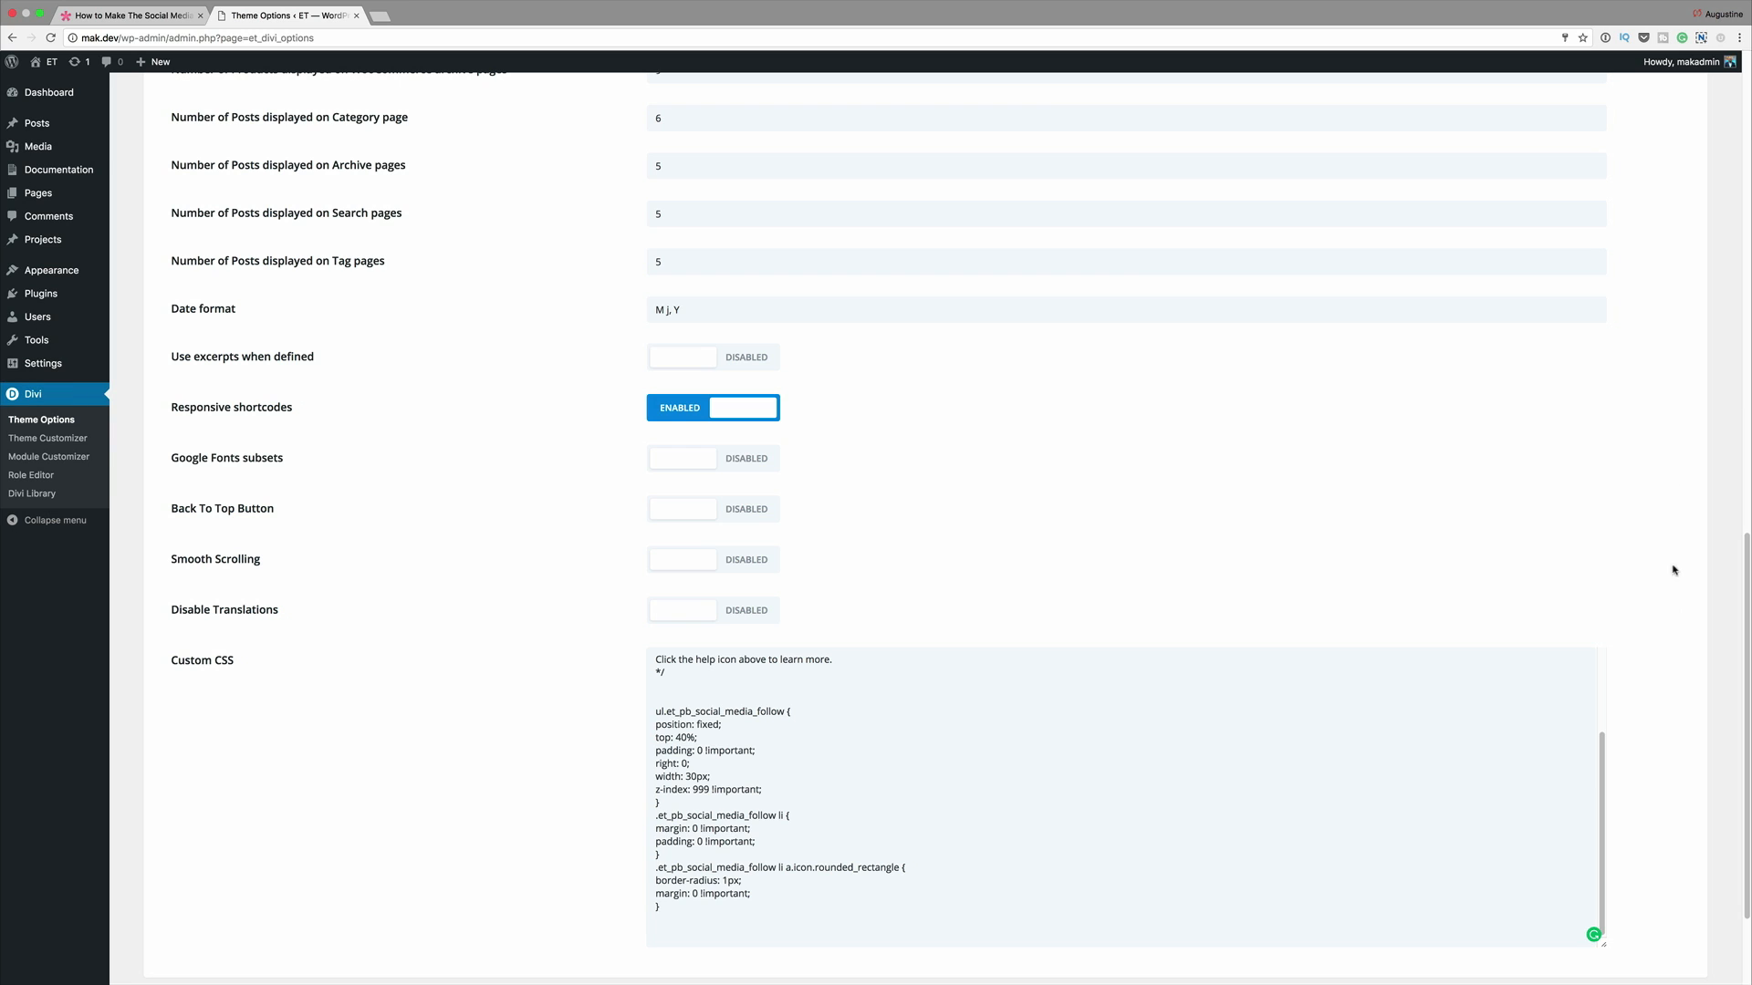
{"action": "mouse_move", "coordinate": [768, 131]}
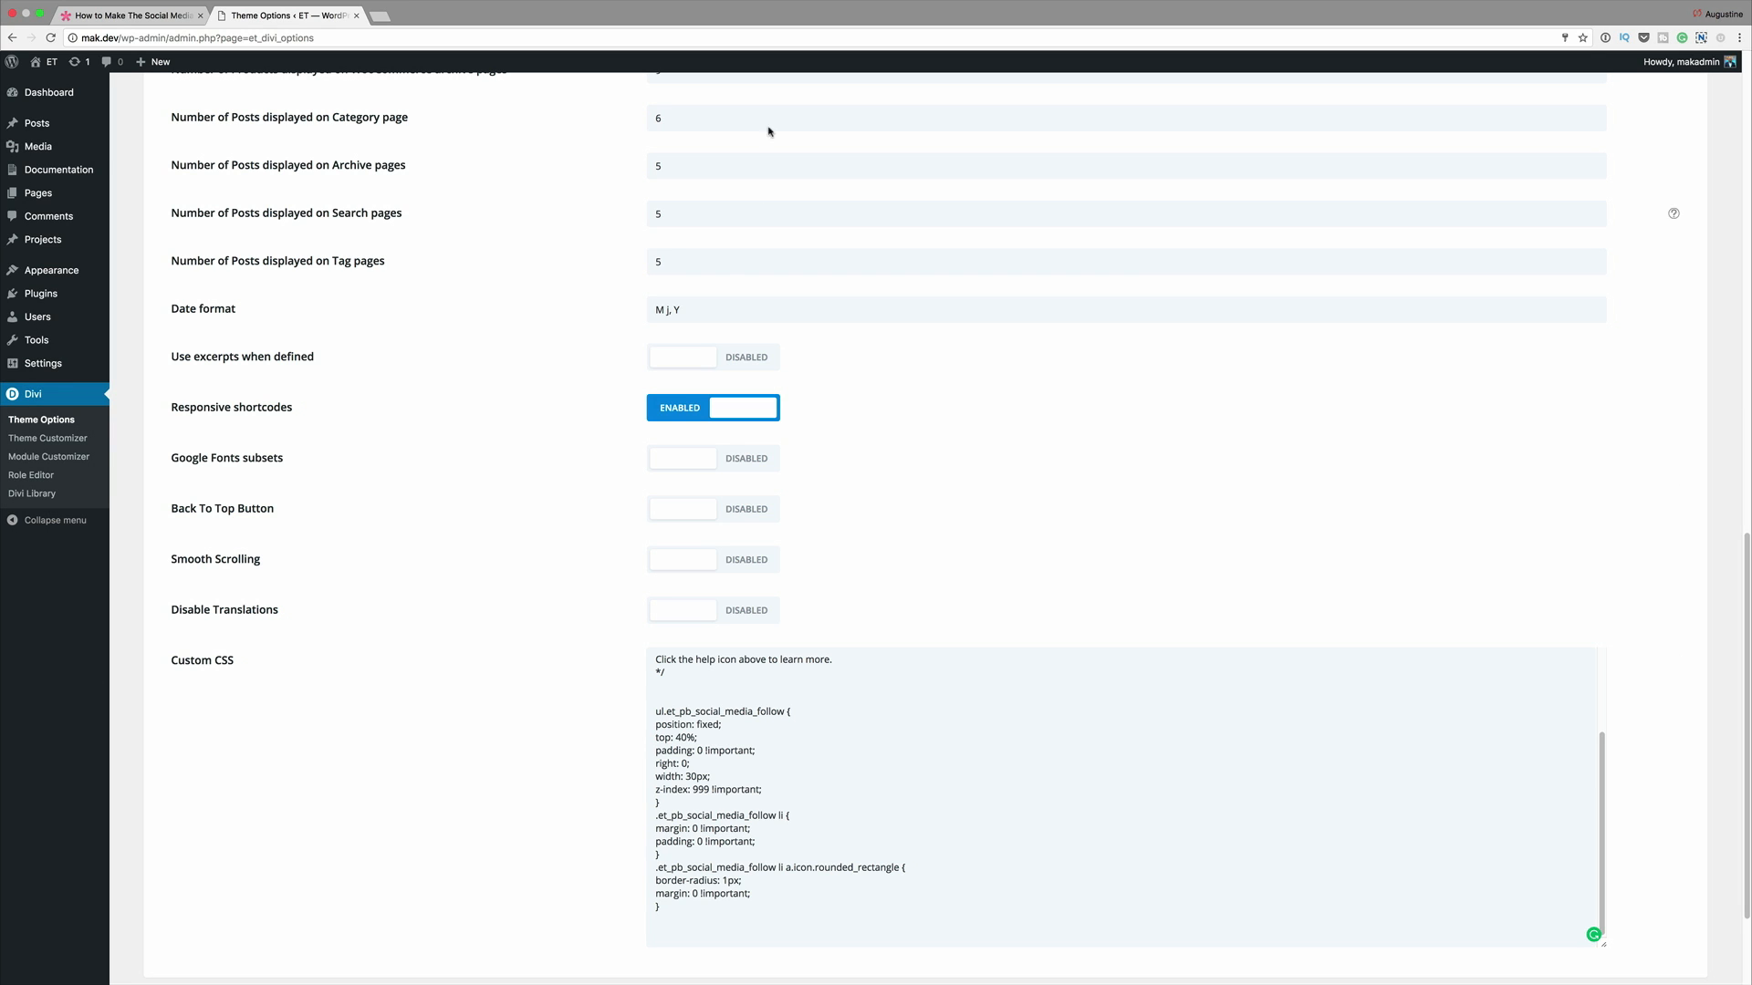
{"action": "mouse_move", "coordinate": [489, 796]}
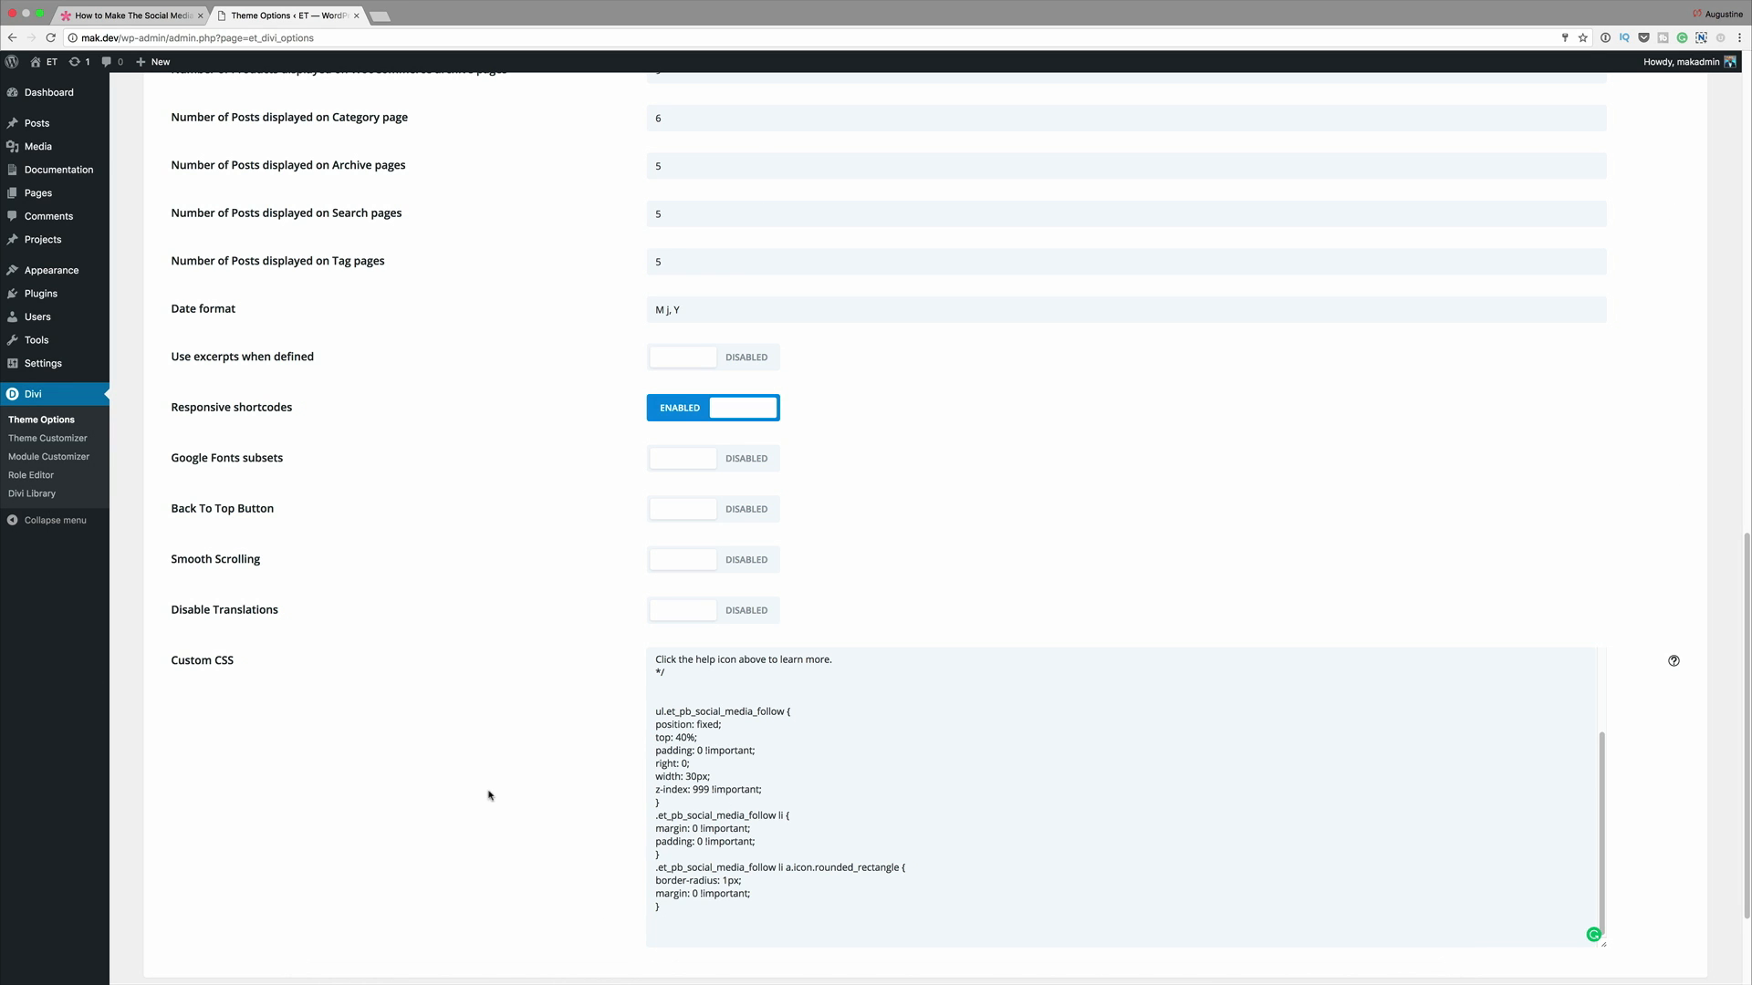